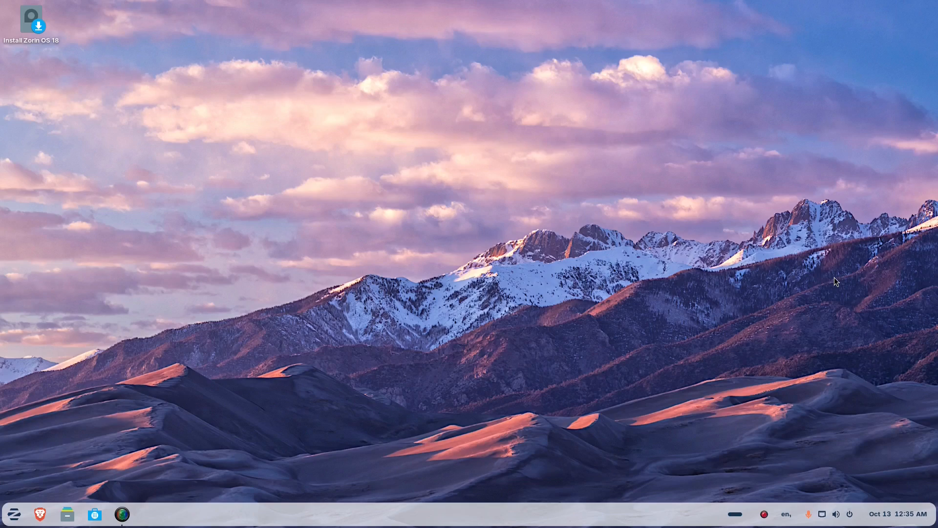
- Launch Settings from the desktop's context menu and view the Bluetooth and Displays pages
right_click(453, 148)
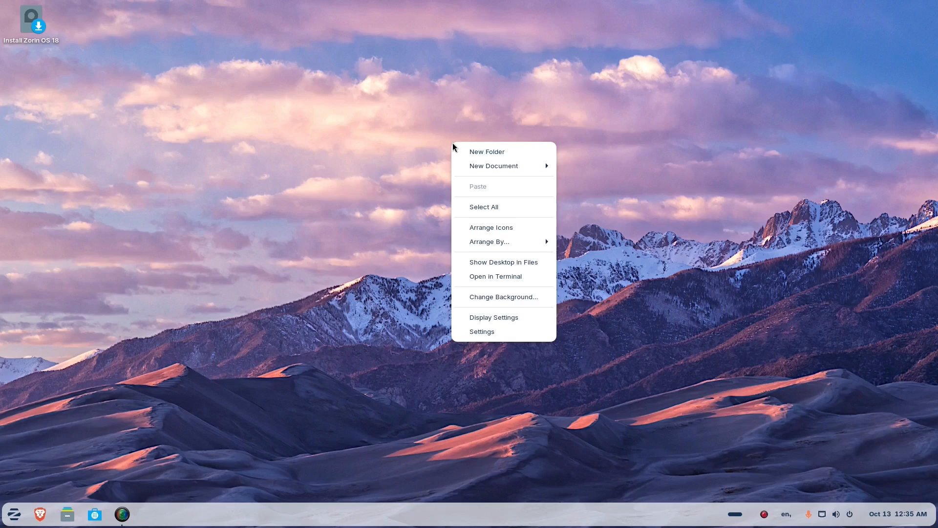
mouse_move(287, 116)
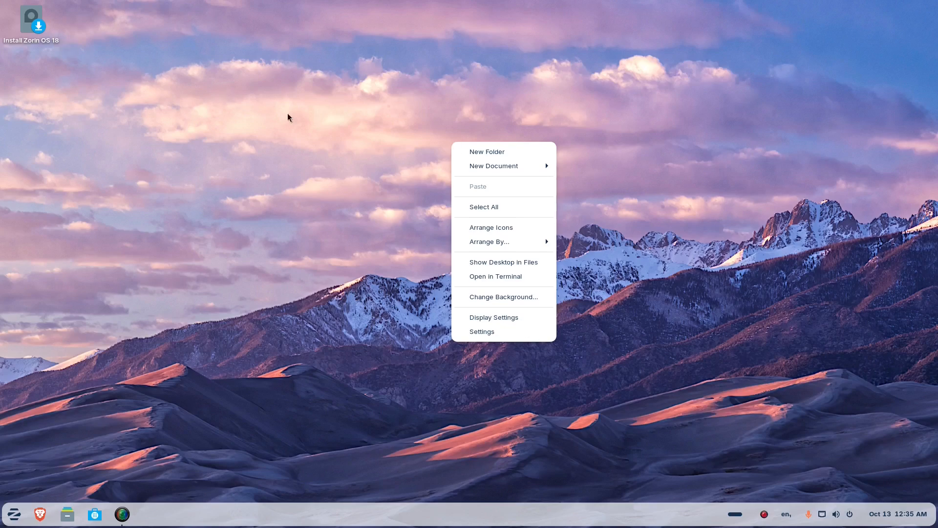
mouse_move(302, 121)
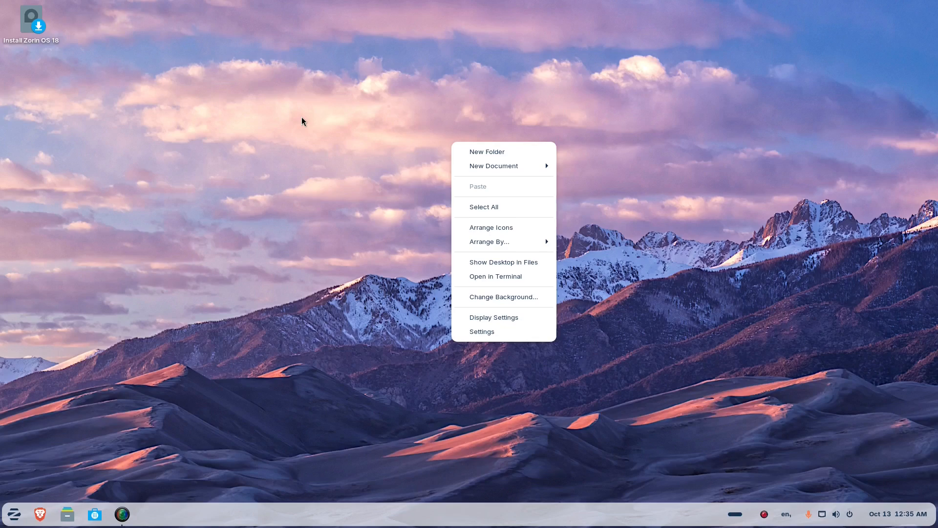
mouse_move(426, 246)
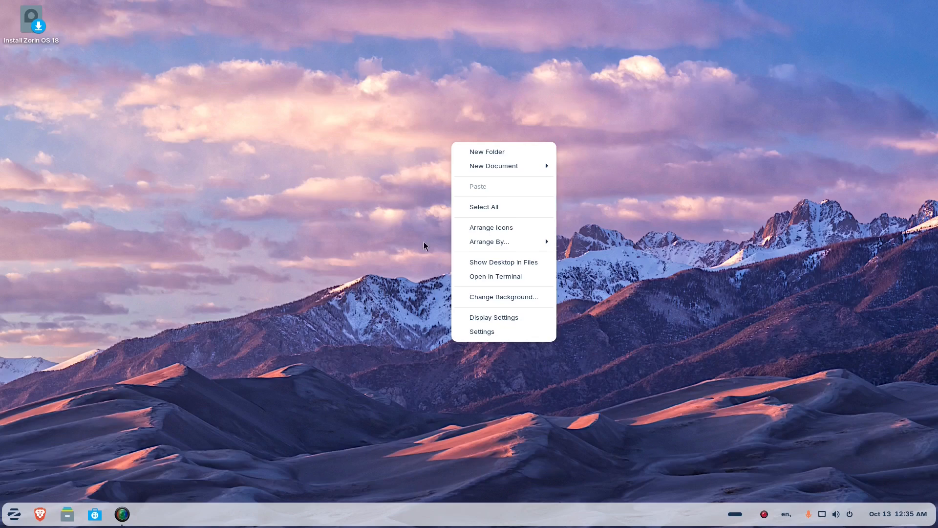
click(506, 340)
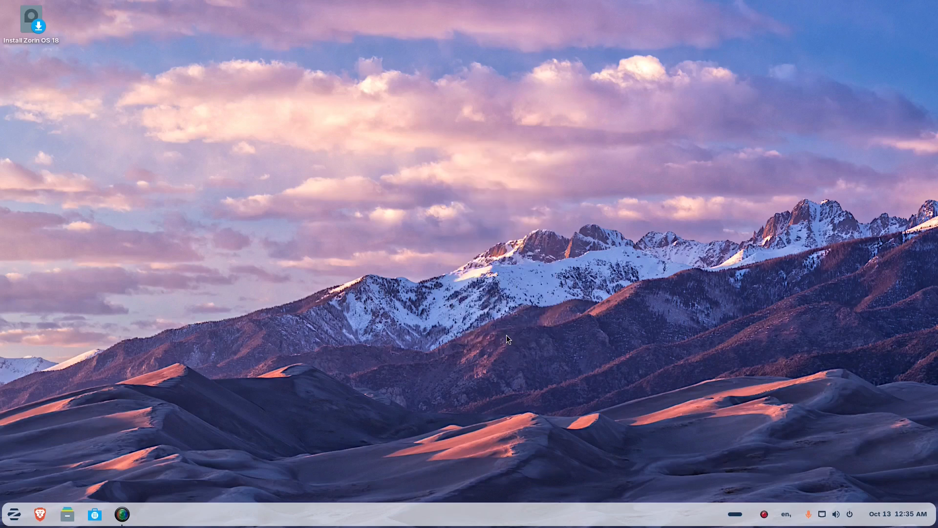
click(149, 513)
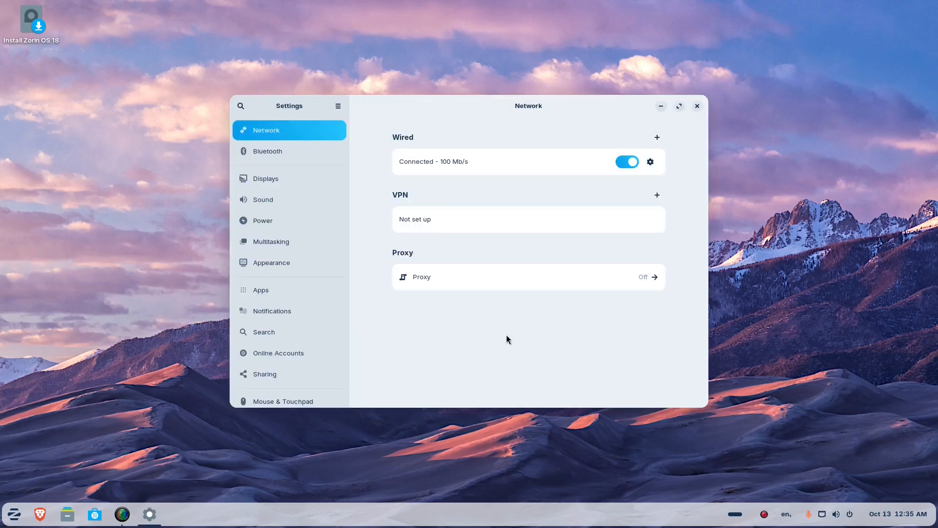
click(268, 150)
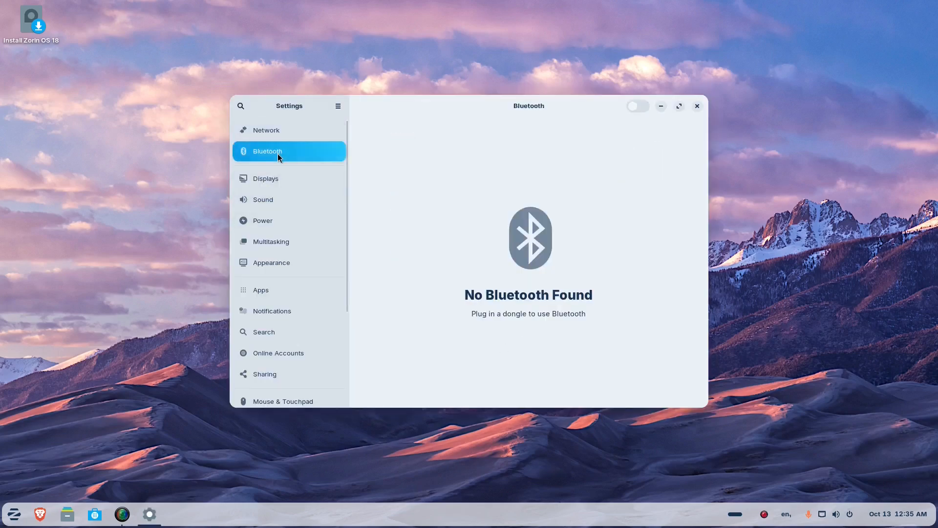
click(265, 177)
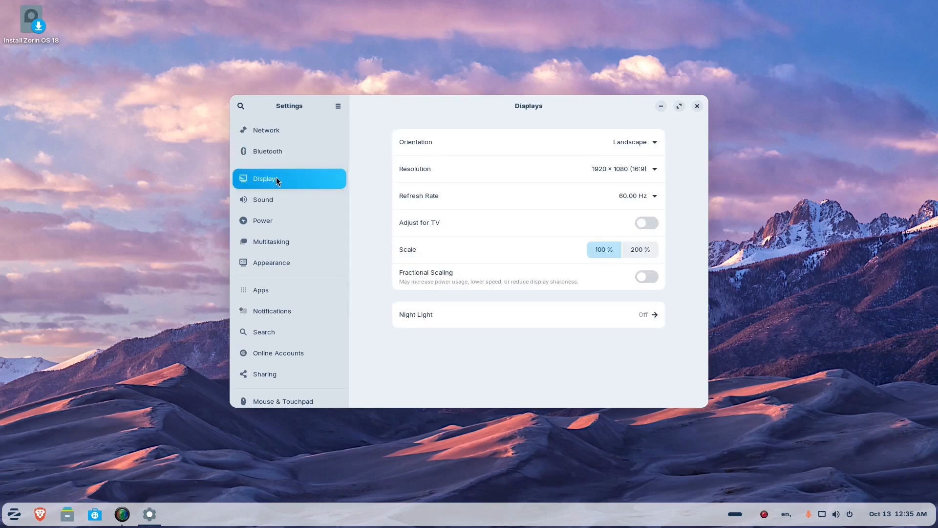
mouse_move(295, 185)
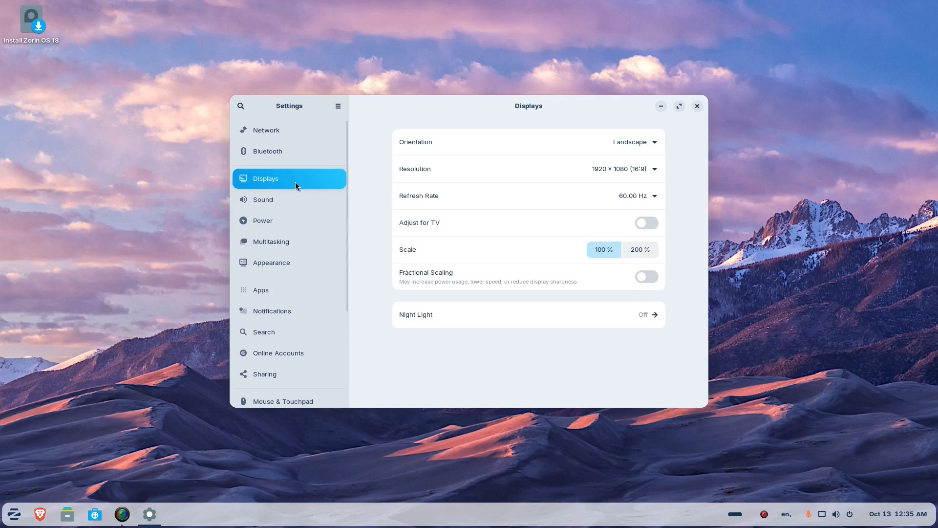
mouse_move(286, 199)
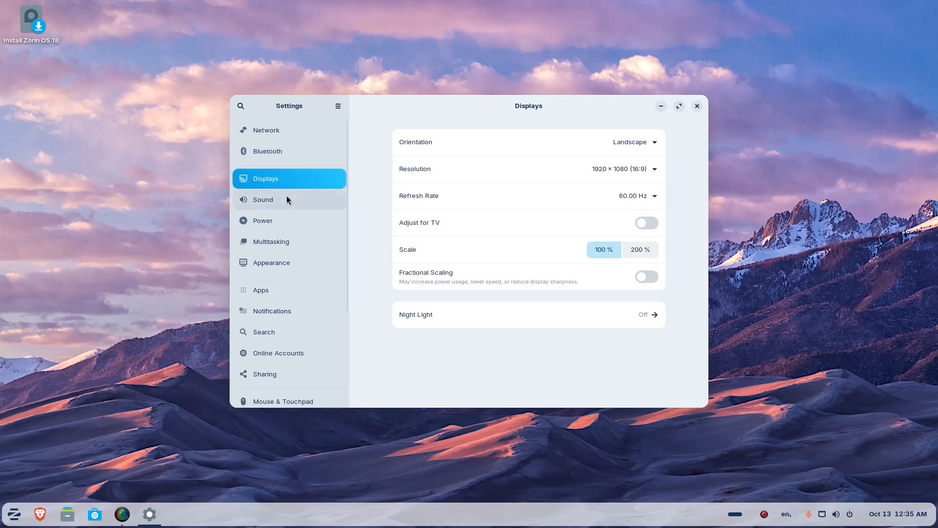
- Browse the Sound, Power, Multitasking, Appearance and Apps pages
click(263, 200)
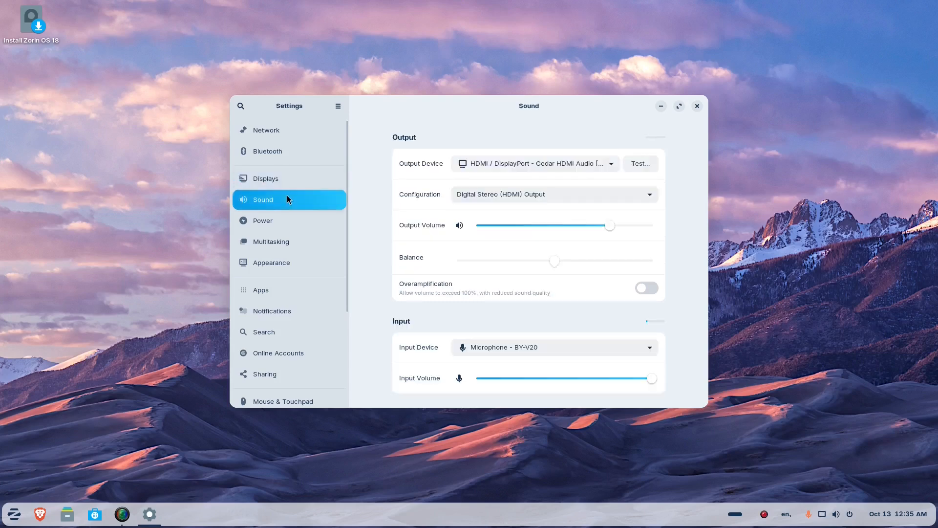
click(262, 219)
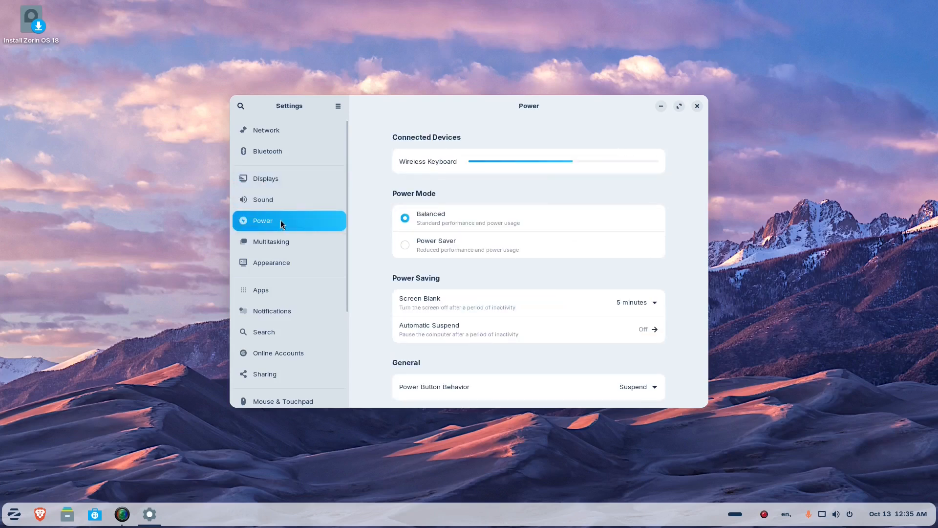
click(270, 242)
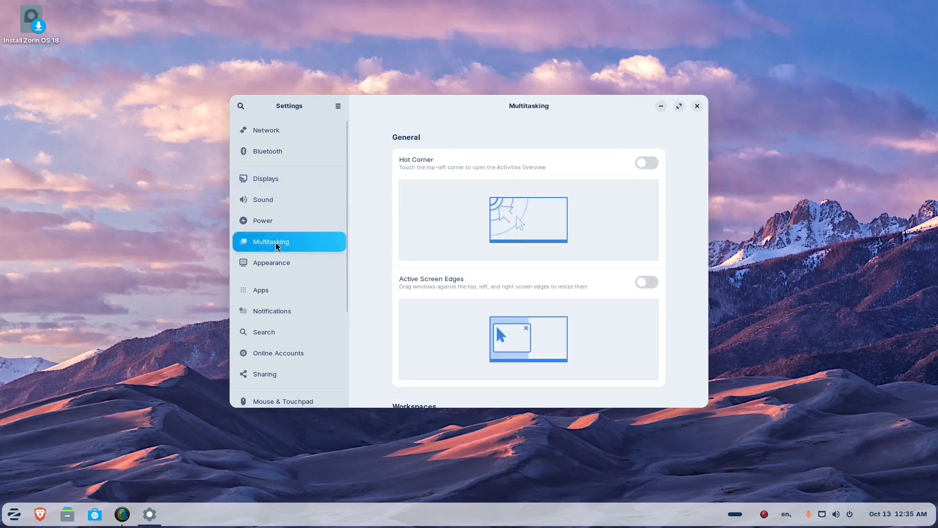
mouse_move(279, 266)
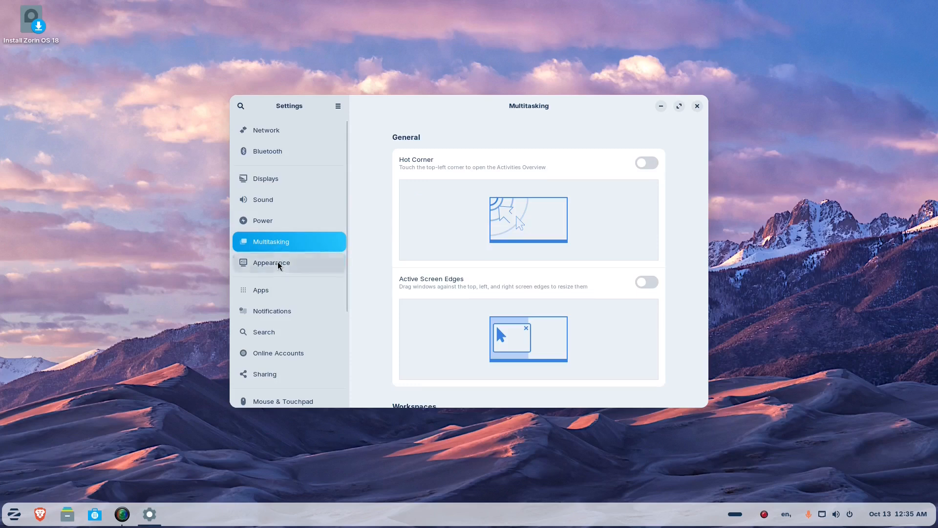
click(270, 262)
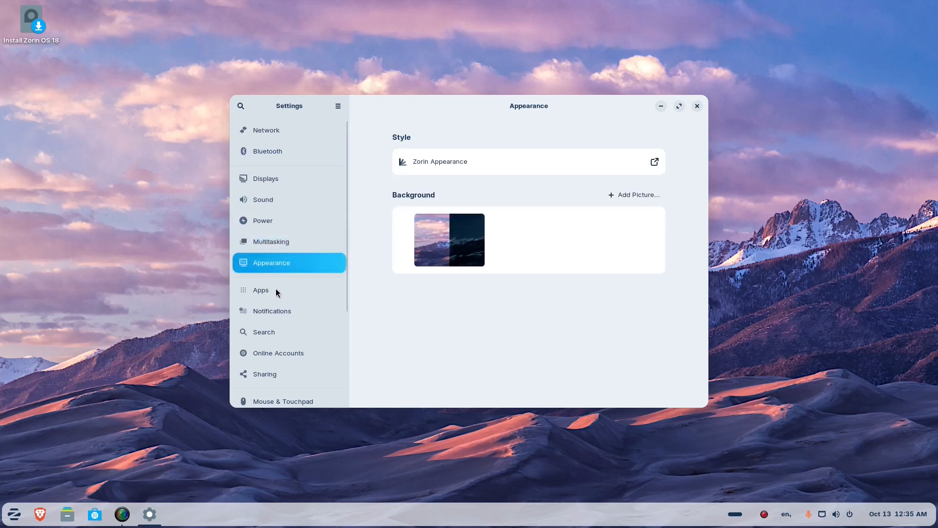
click(261, 289)
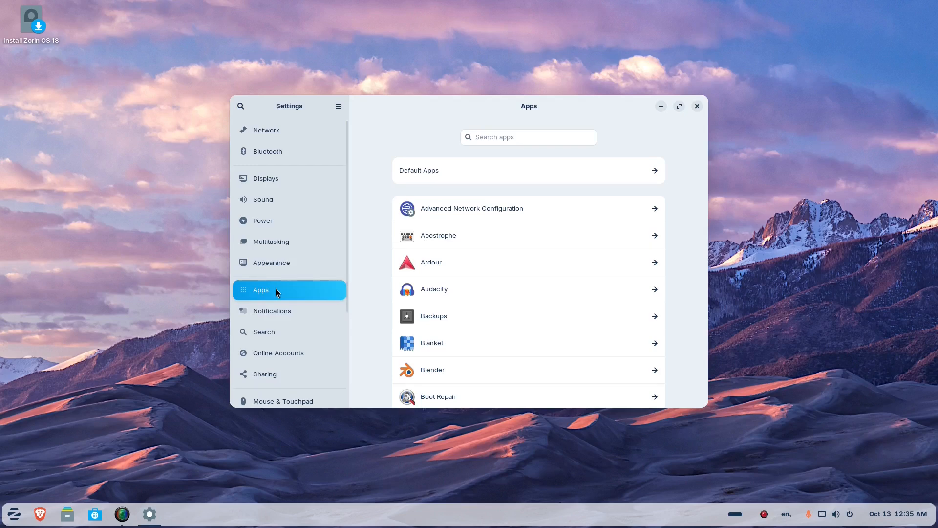
- Browse Notifications and Search, landing on Online Accounts with the sidebar scrolled down
click(272, 311)
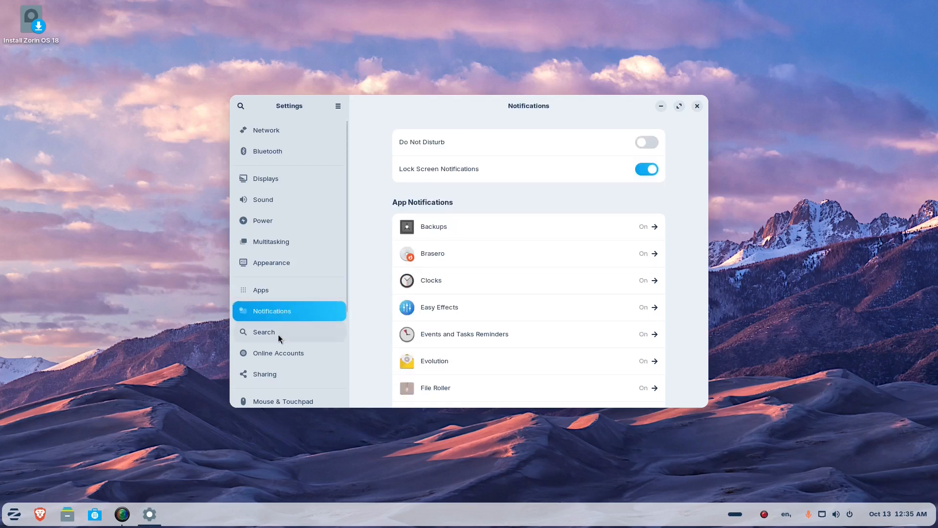
click(263, 332)
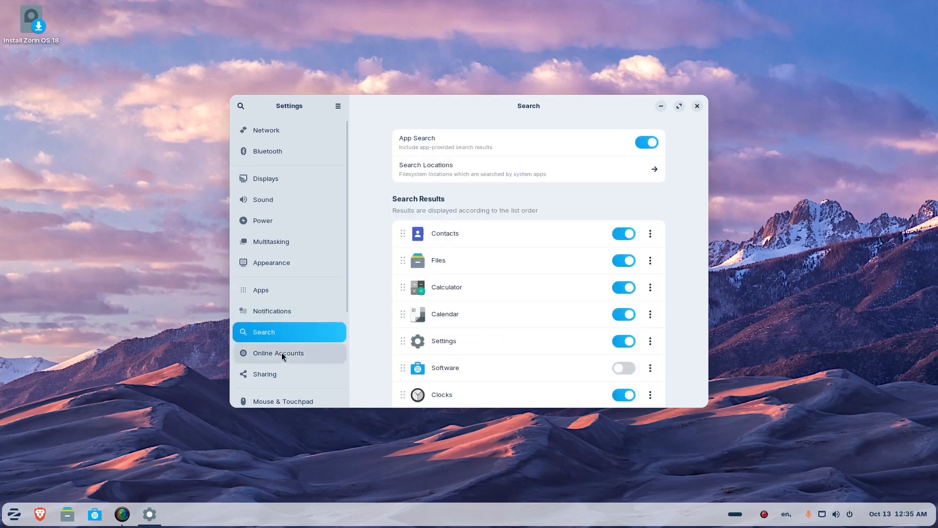
click(279, 353)
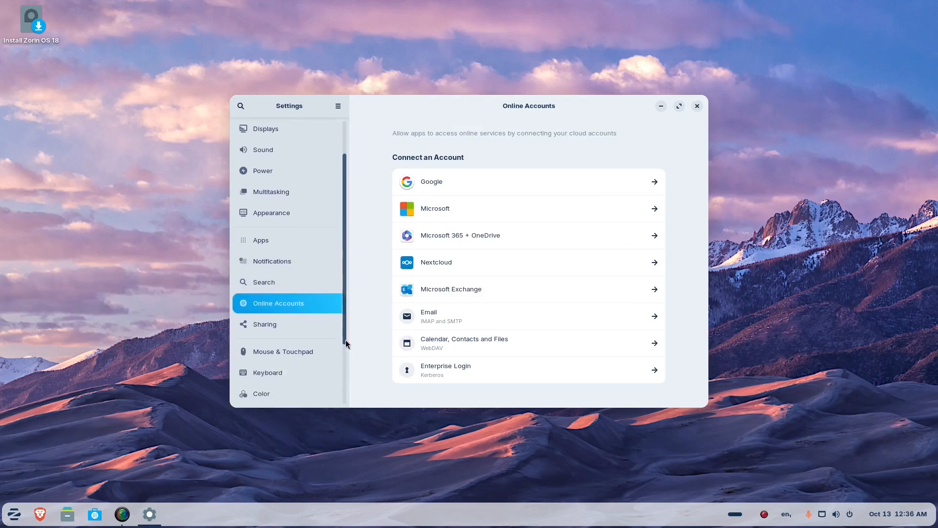
scroll(down, 3)
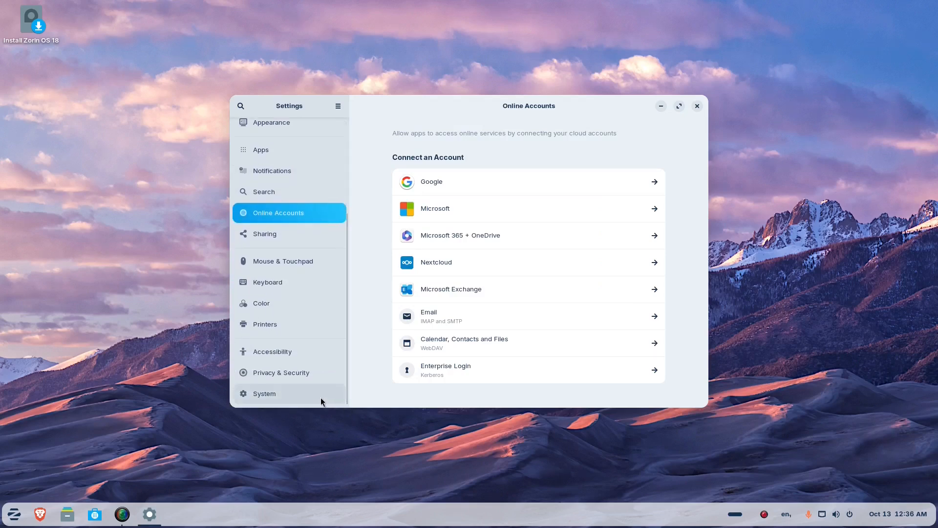
- View the System section's About details summary and close it
click(264, 393)
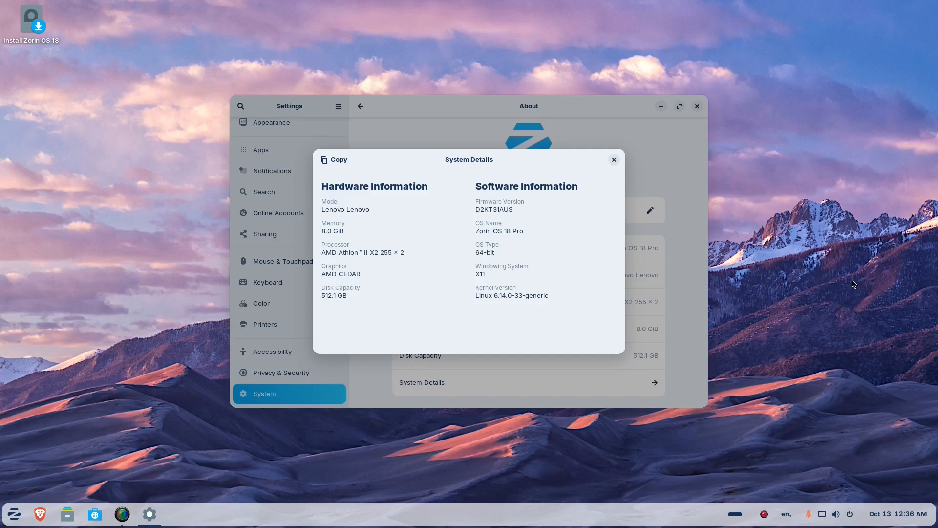
mouse_move(489, 274)
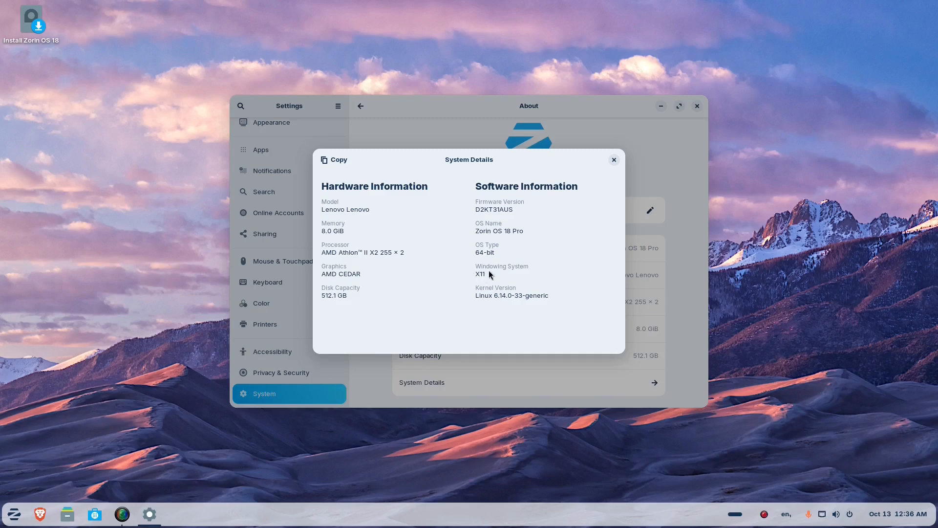
mouse_move(573, 264)
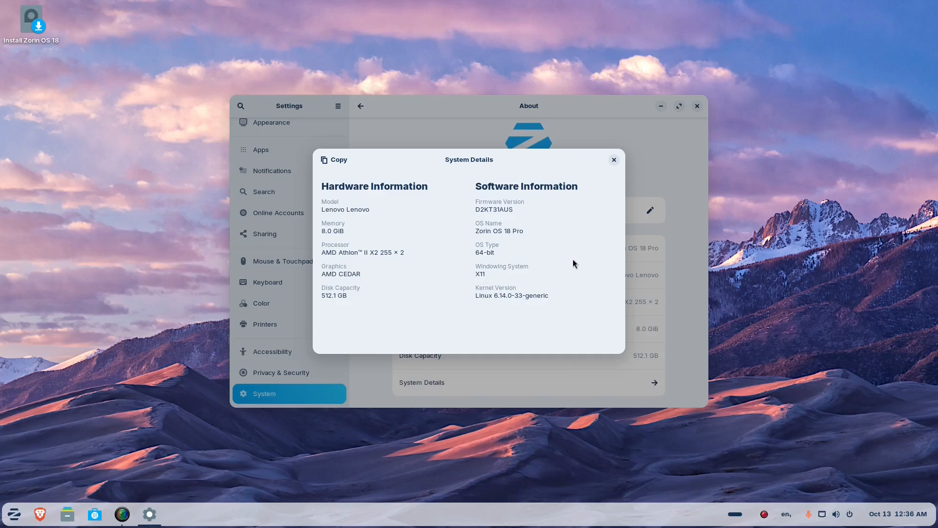
mouse_move(430, 271)
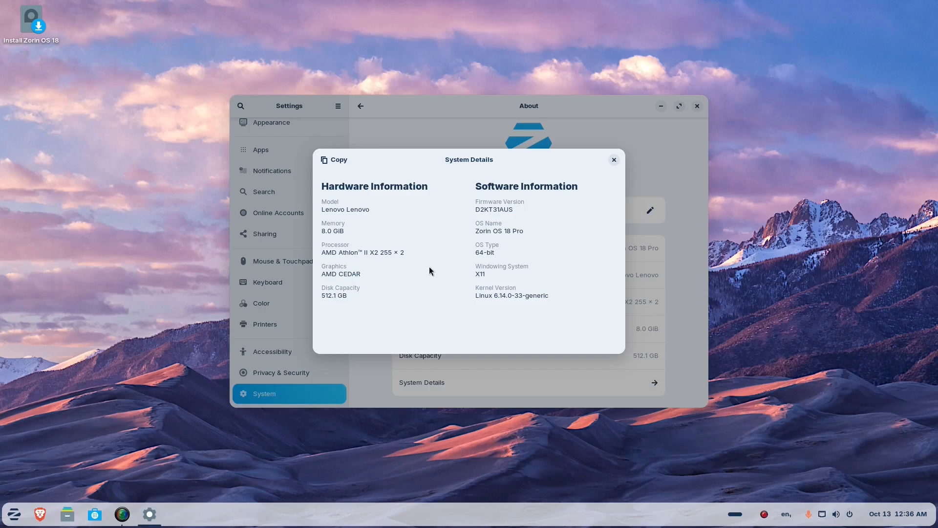
mouse_move(364, 232)
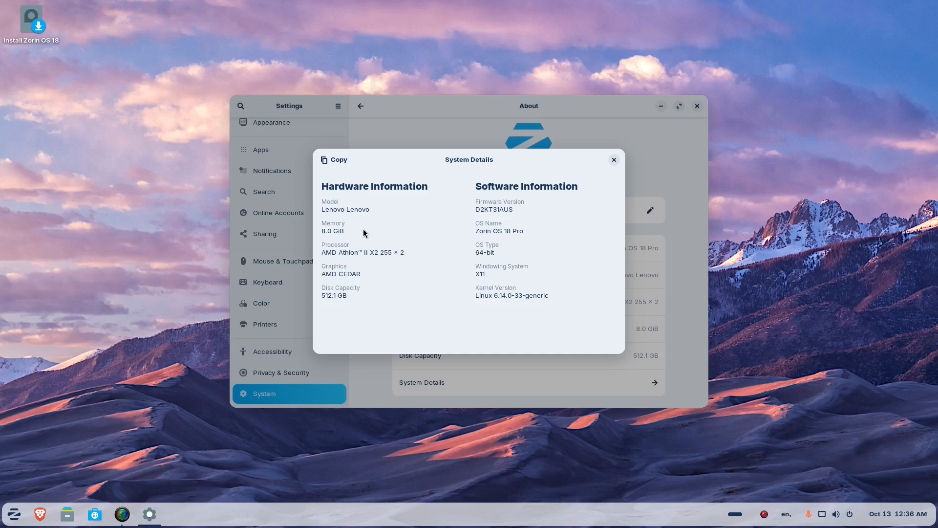
mouse_move(399, 236)
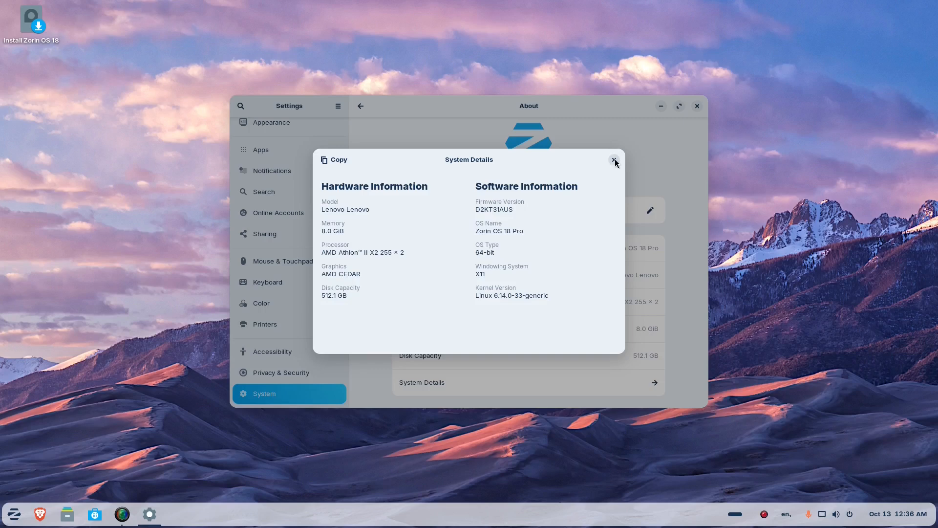
click(614, 160)
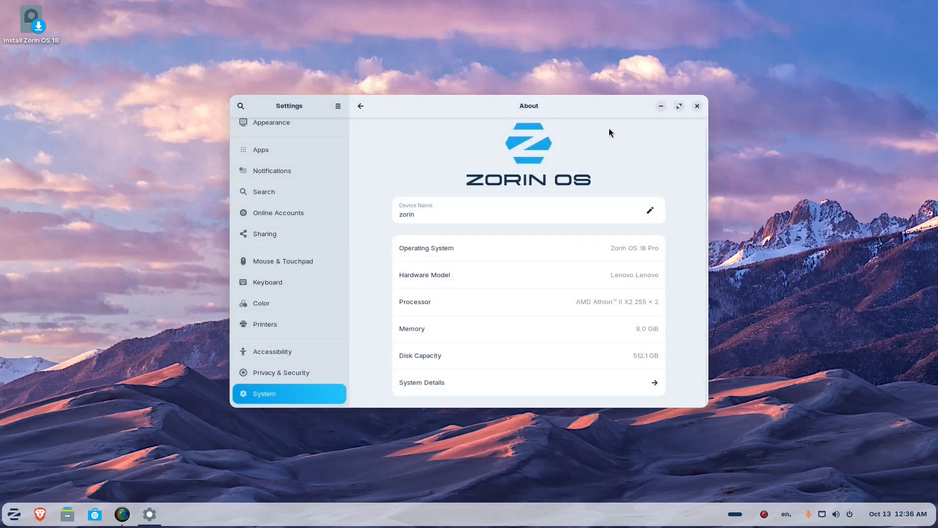
- Close the Settings window, leaving the desktop empty
click(696, 106)
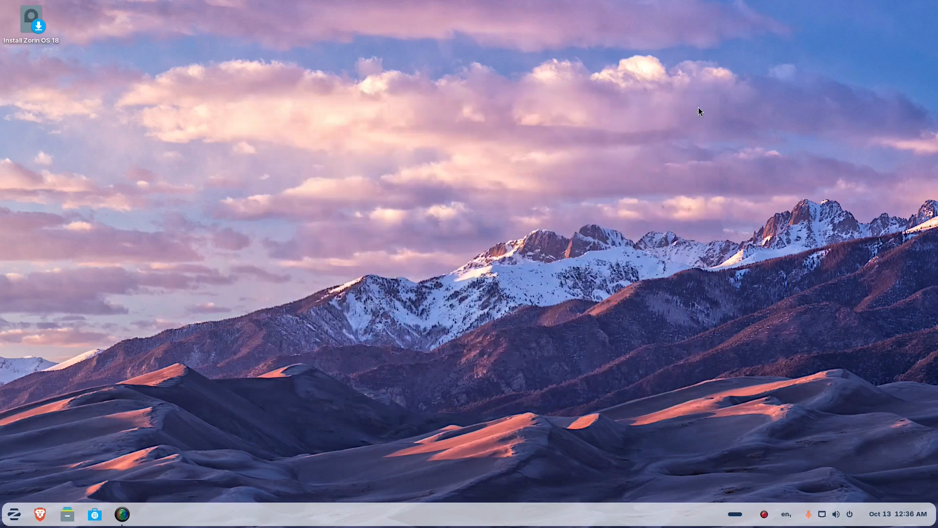
mouse_move(657, 302)
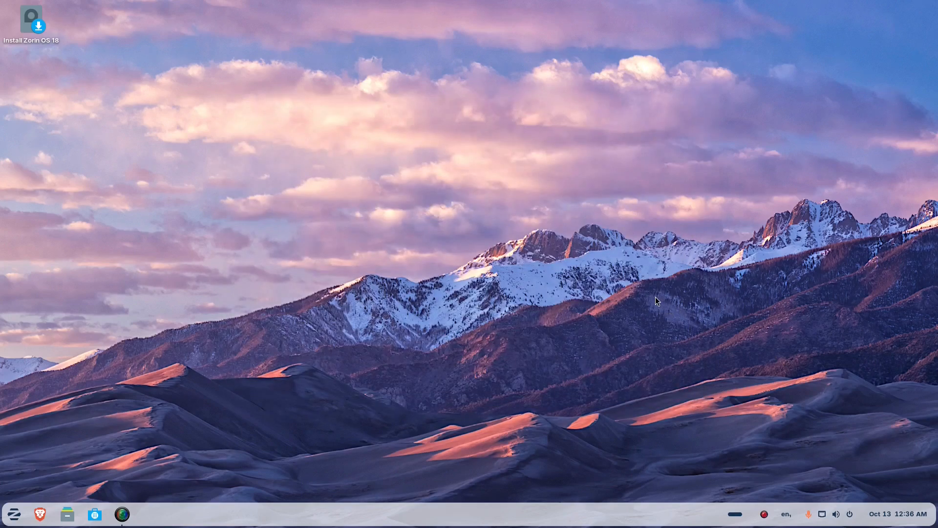
mouse_move(598, 465)
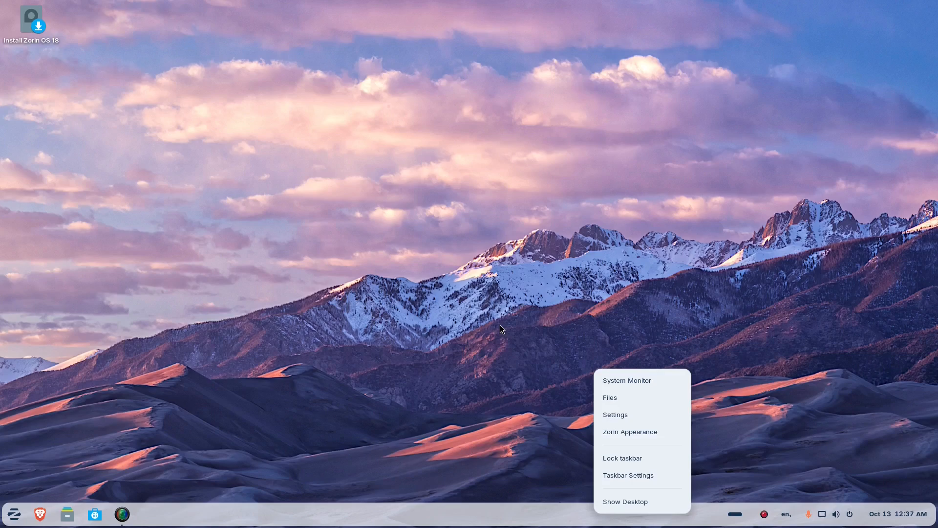
mouse_move(627, 380)
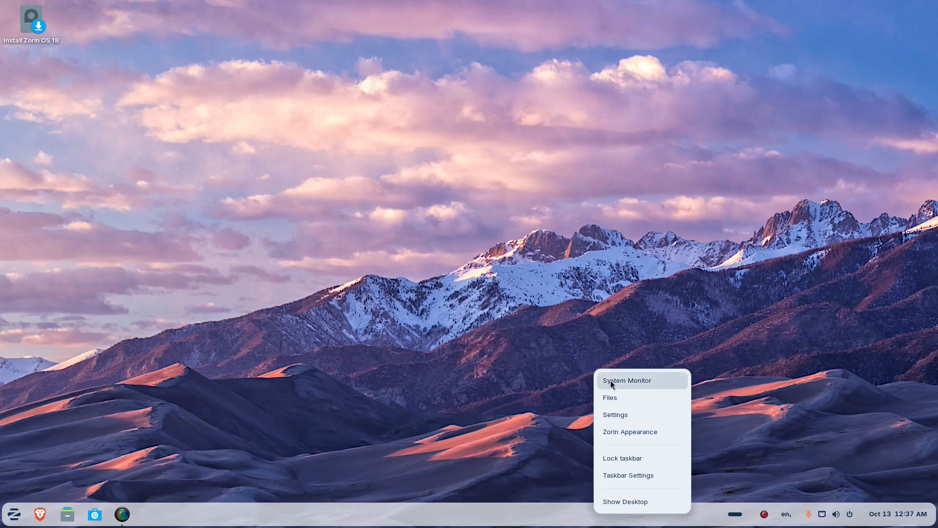
click(627, 381)
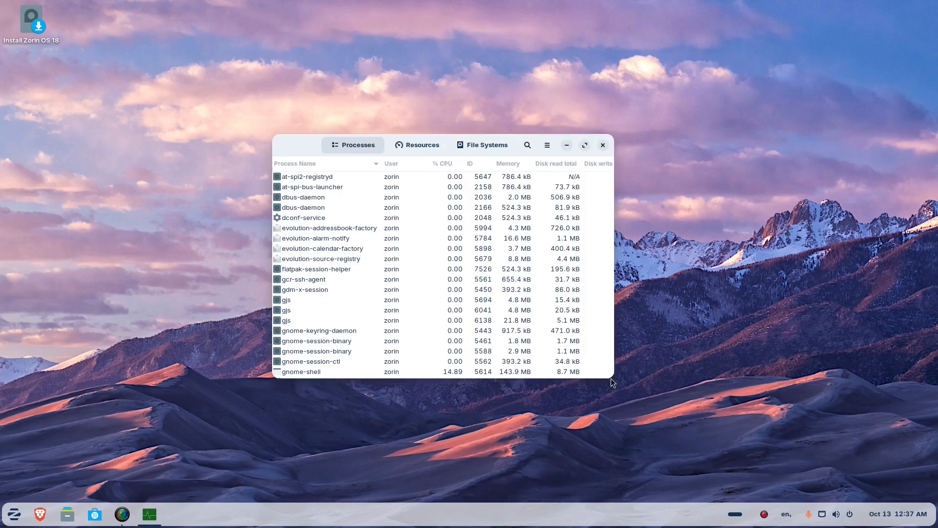
click(424, 145)
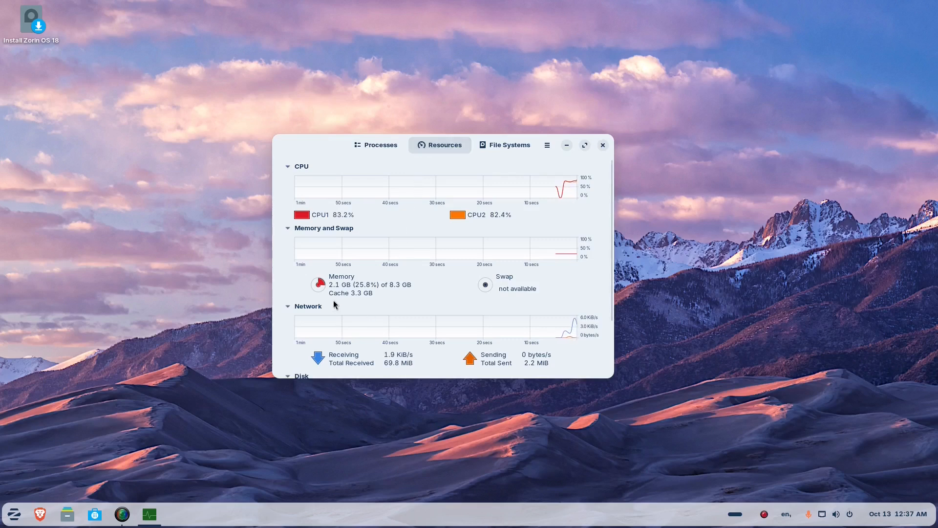
mouse_move(341, 296)
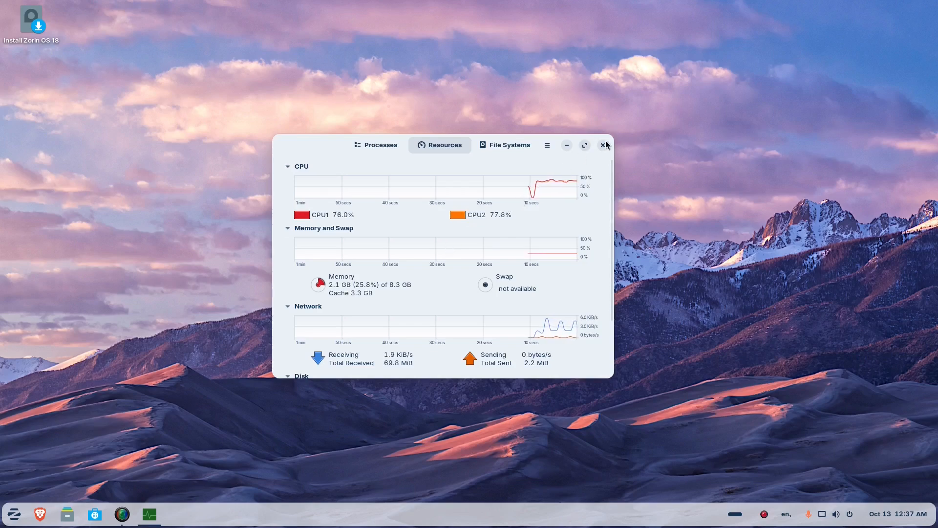
click(605, 145)
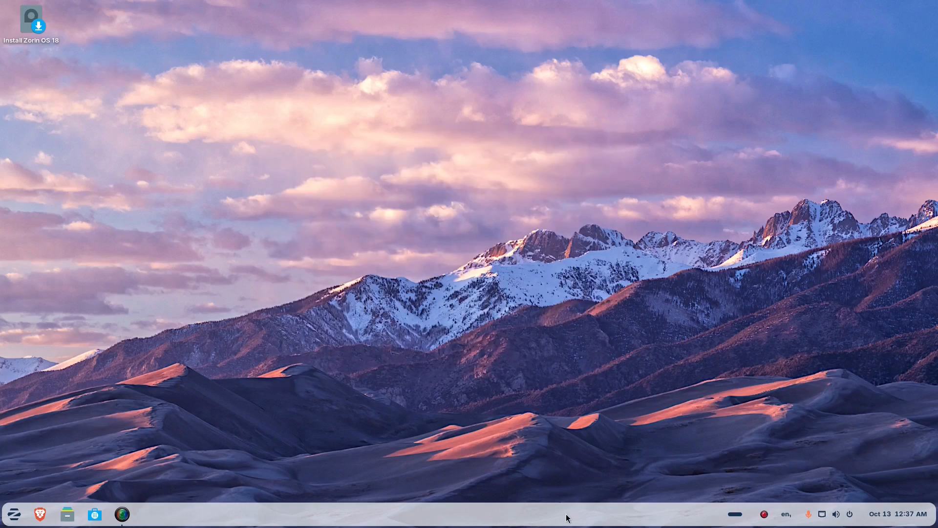
- In Taskbar Settings' Position page, set the panel position to Top
right_click(567, 513)
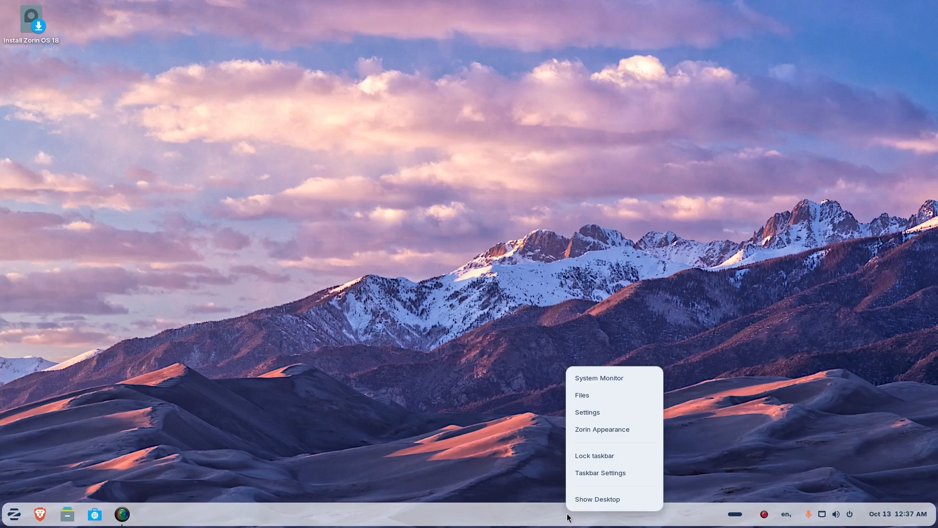
click(606, 476)
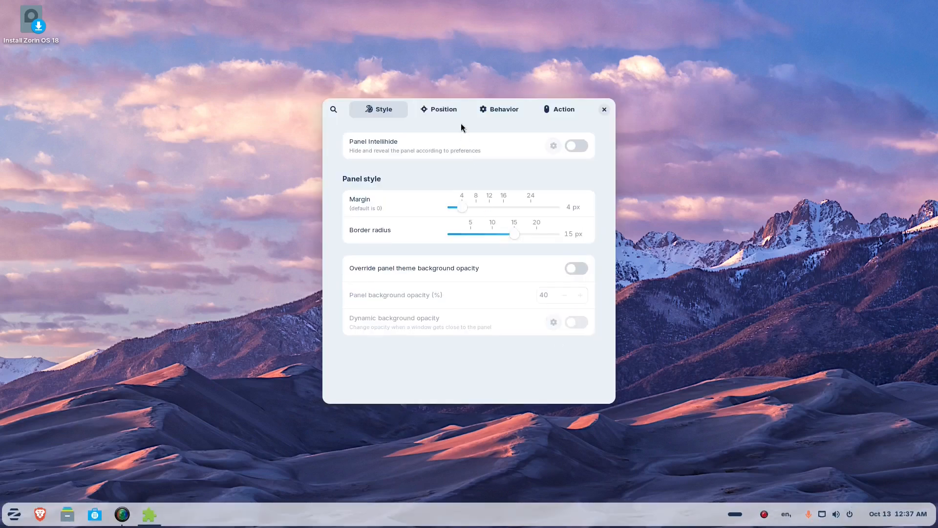
click(438, 109)
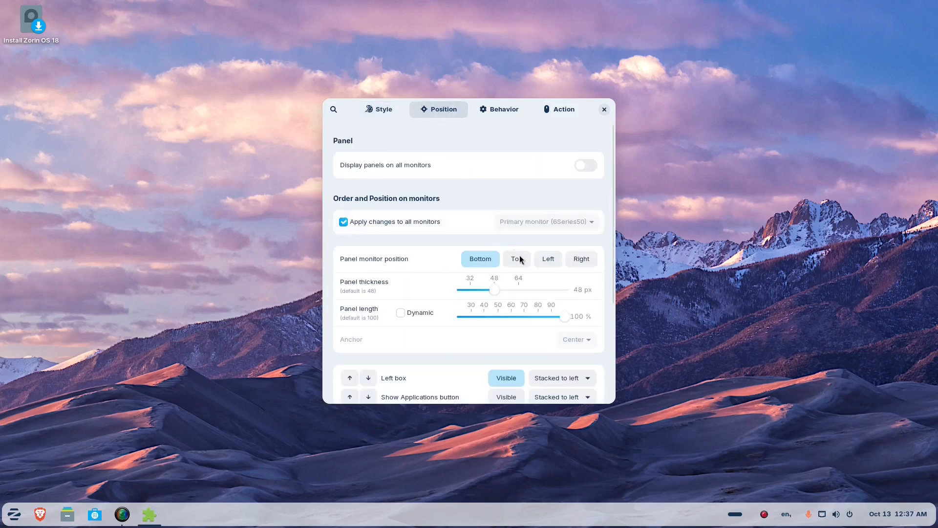
click(516, 258)
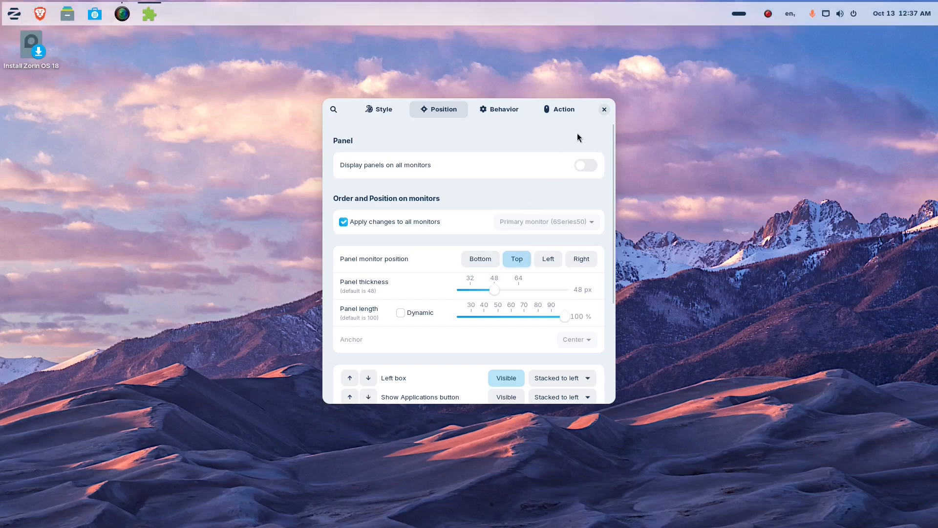
- Close Taskbar Settings and briefly toggle the quick settings panel from the top taskbar's tray
click(604, 109)
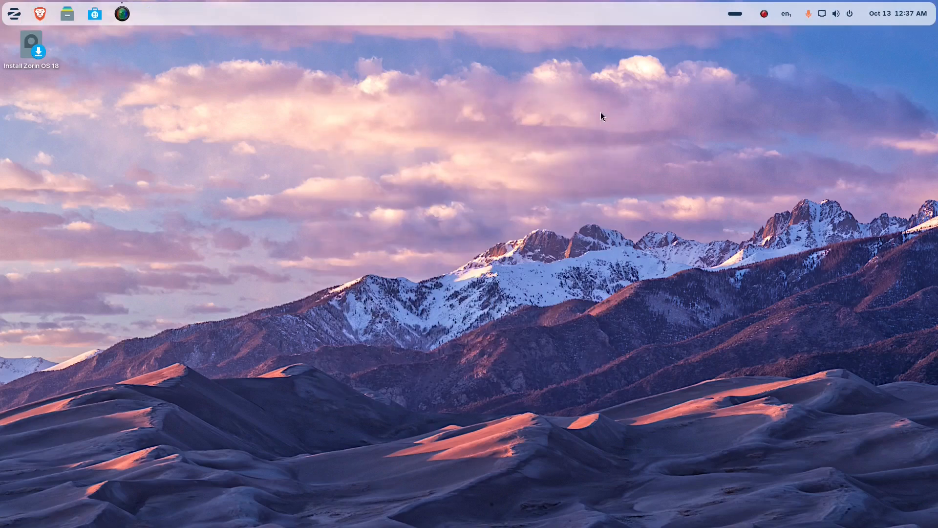
mouse_move(897, 12)
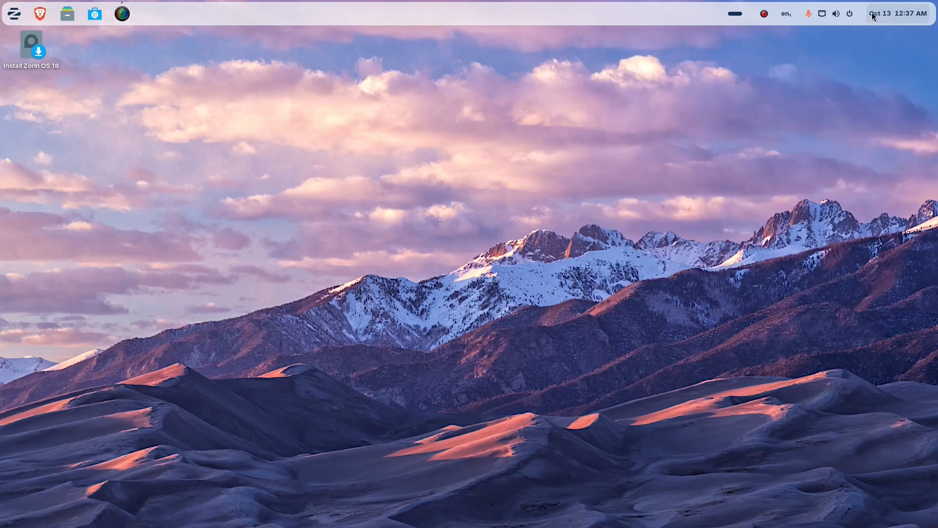
click(838, 13)
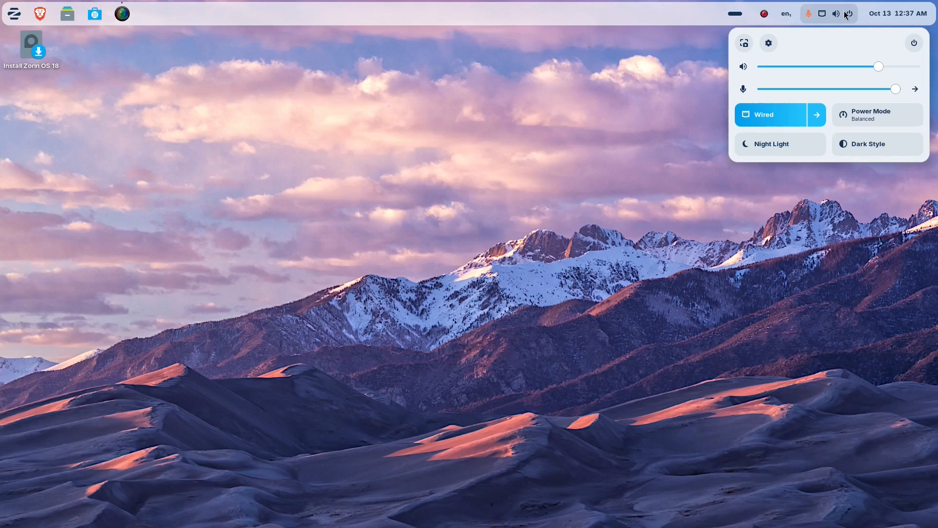
click(847, 12)
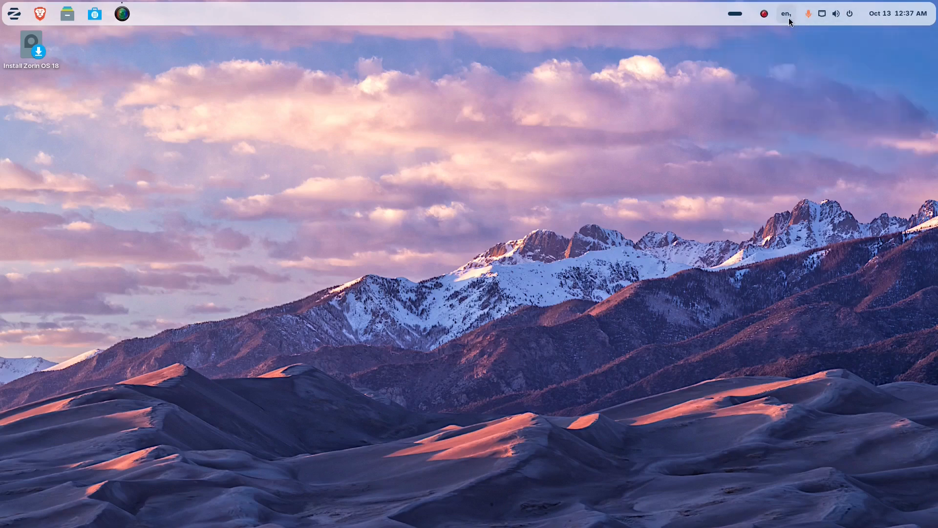
click(764, 13)
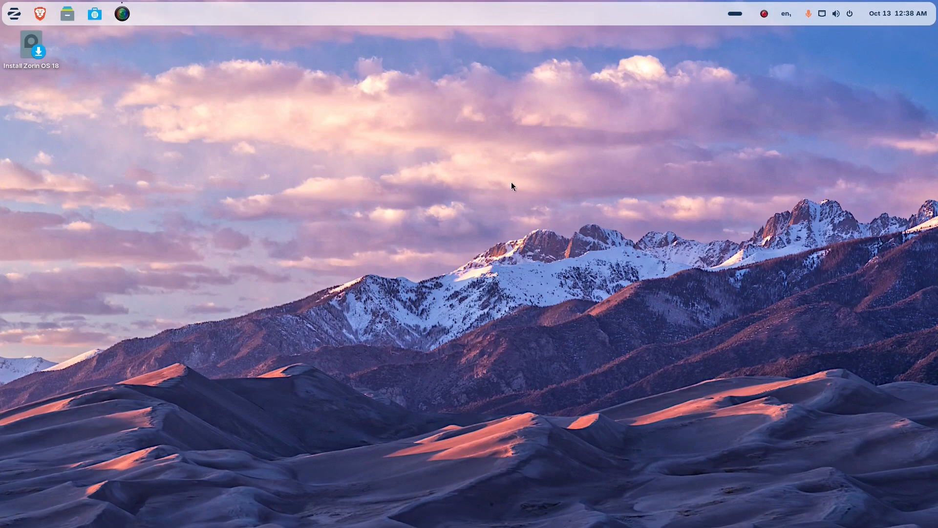
mouse_move(430, 20)
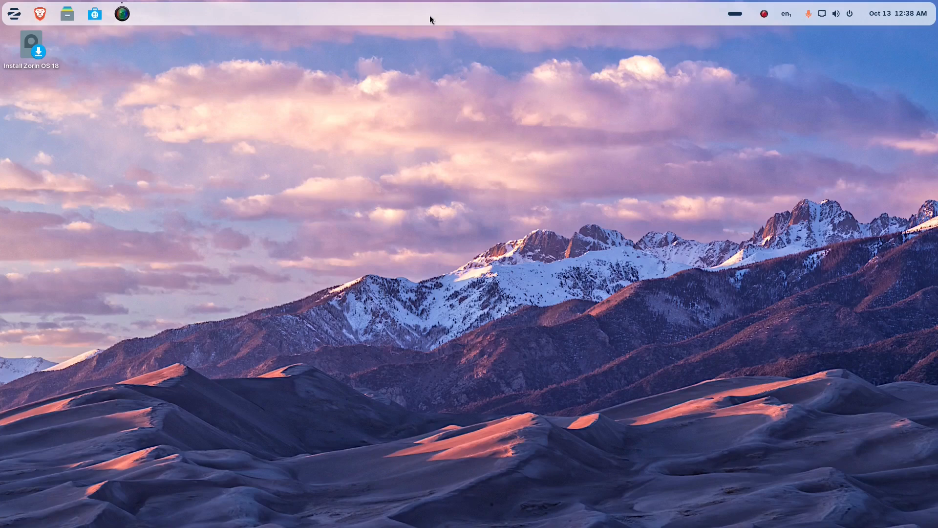
right_click(430, 13)
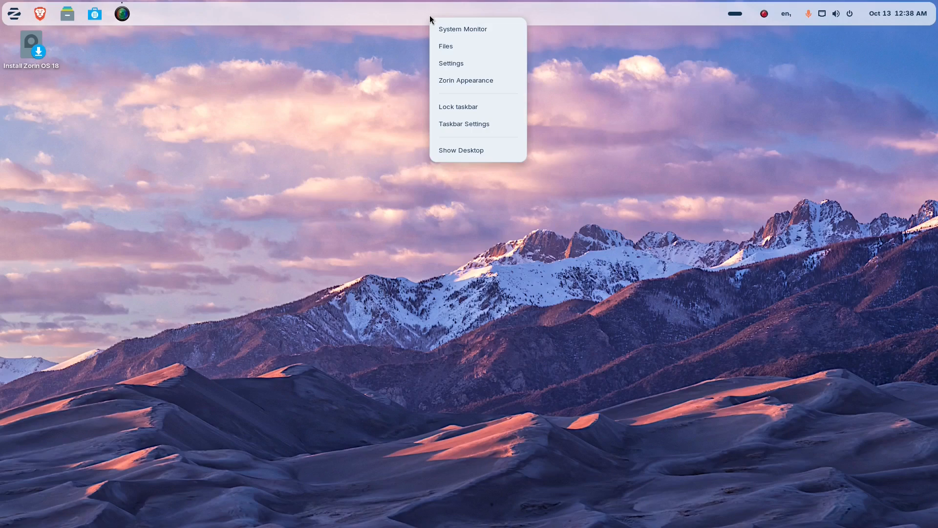
click(122, 13)
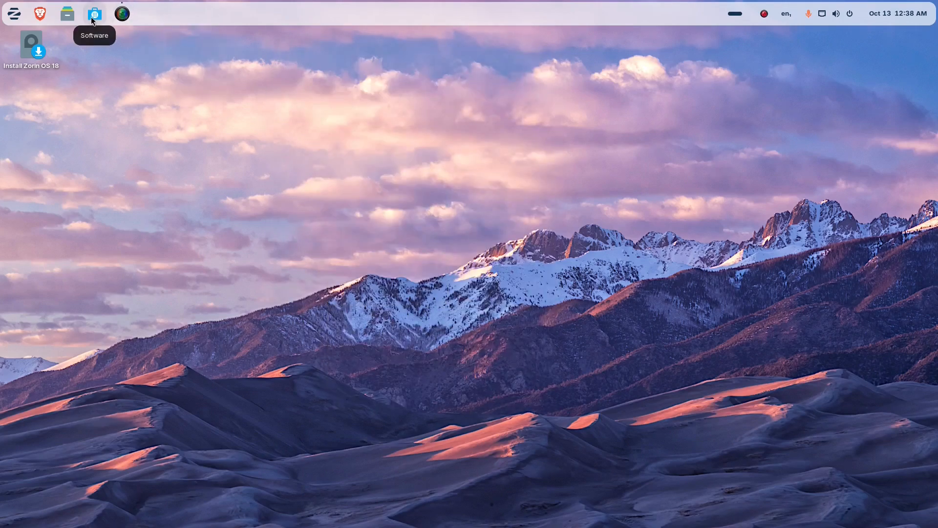
mouse_move(902, 242)
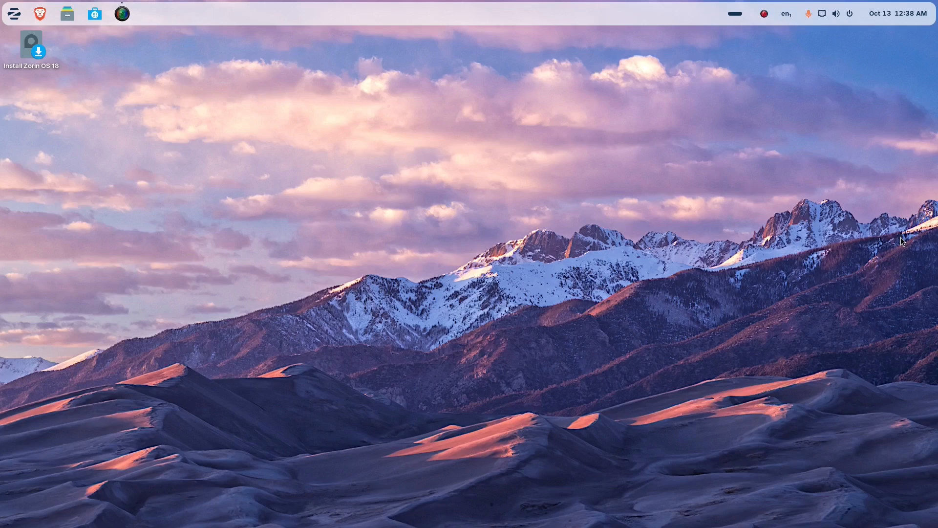
click(94, 13)
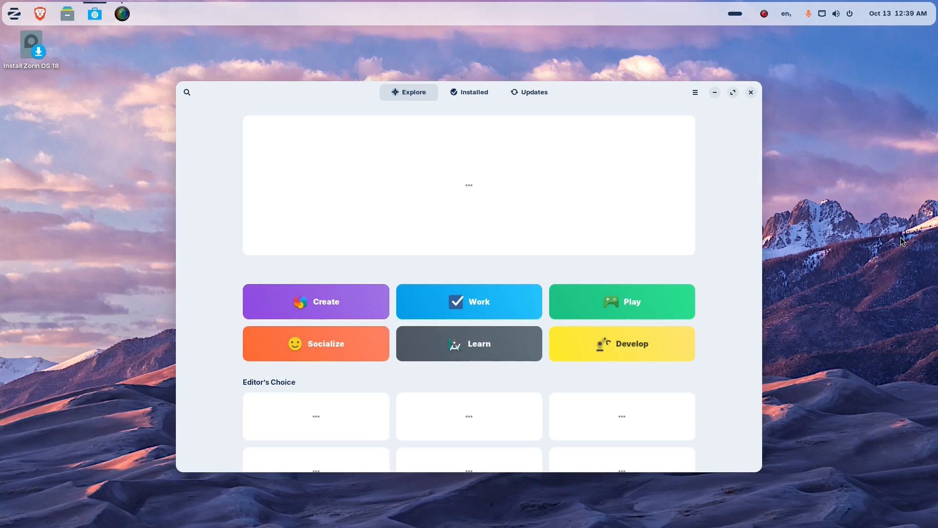
scroll(down, 3)
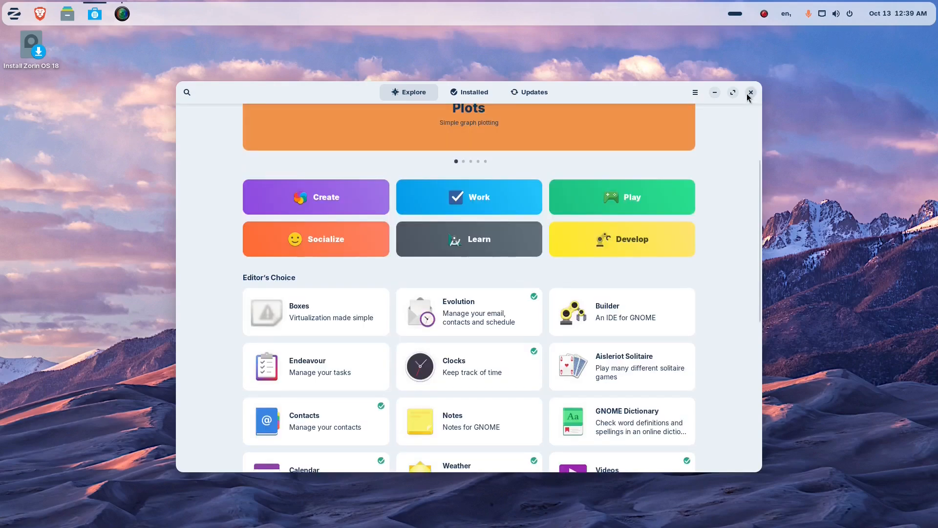
click(751, 92)
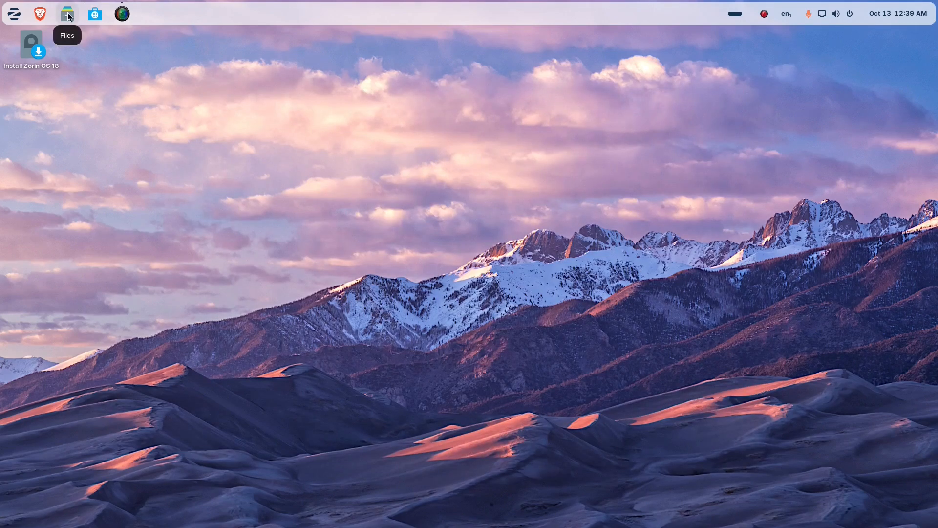
mouse_move(776, 177)
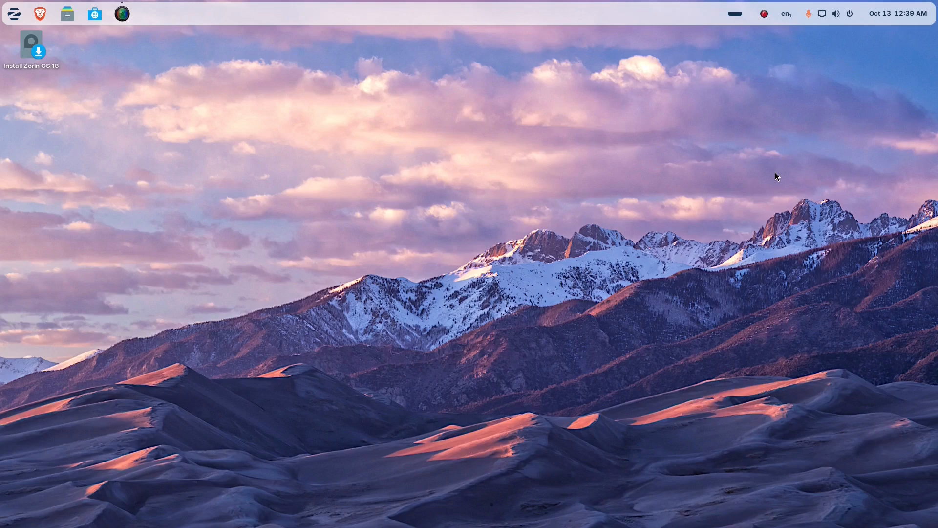
click(68, 12)
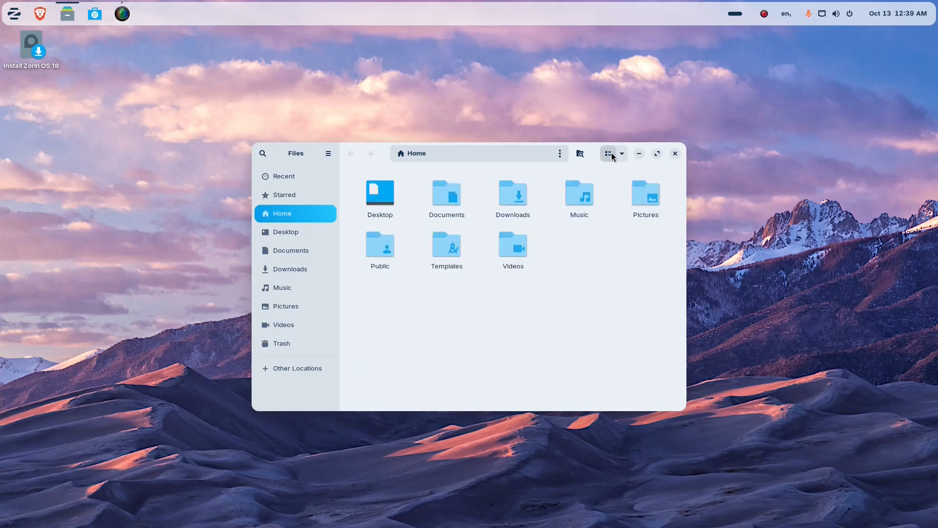
click(675, 154)
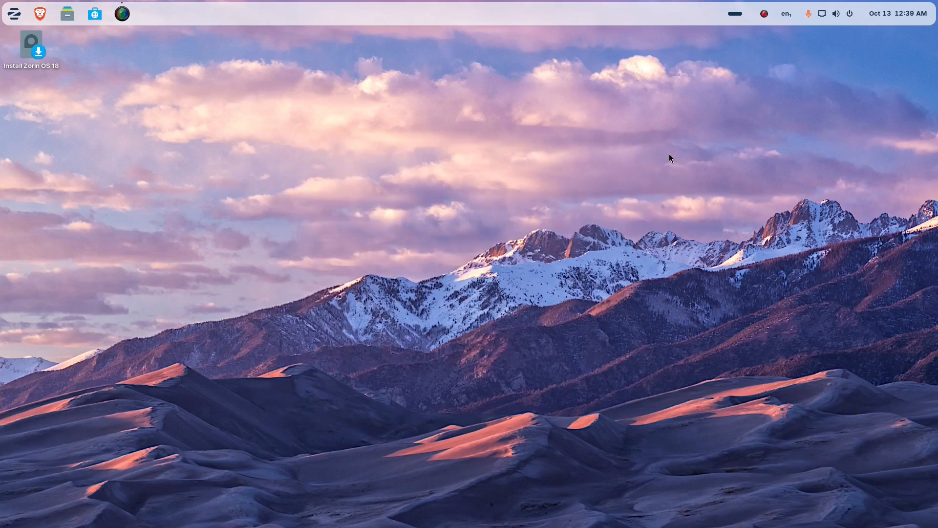
mouse_move(41, 13)
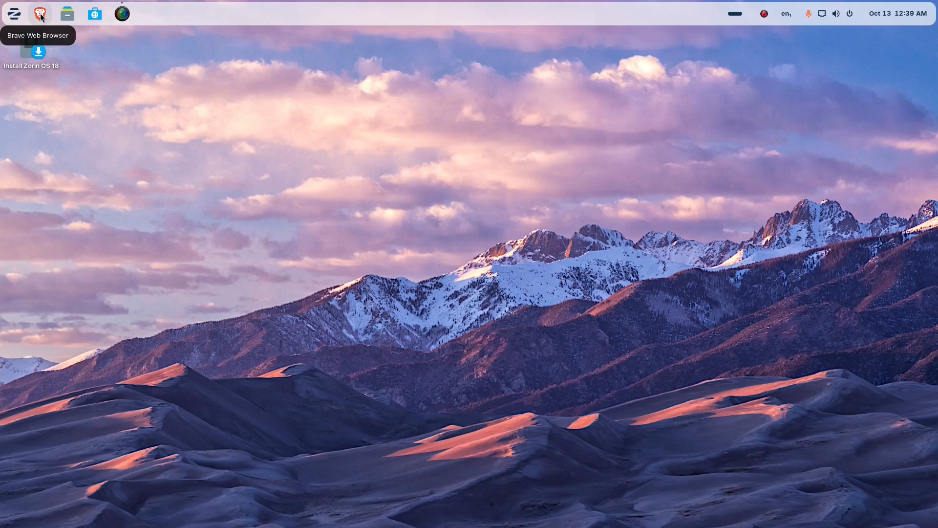
mouse_move(67, 12)
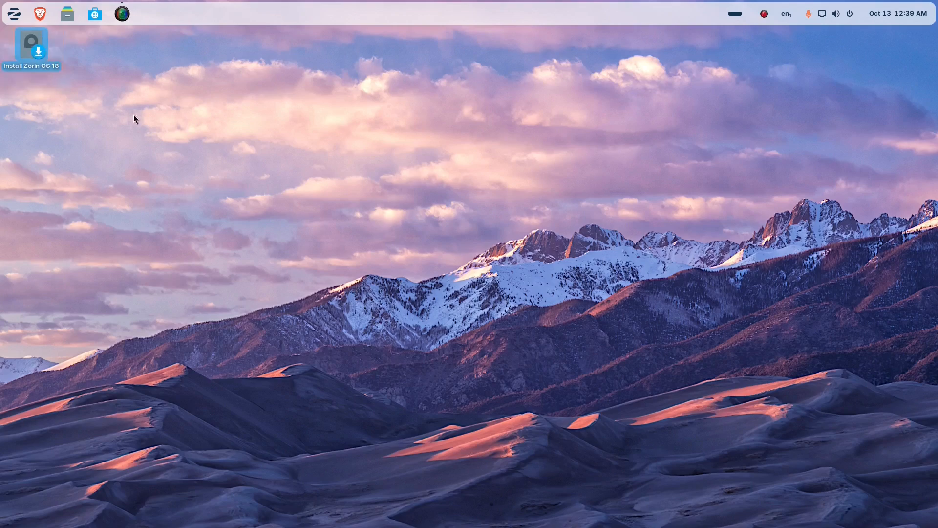
mouse_move(214, 133)
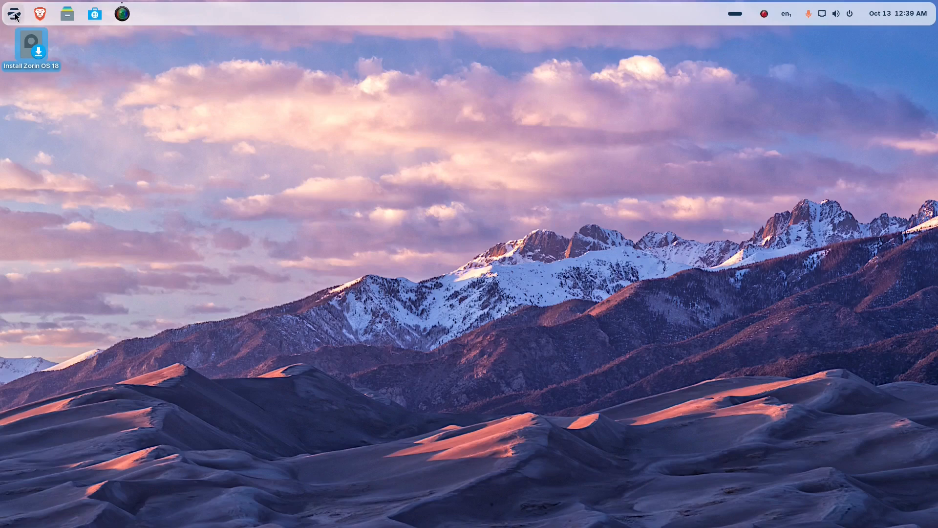
- Browse the app menu's Accessories and Graphics categories, scrolling their lists
click(14, 13)
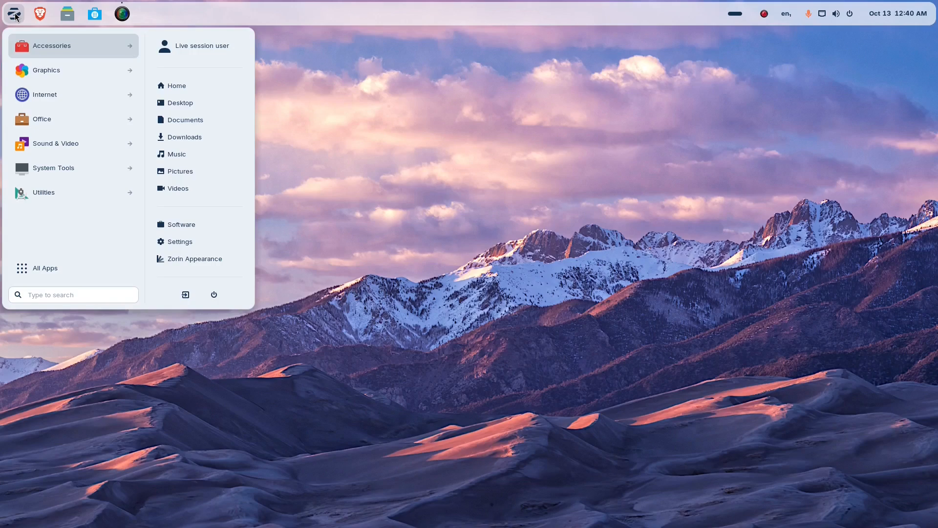
click(53, 46)
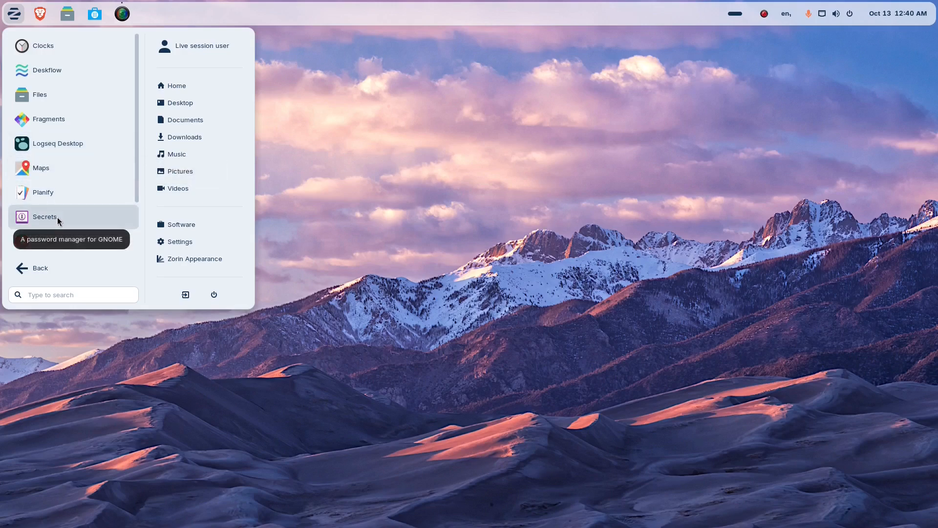
mouse_move(56, 193)
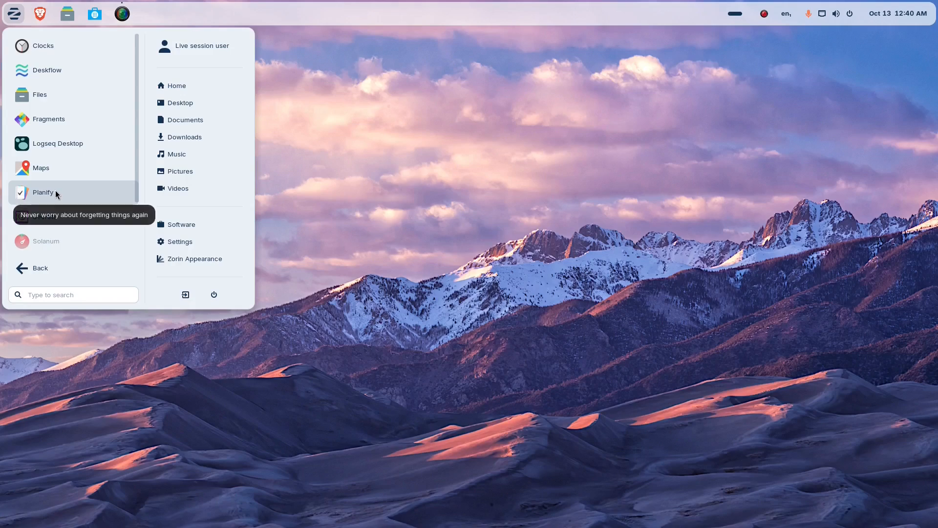
scroll(down, 3)
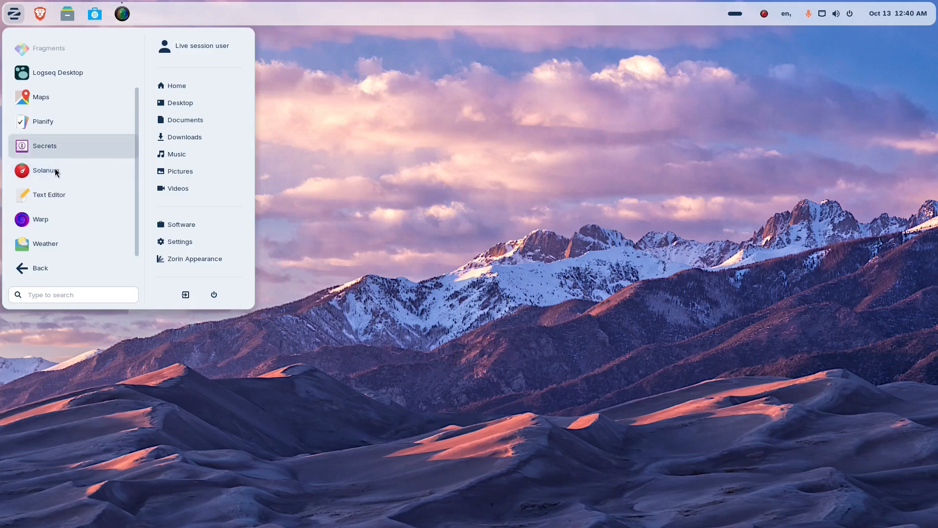
mouse_move(48, 220)
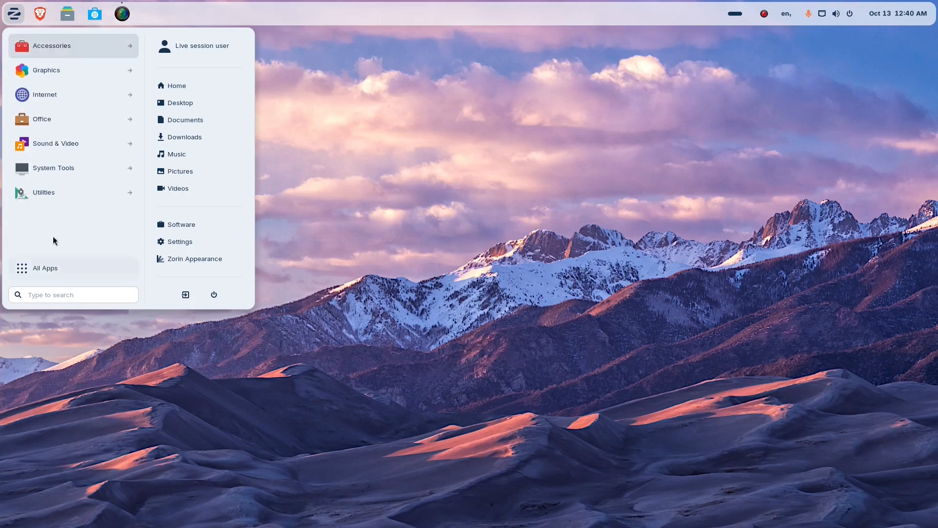
click(46, 70)
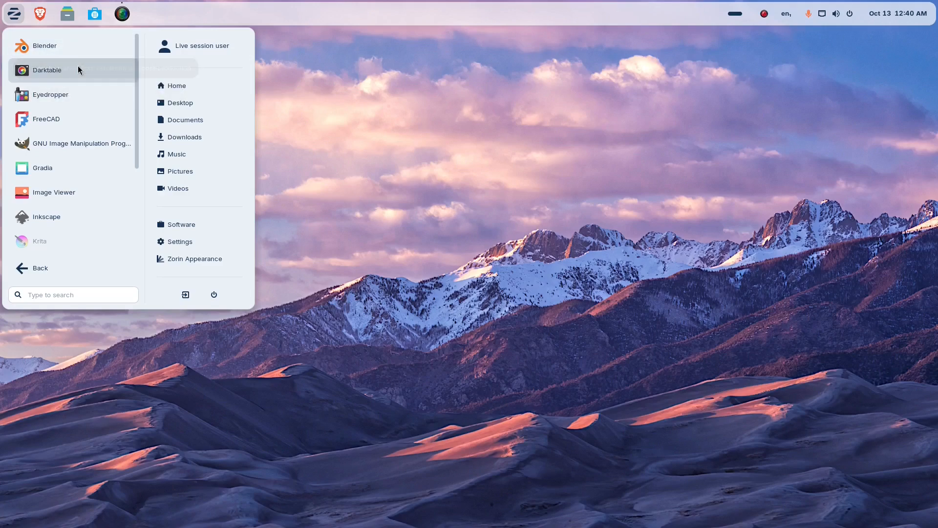
mouse_move(67, 142)
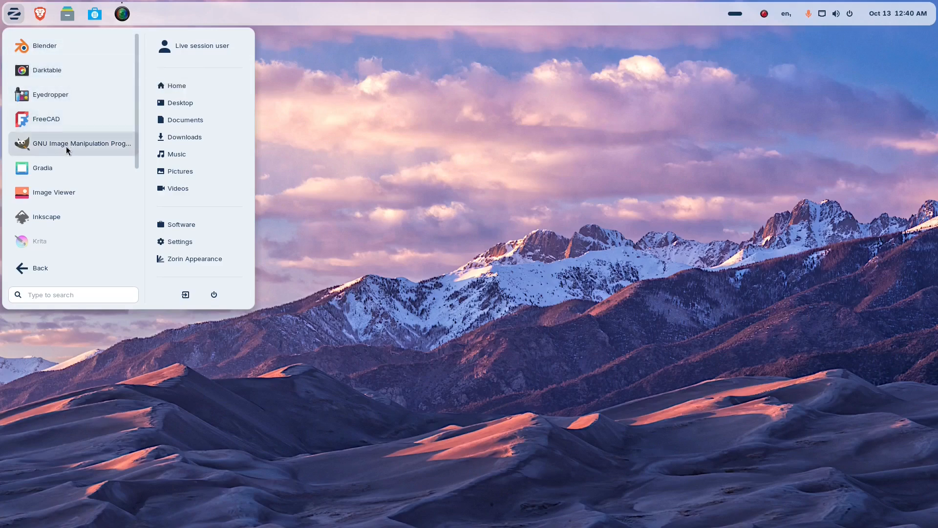
scroll(down, 3)
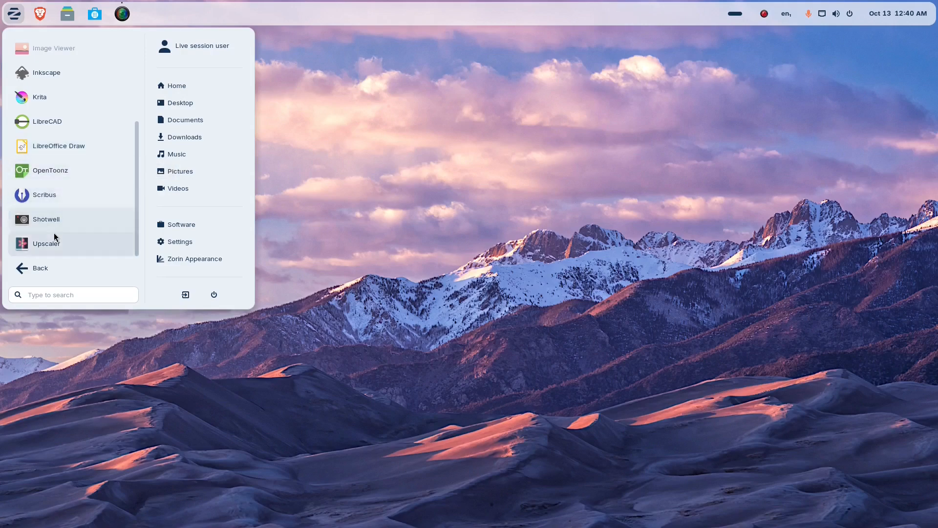
mouse_move(46, 219)
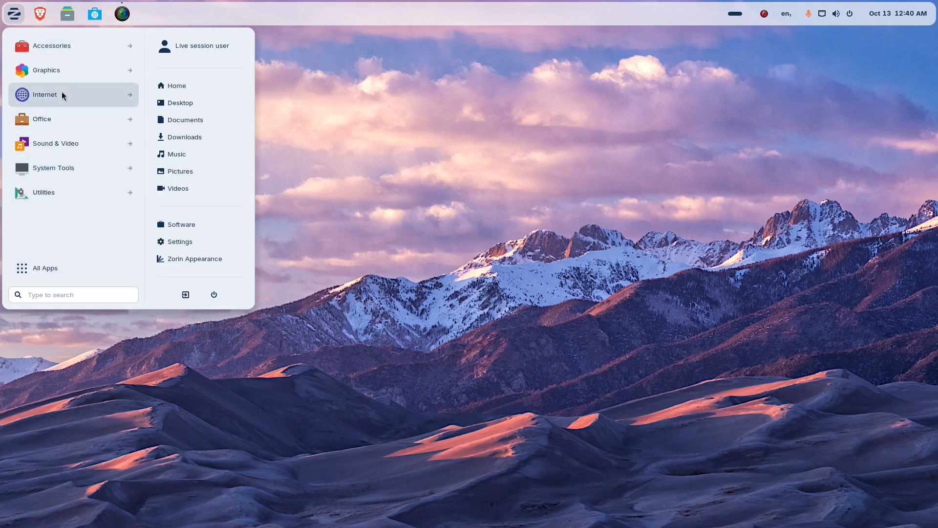
- Browse the Internet category, then scroll through the Office apps
click(44, 95)
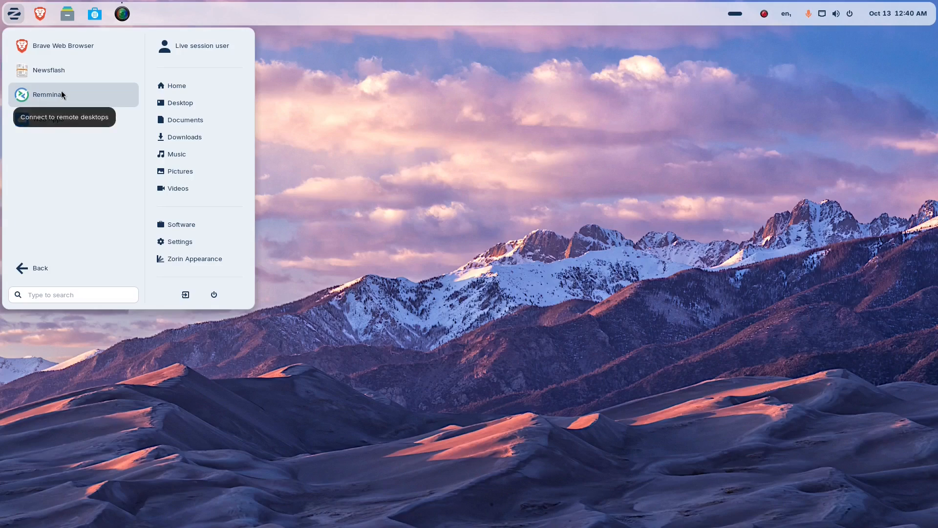
mouse_move(57, 70)
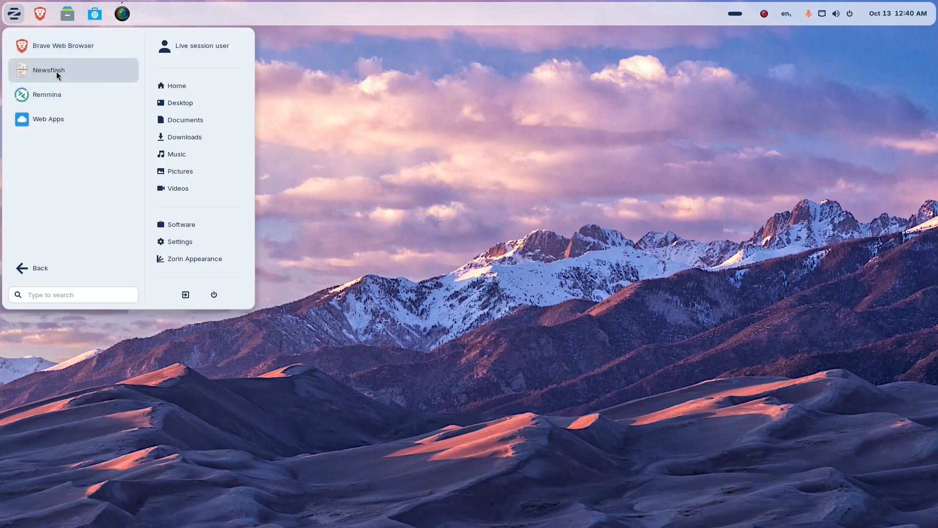
mouse_move(57, 77)
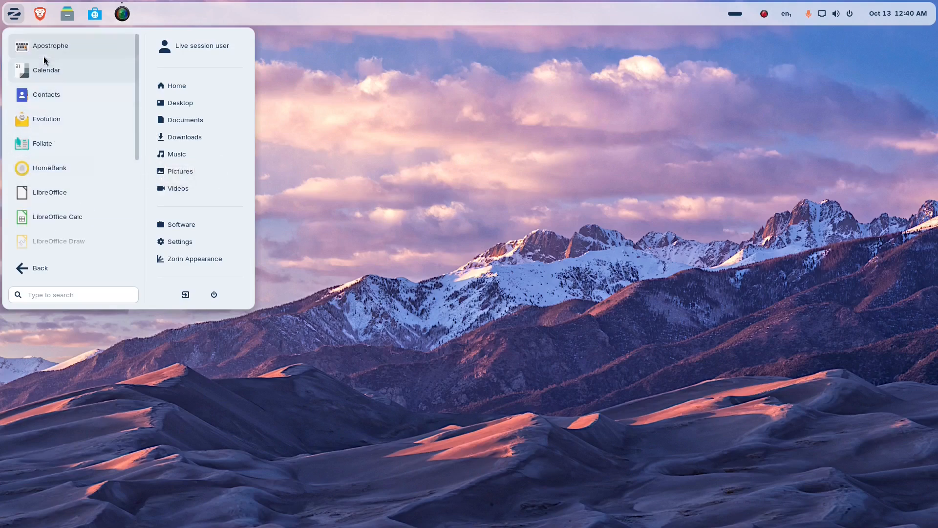
mouse_move(50, 46)
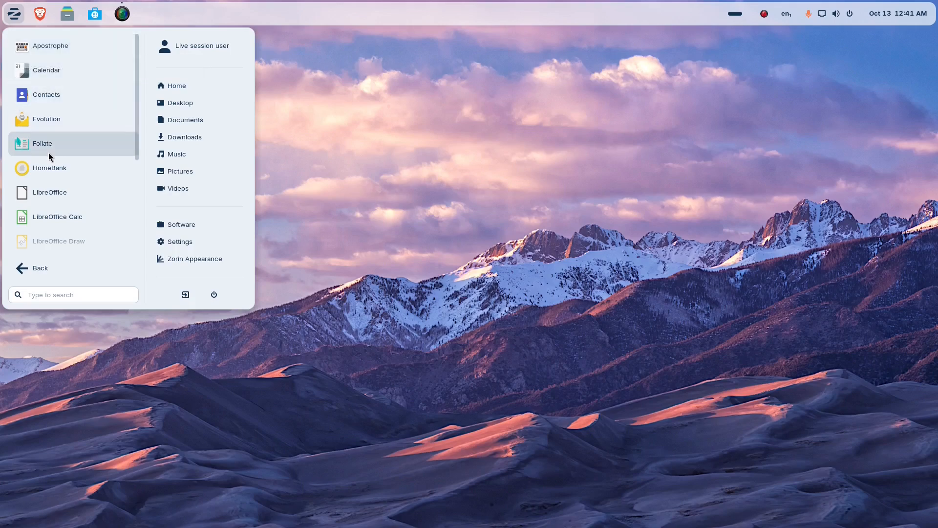
mouse_move(42, 142)
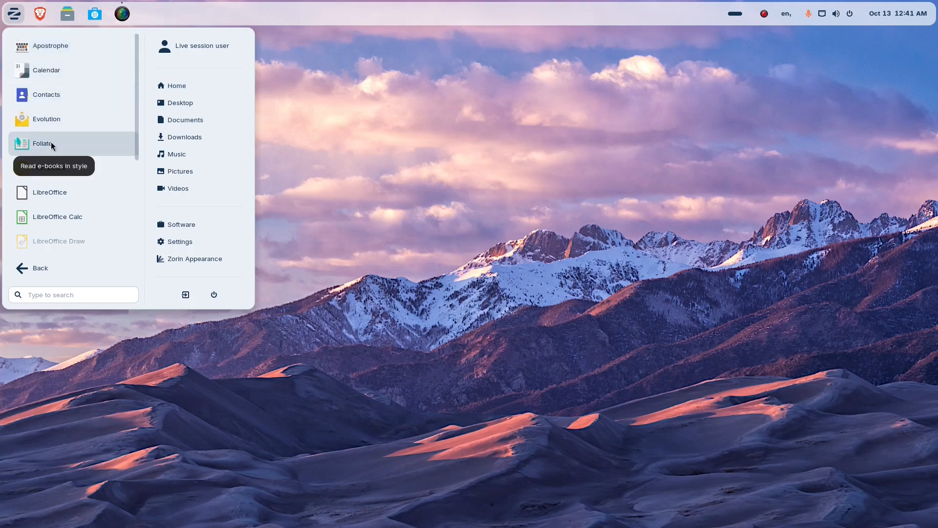
mouse_move(57, 168)
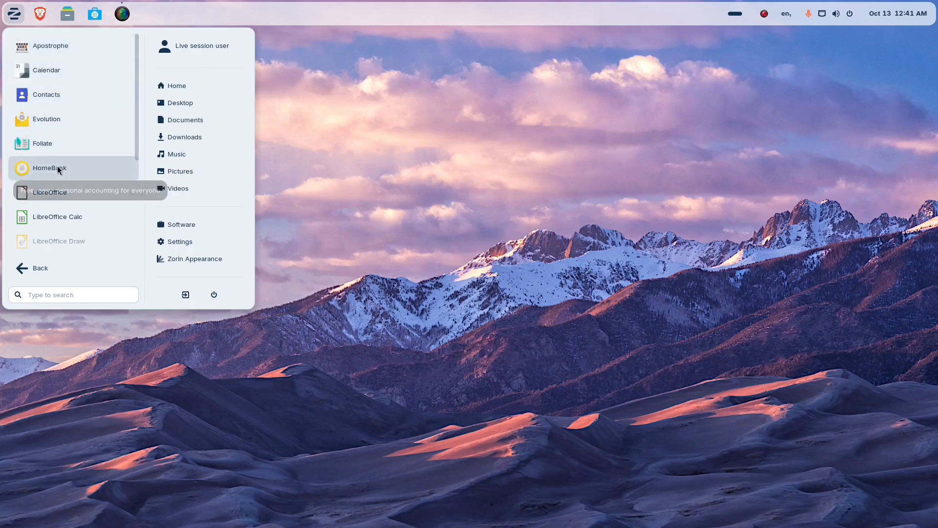
scroll(down, 3)
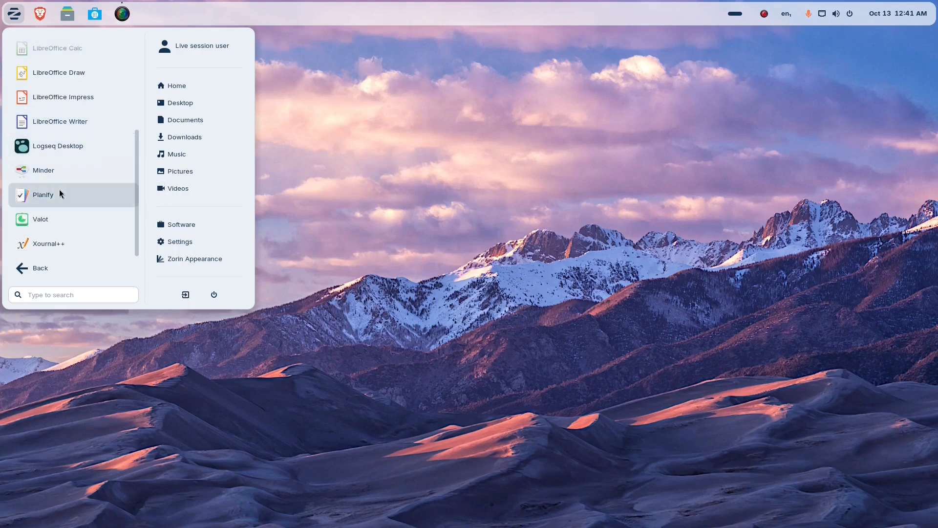
mouse_move(47, 174)
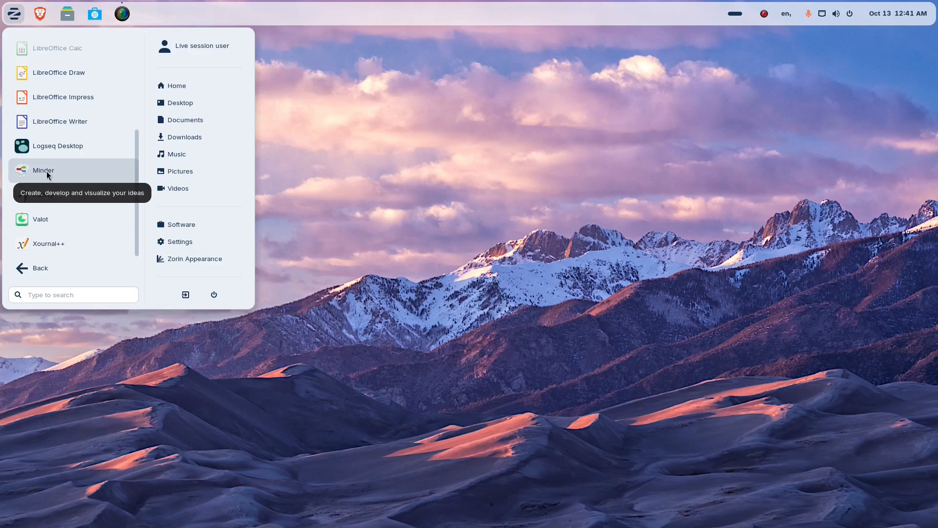
mouse_move(53, 195)
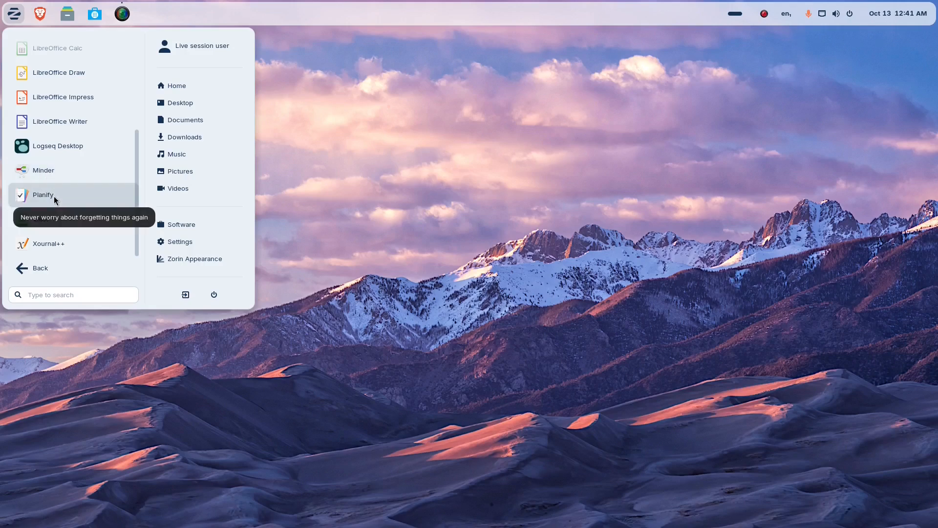
mouse_move(57, 222)
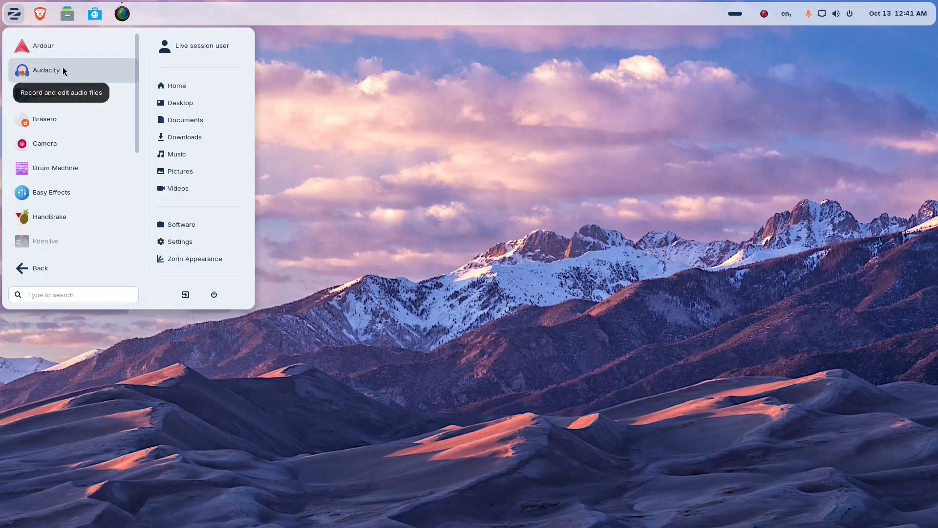
mouse_move(62, 96)
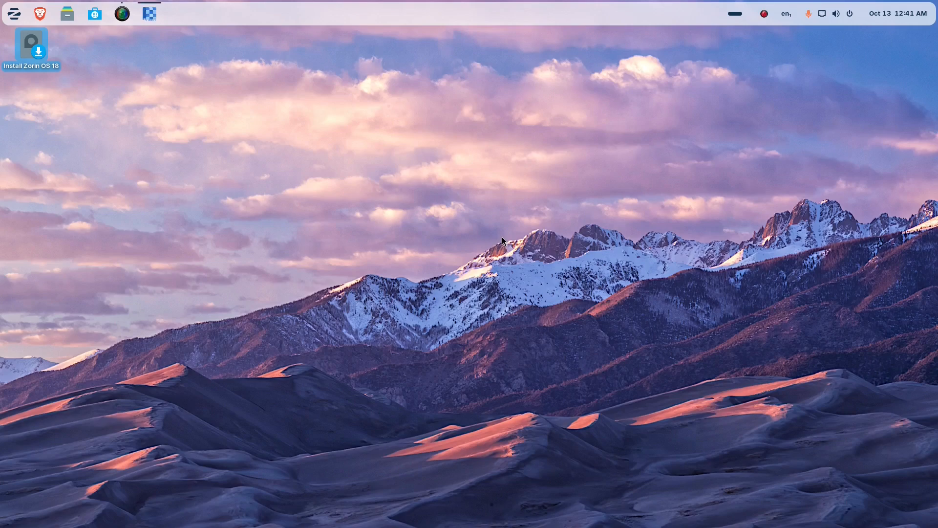
- Launch Blanket, scroll its ambient sounds, close it and scroll the Sound & Video list
click(149, 13)
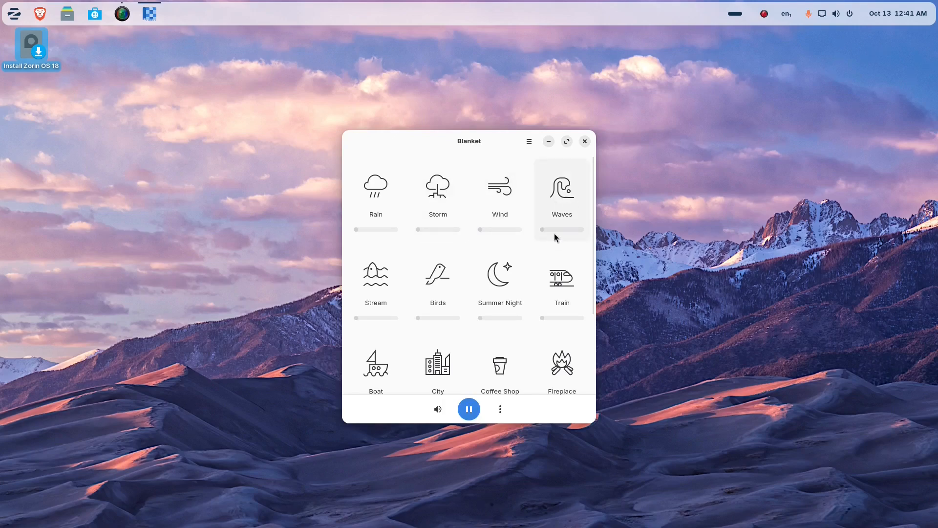
scroll(down, 3)
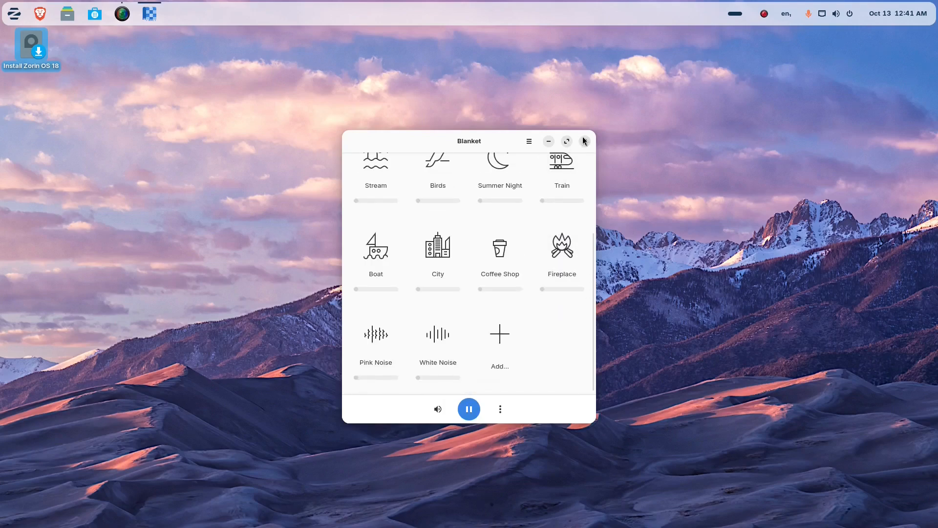
click(13, 13)
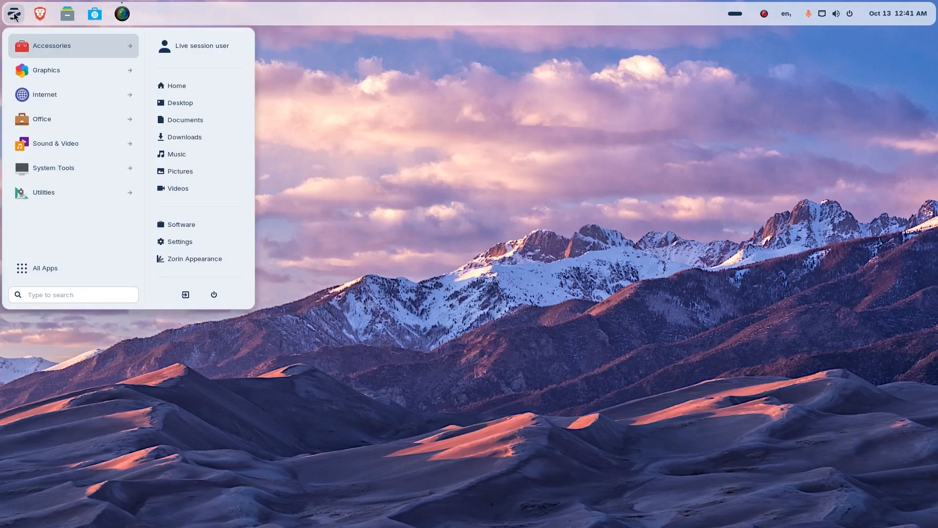
mouse_move(57, 94)
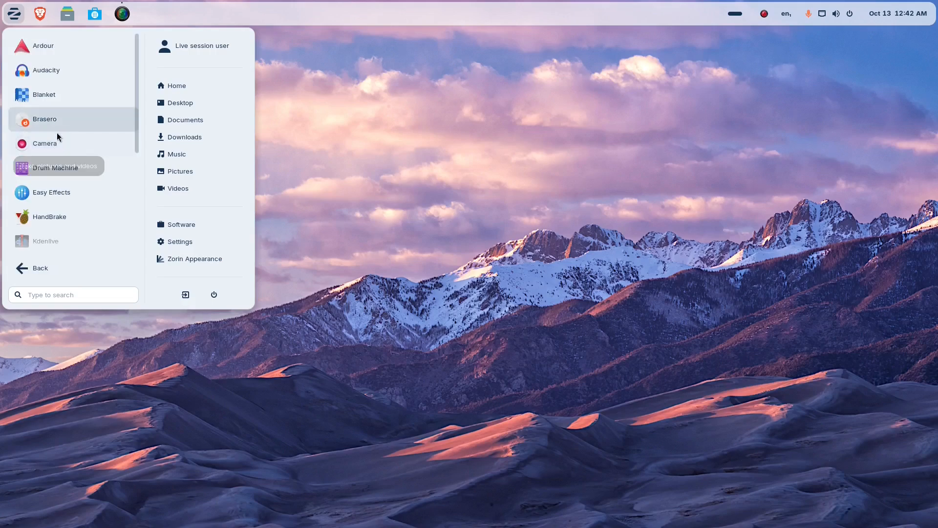
mouse_move(88, 118)
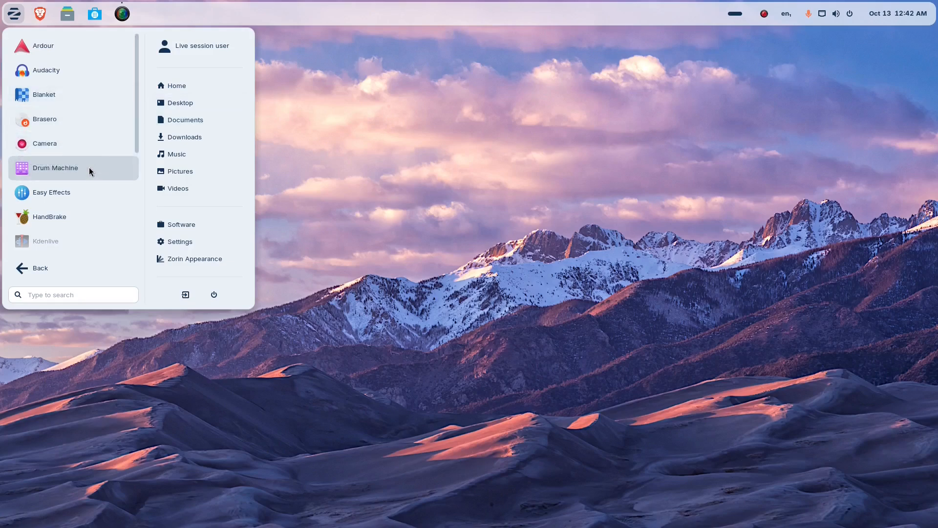
scroll(down, 3)
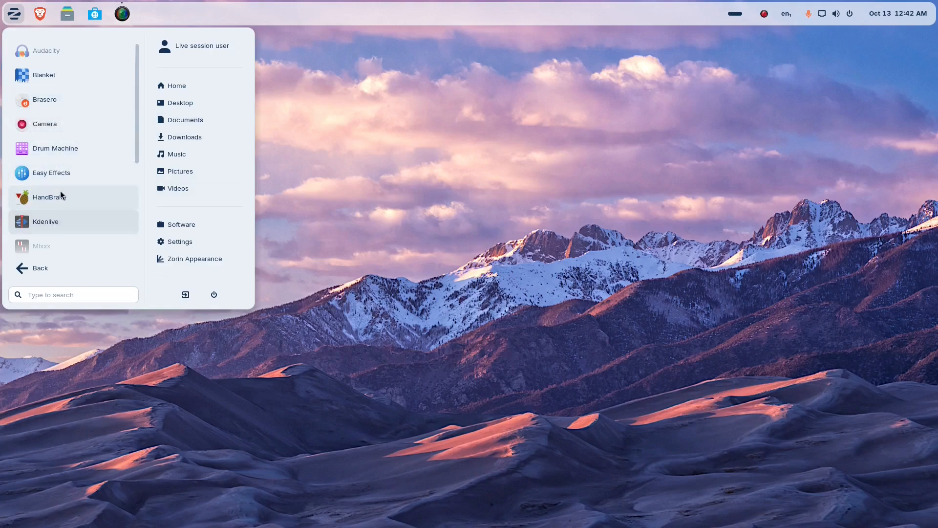
mouse_move(52, 276)
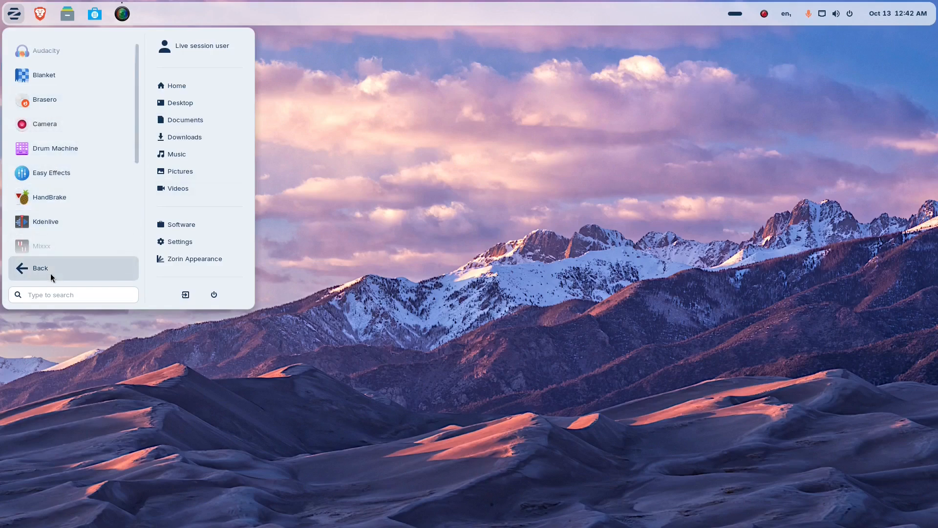
- Return to the categories and scroll the System Tools list down to Zorin Connect
click(39, 268)
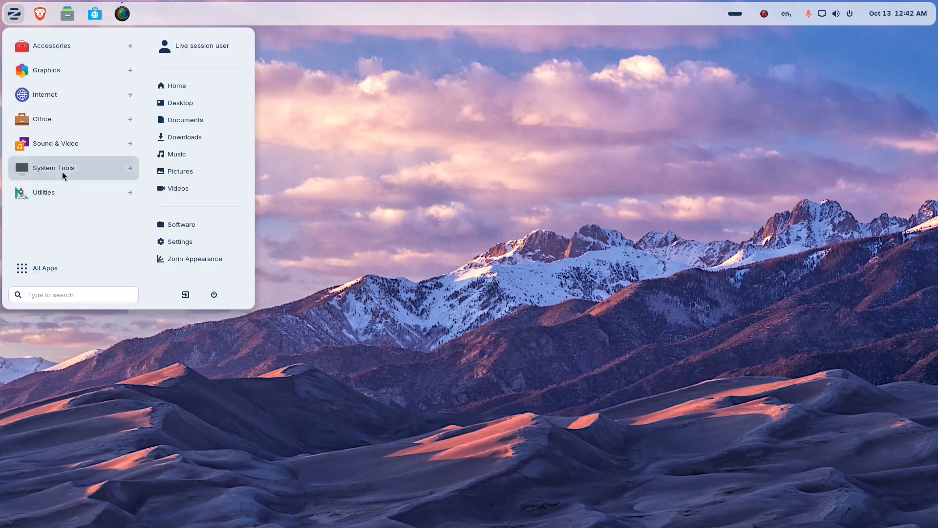
click(54, 167)
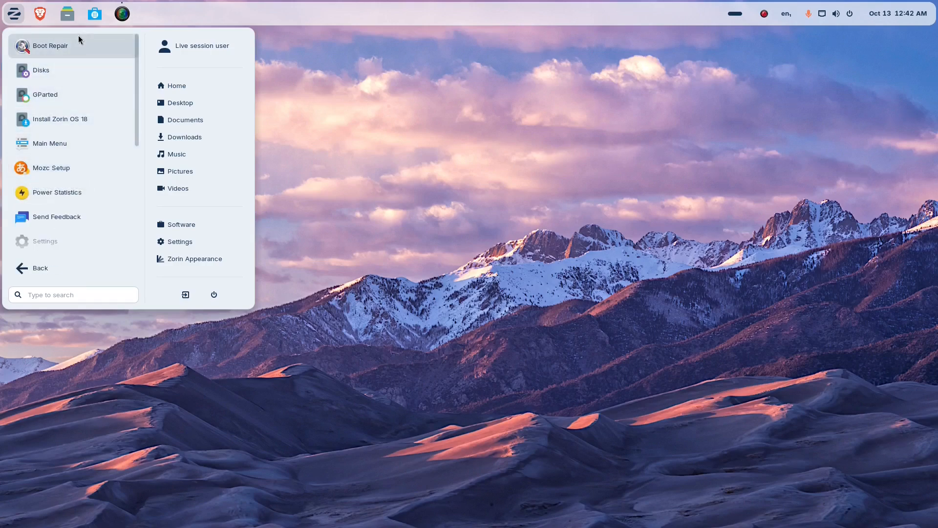
mouse_move(78, 73)
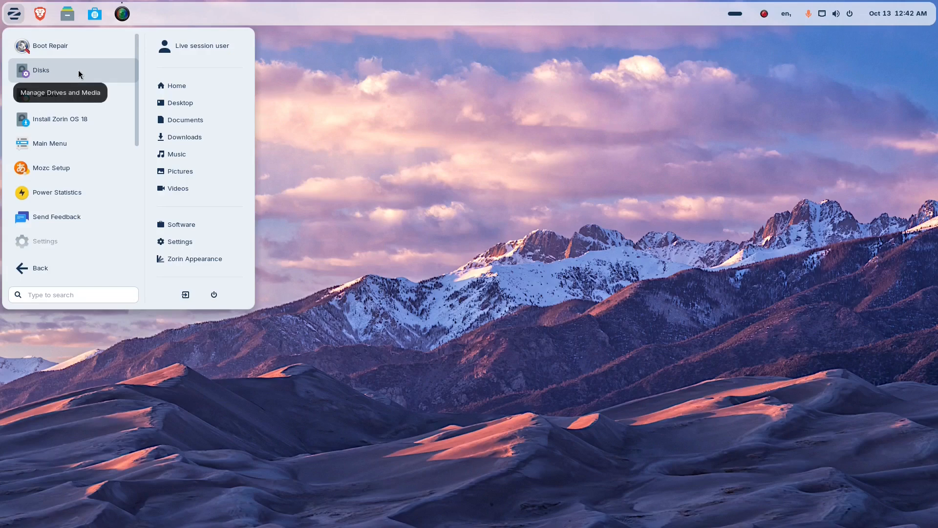
mouse_move(68, 170)
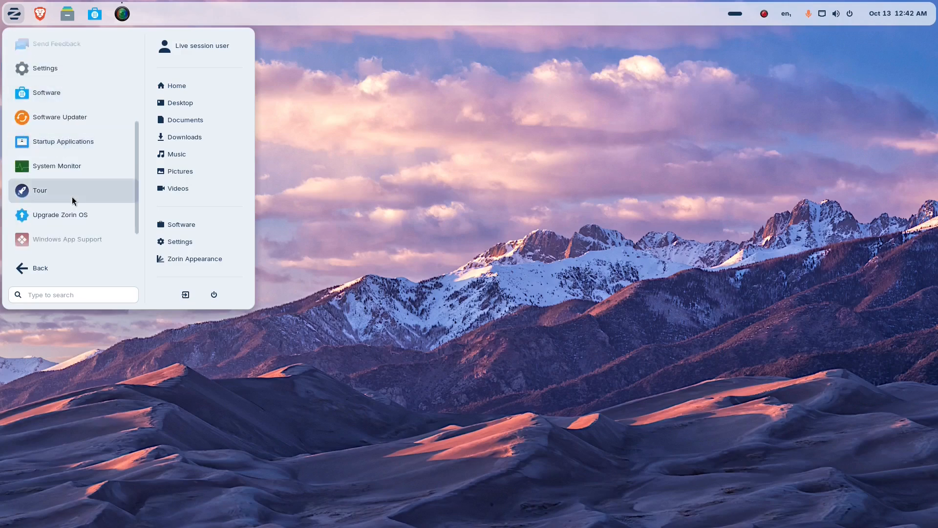
scroll(down, 3)
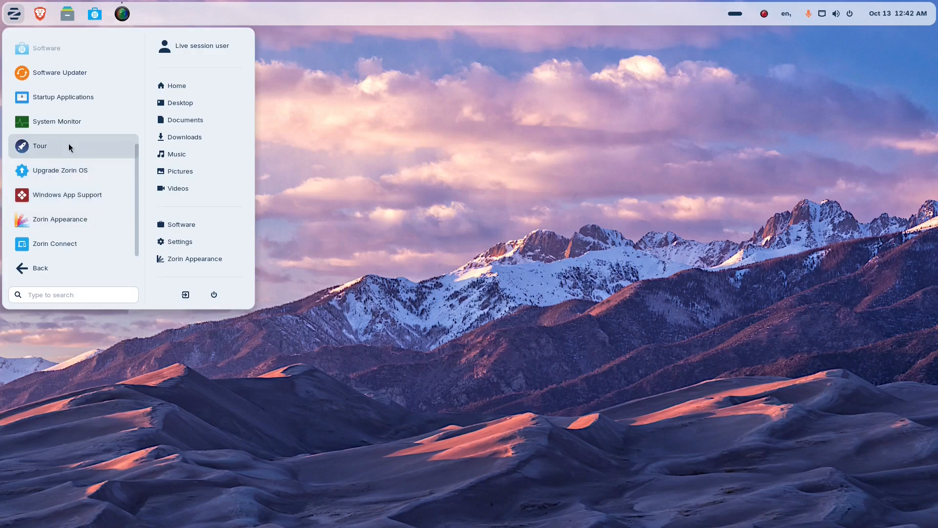
mouse_move(75, 194)
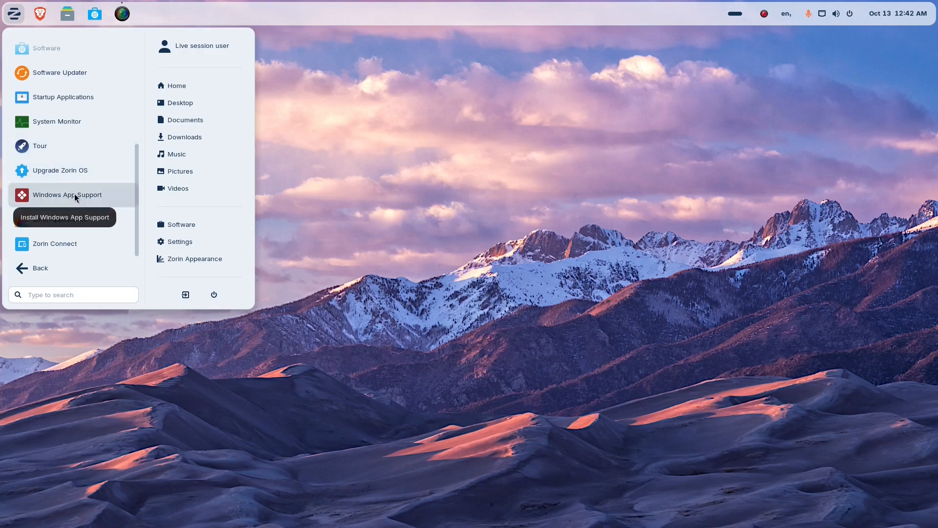
mouse_move(76, 244)
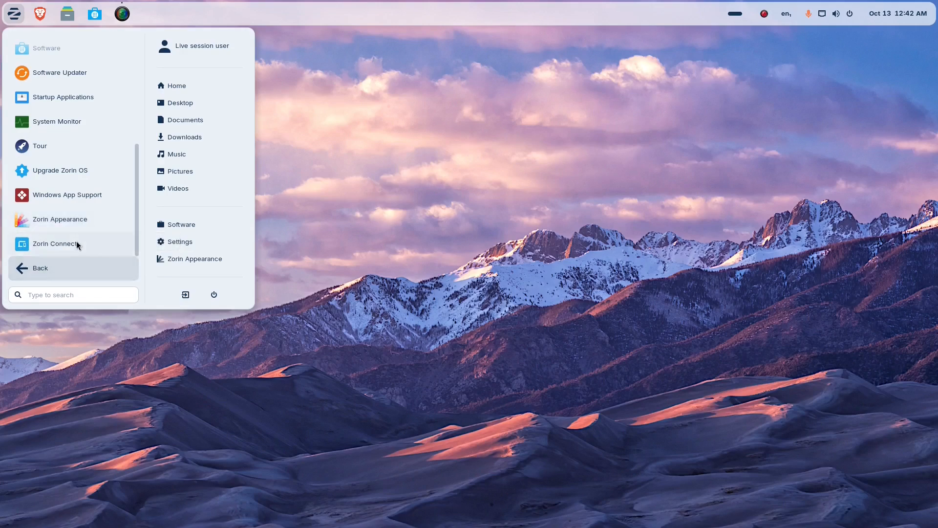
mouse_move(76, 273)
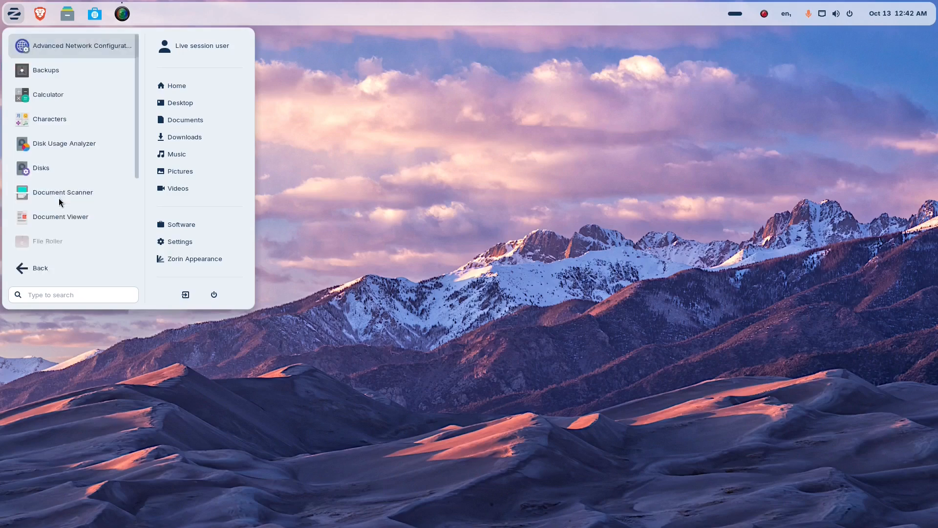
mouse_move(90, 46)
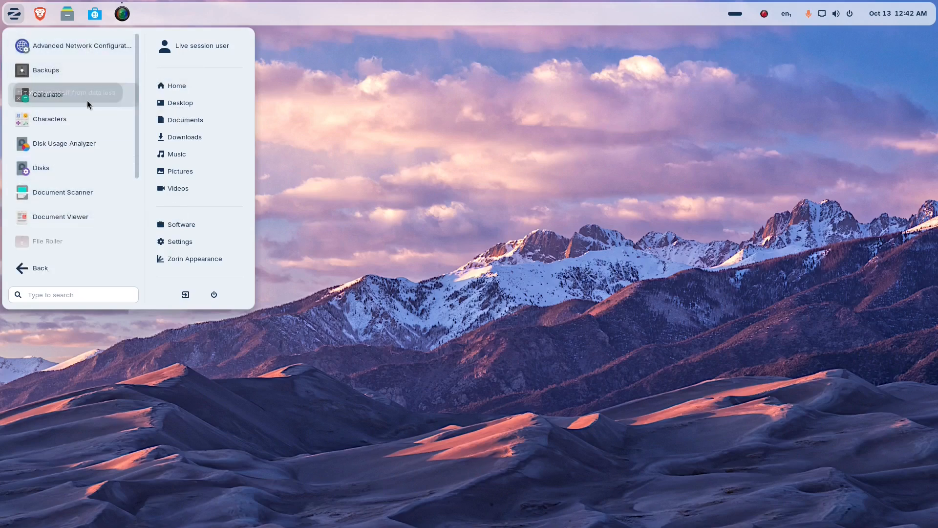
- Scroll the Utilities app list down to Terminal
scroll(down, 3)
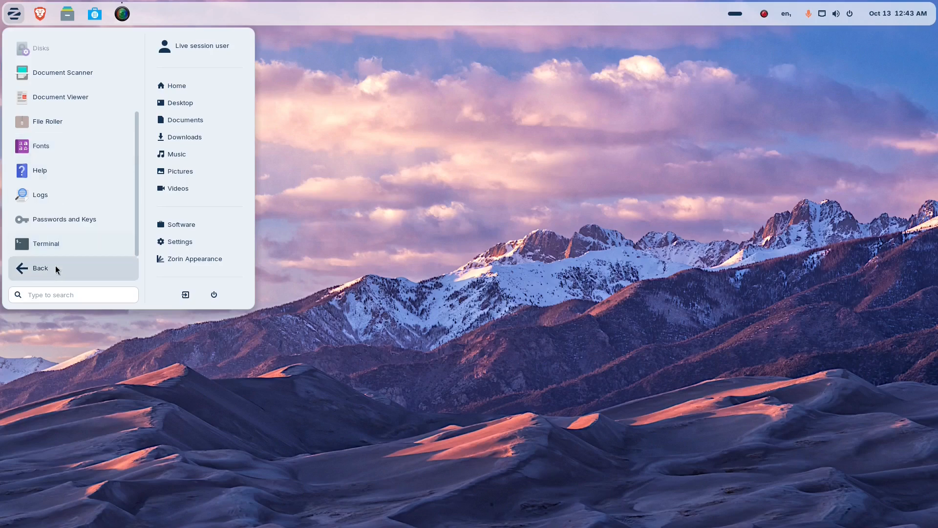
- Browse the All Apps alphabetical list in the Zorin menu and return to the categories view
click(40, 268)
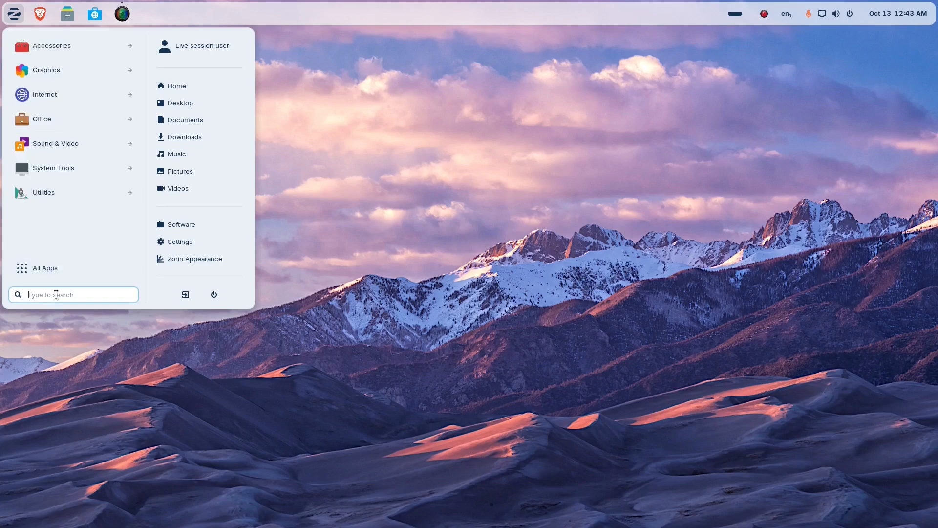
click(44, 268)
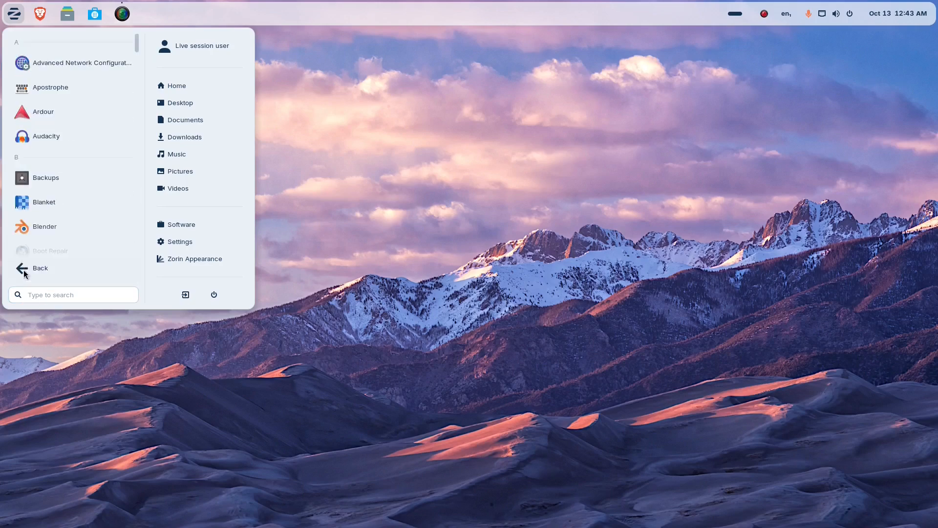
scroll(down, 3)
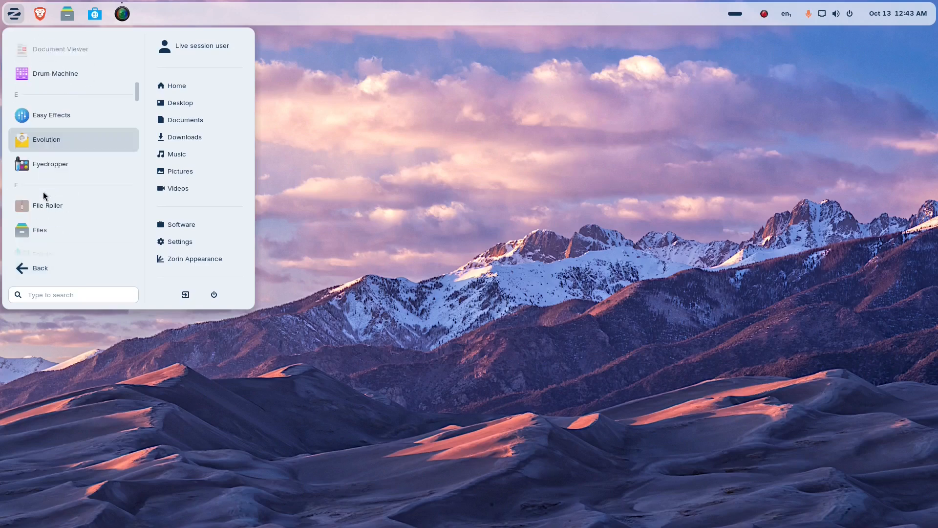
scroll(down, 3)
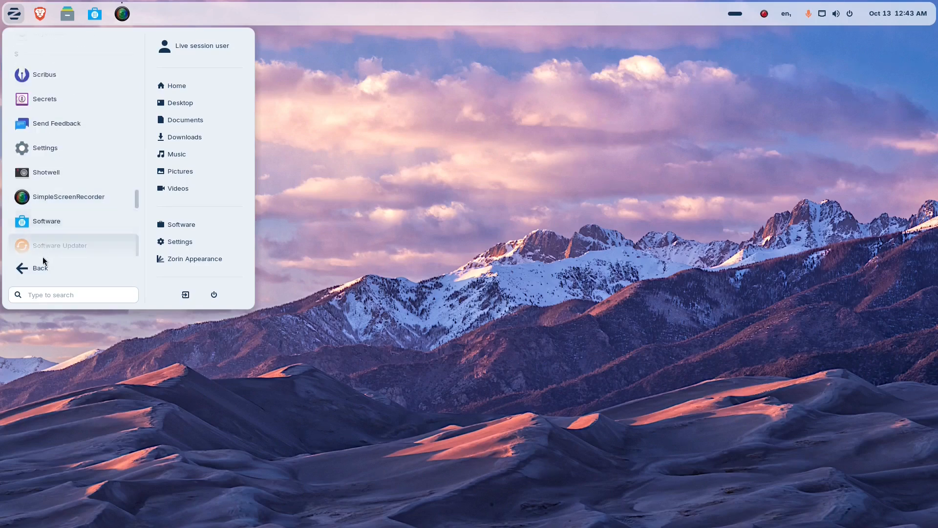
click(32, 268)
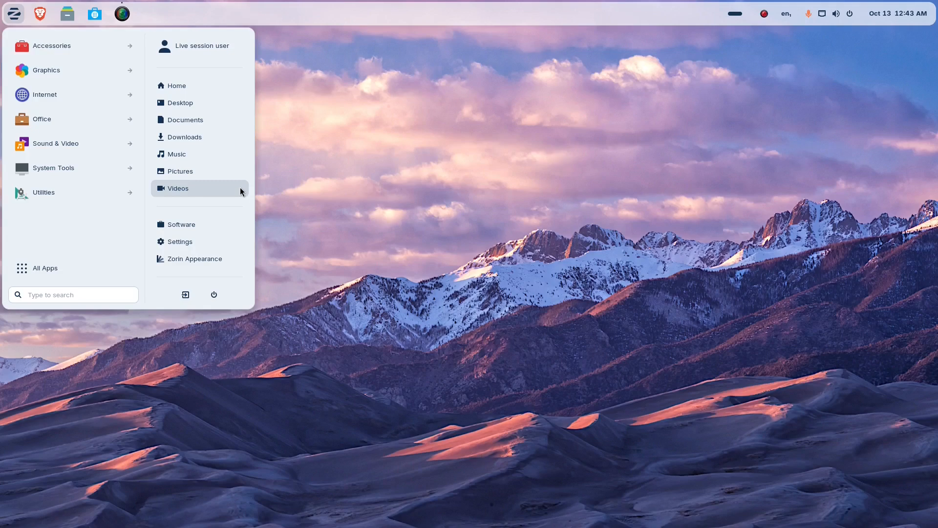
mouse_move(194, 258)
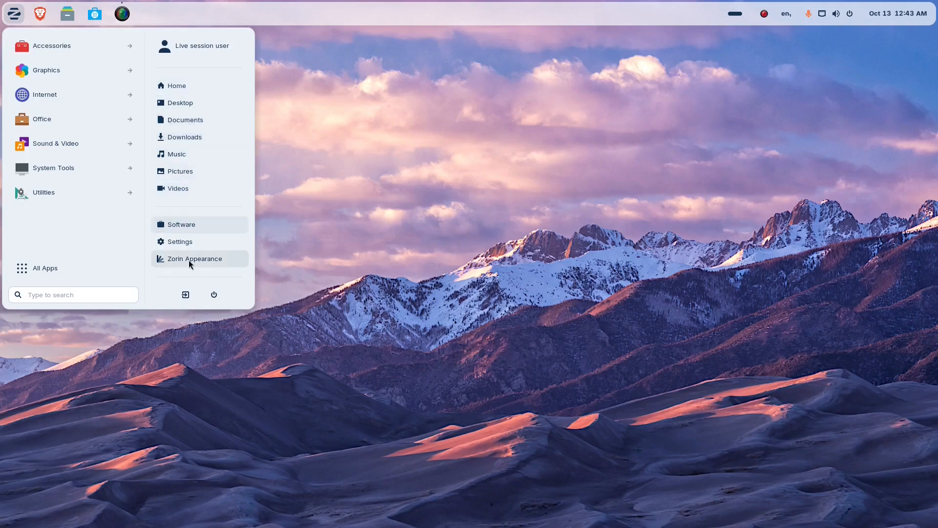
mouse_move(176, 85)
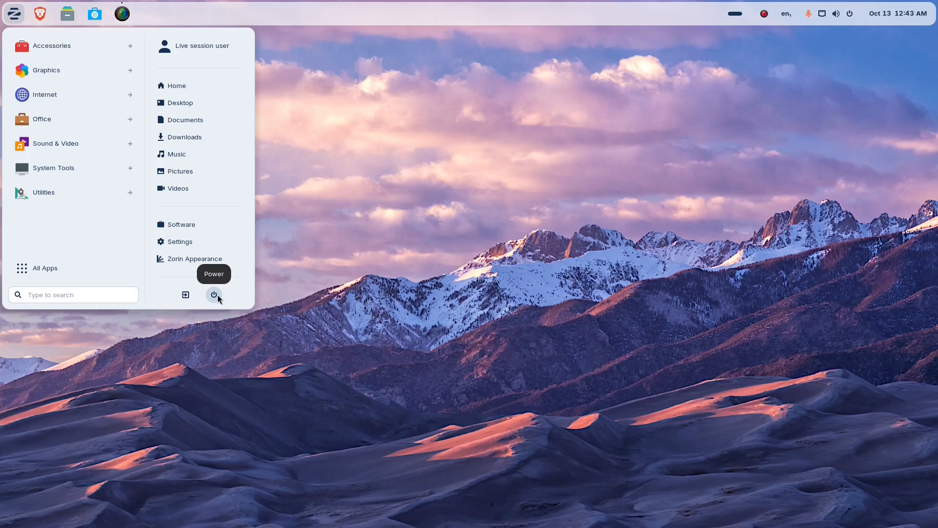
mouse_move(202, 256)
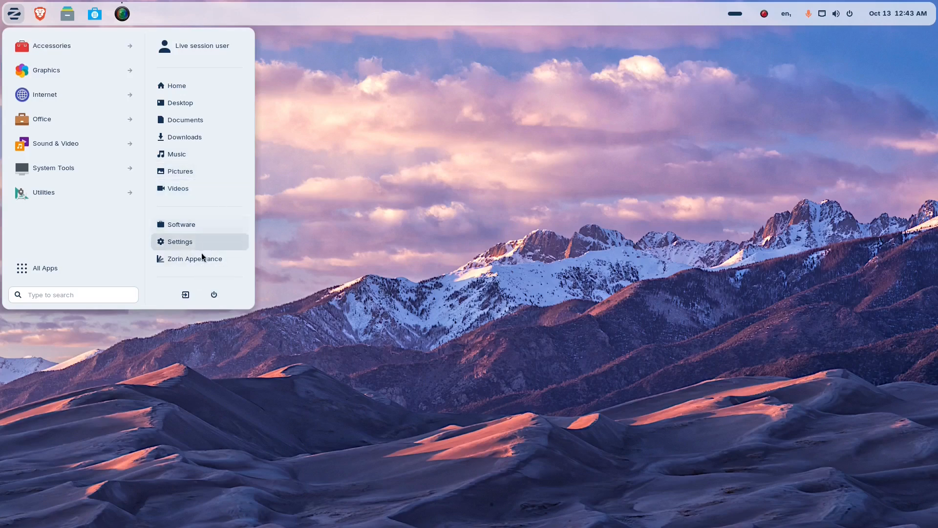
mouse_move(199, 258)
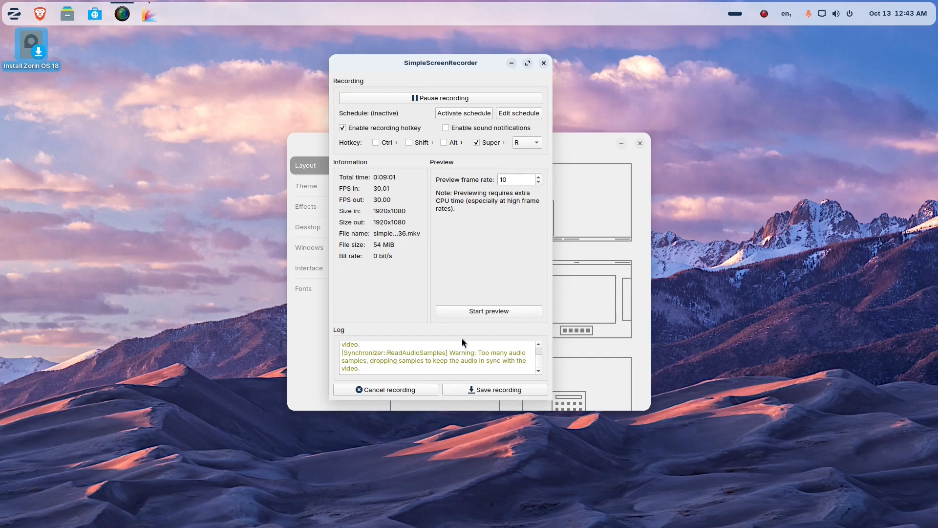
mouse_move(481, 285)
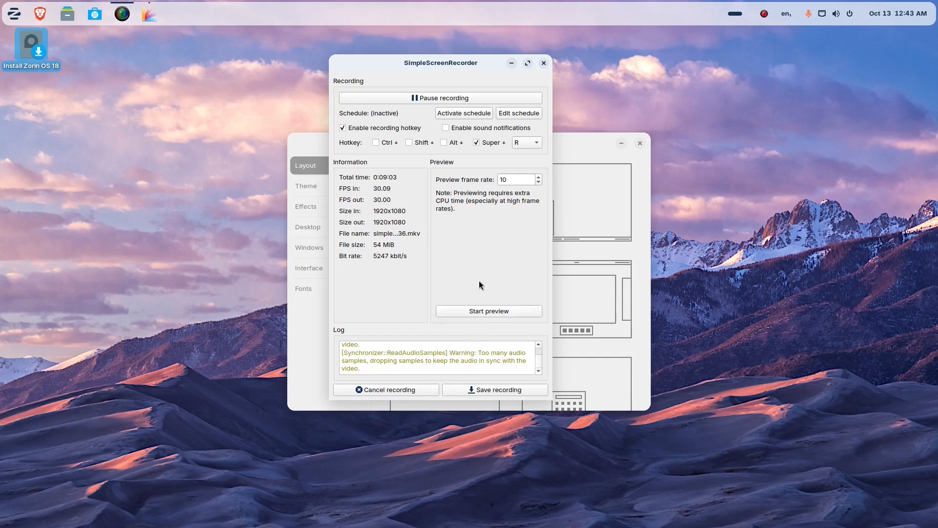
- Minimize SimpleScreenRecorder so the Zorin Appearance Layout page is visible
click(543, 63)
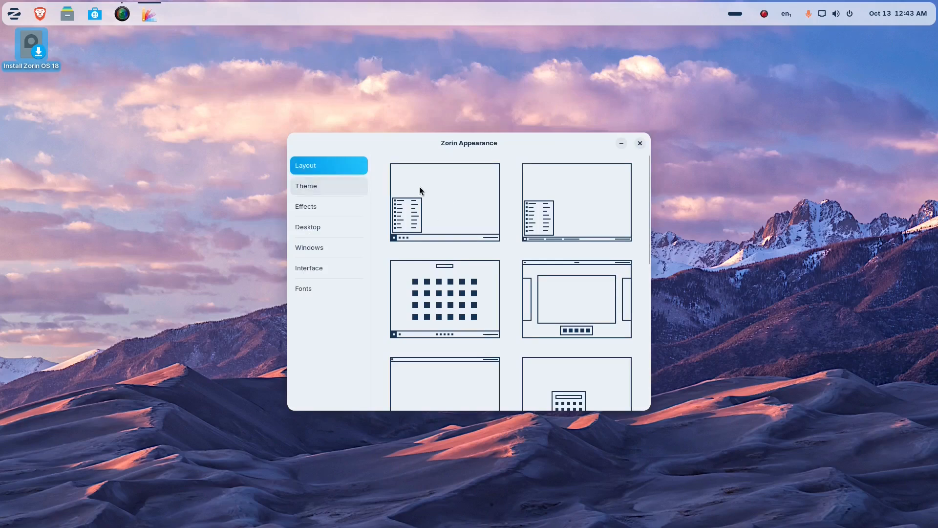
- In Effects, try Jelly Mode on then off, and switch off Enable animations
scroll(down, 3)
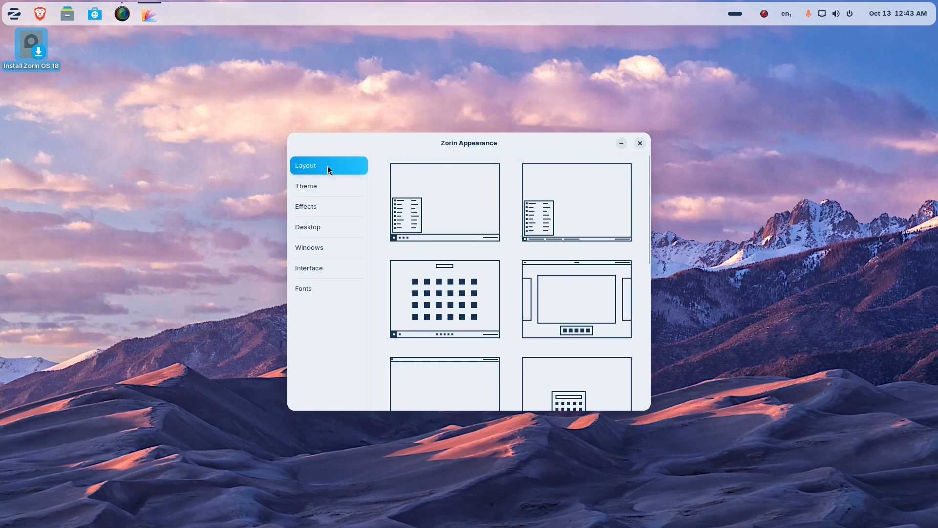
click(306, 206)
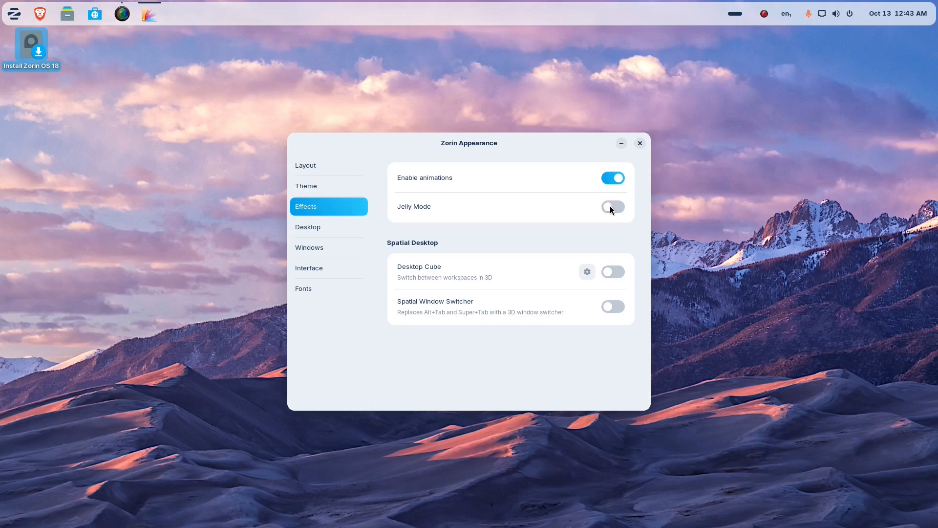
click(612, 206)
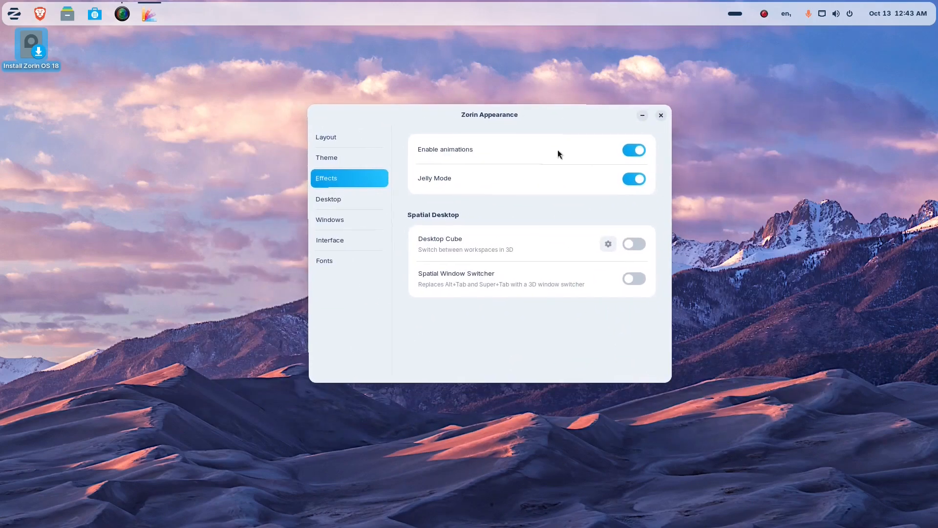
click(633, 178)
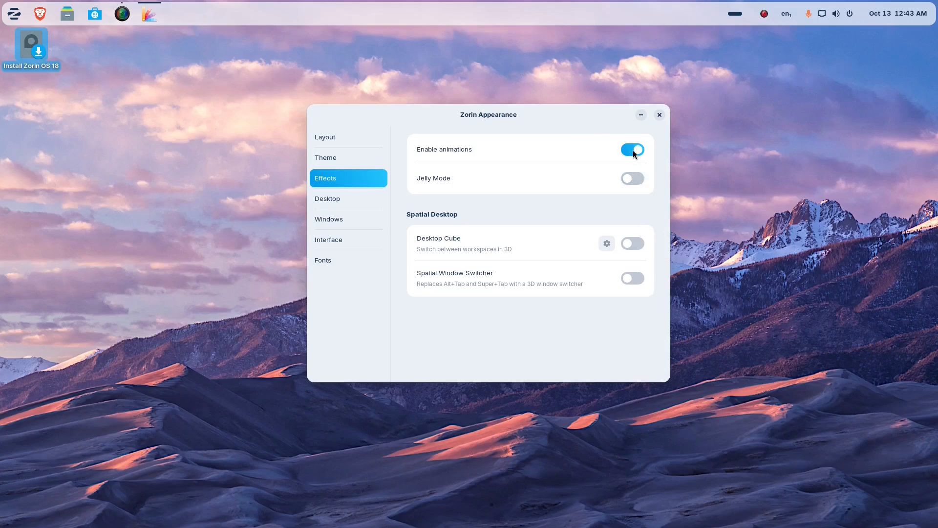
click(632, 149)
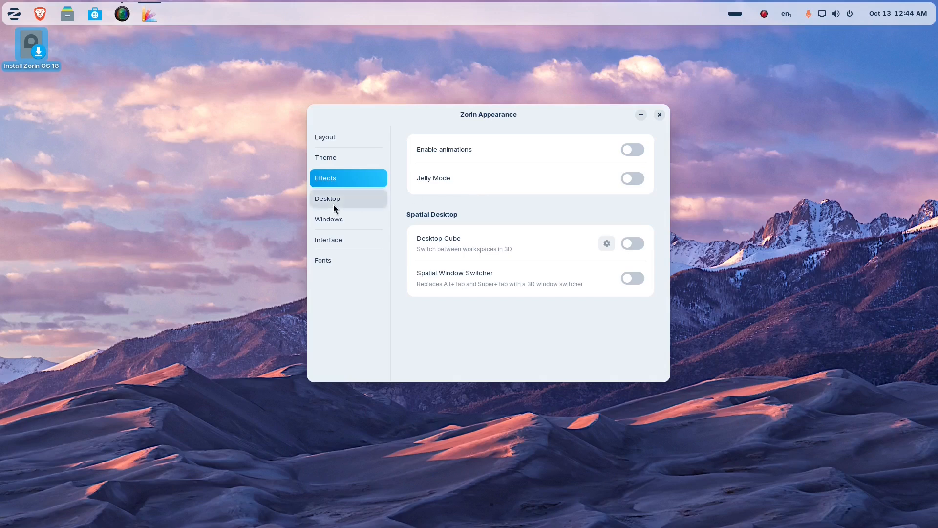
- Review the Desktop, Windows, Interface and Fonts pages unchanged, then return to Layout
click(328, 198)
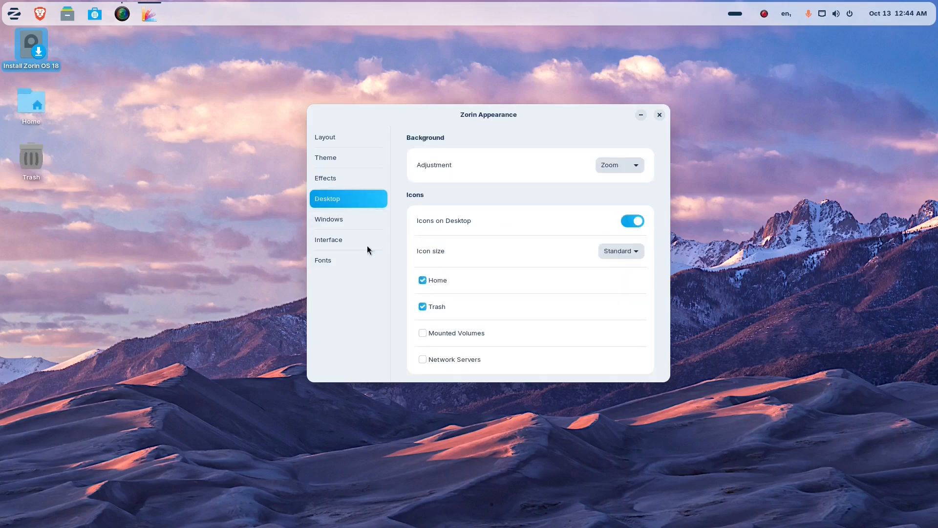
click(328, 218)
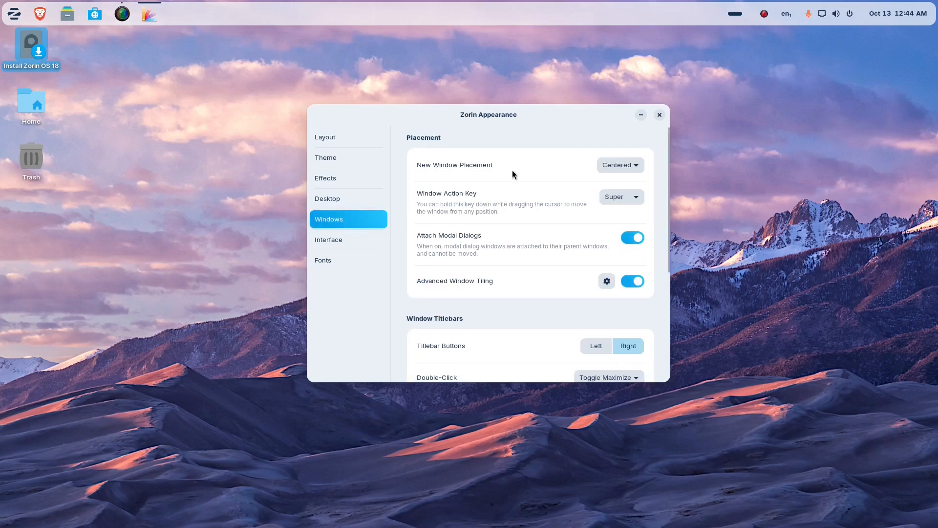
scroll(down, 3)
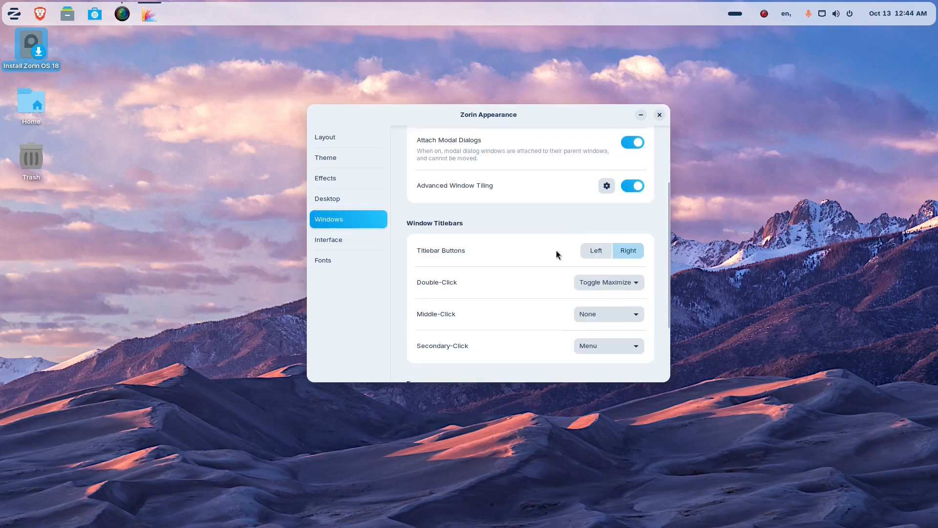
click(329, 239)
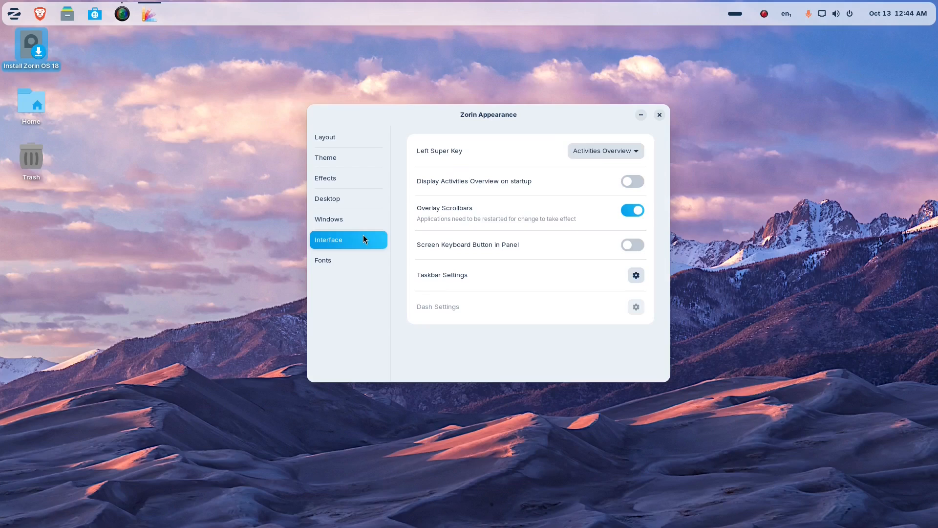
mouse_move(505, 137)
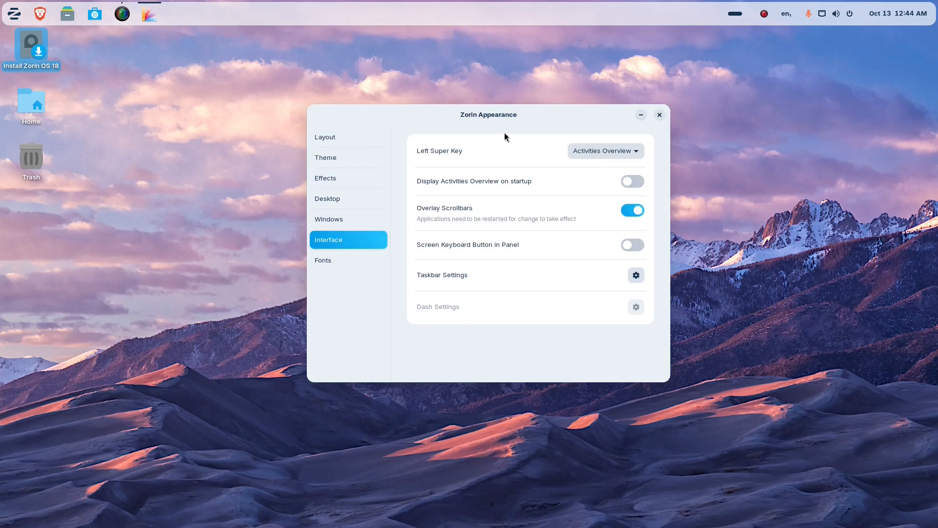
click(323, 260)
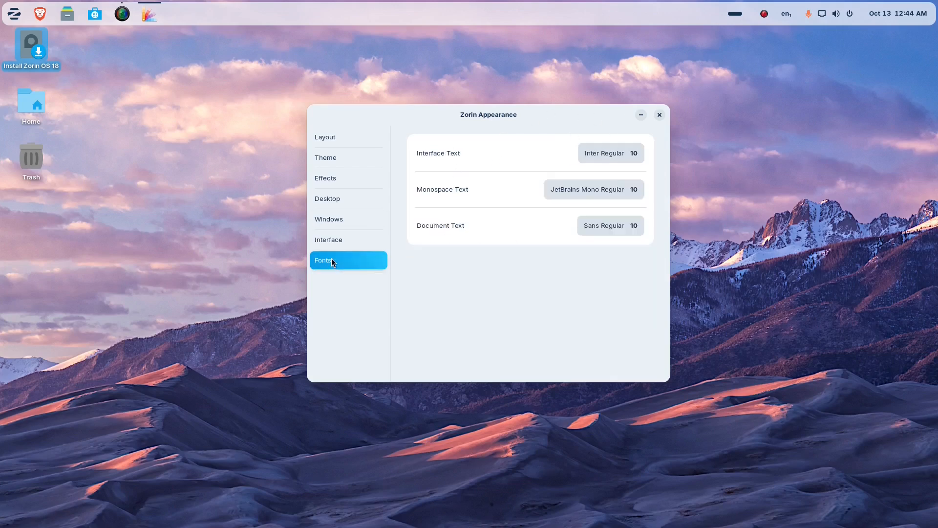
click(660, 114)
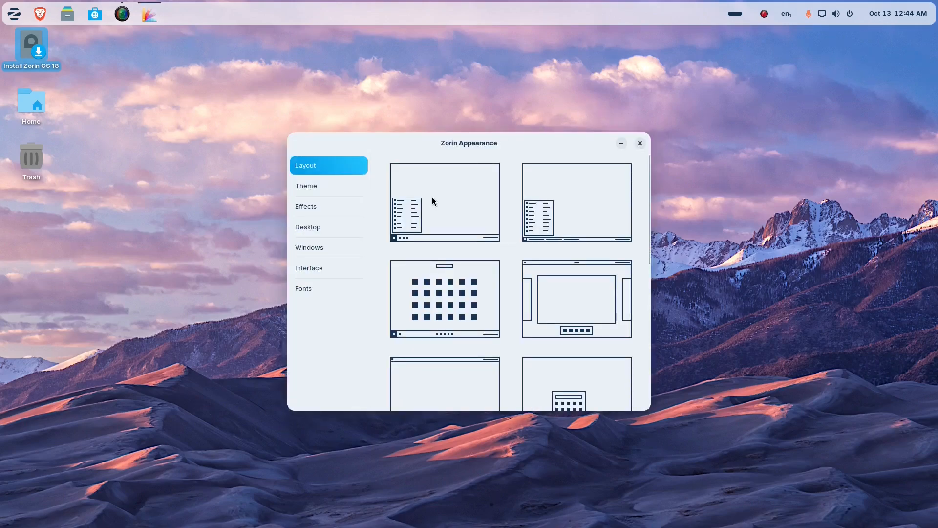
mouse_move(448, 208)
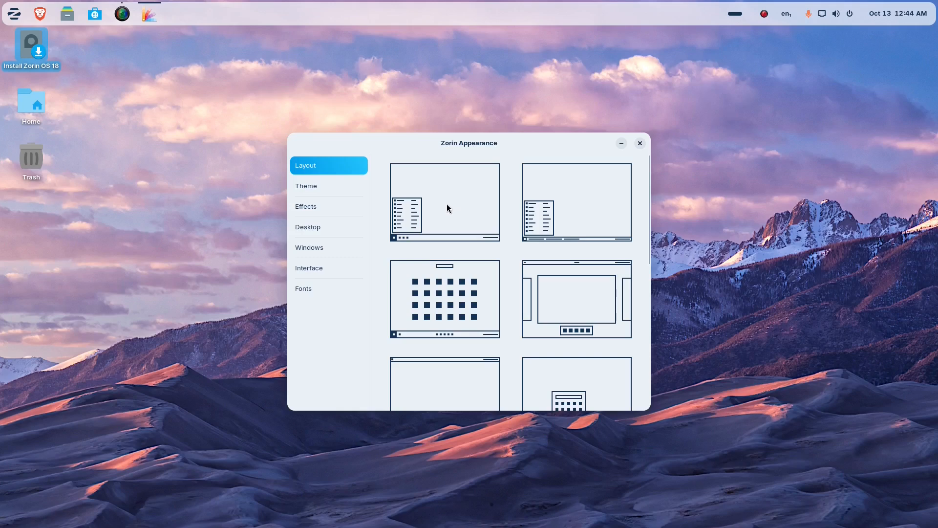
- Apply the bottom-taskbar and window-list presets, previewing each menu, then the third centred-icons preset
click(443, 201)
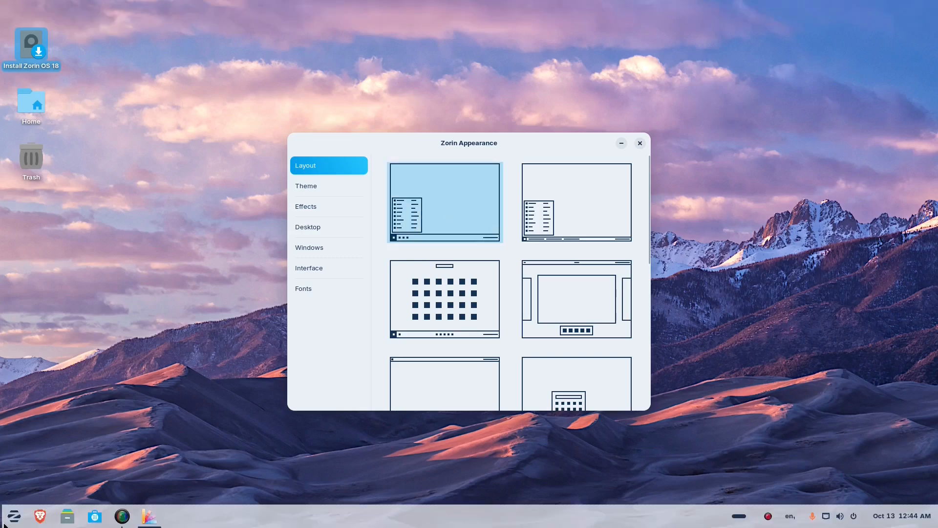
click(12, 515)
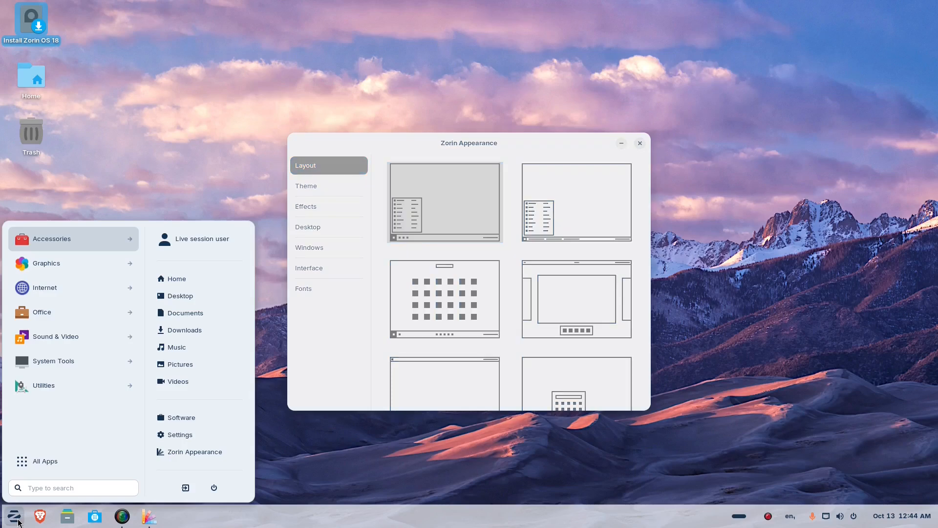
click(444, 201)
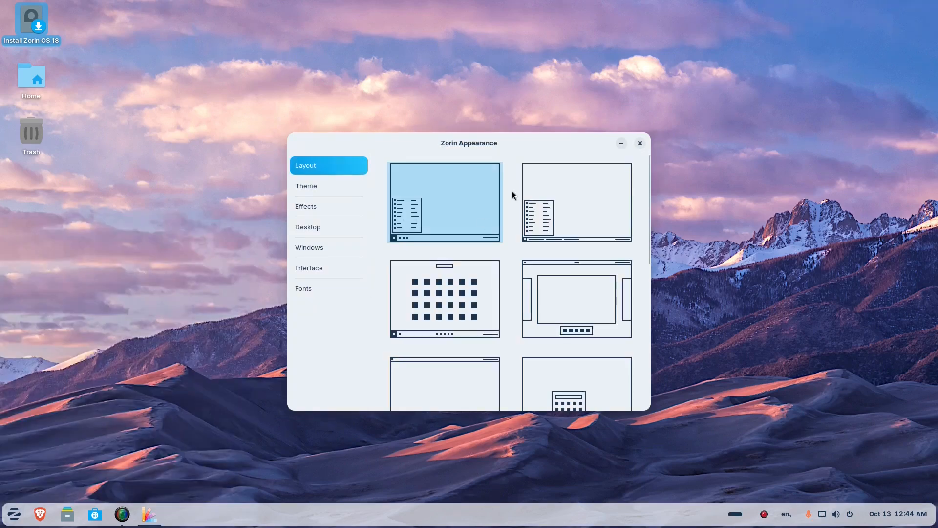
click(575, 202)
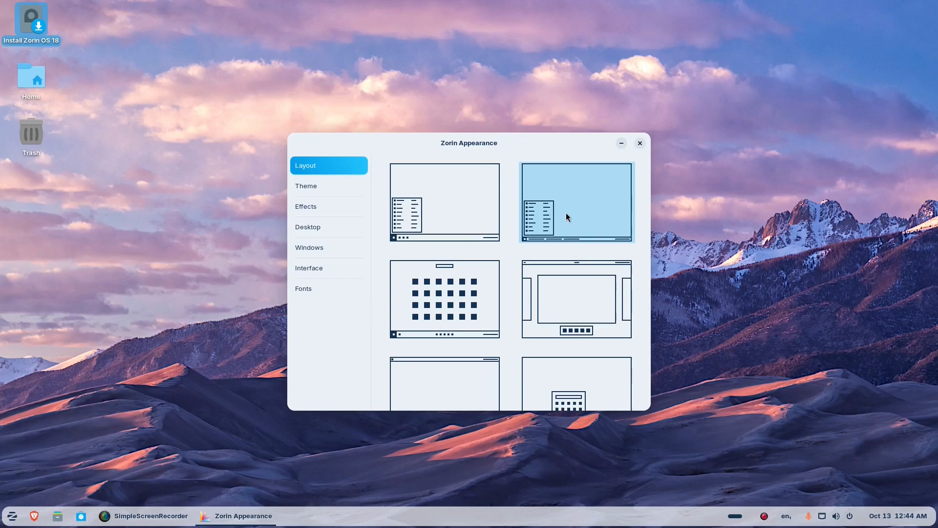
click(11, 515)
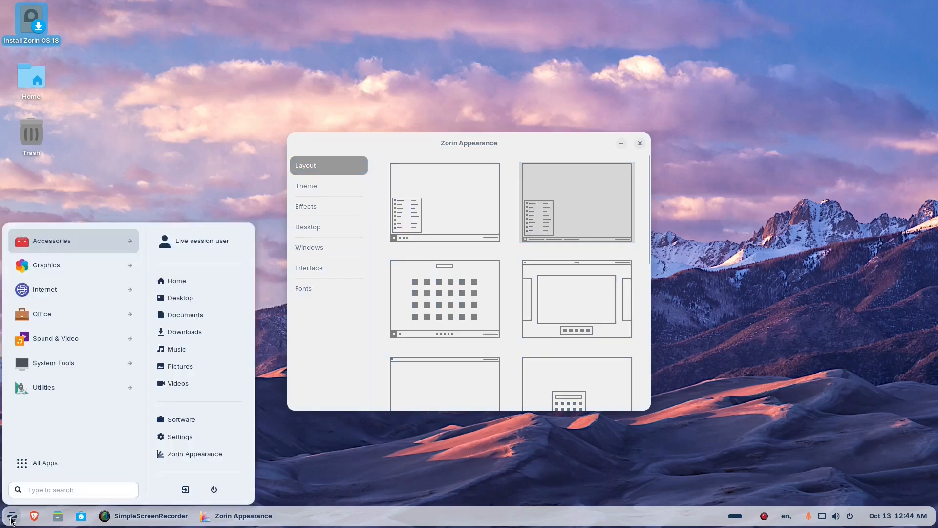
click(575, 201)
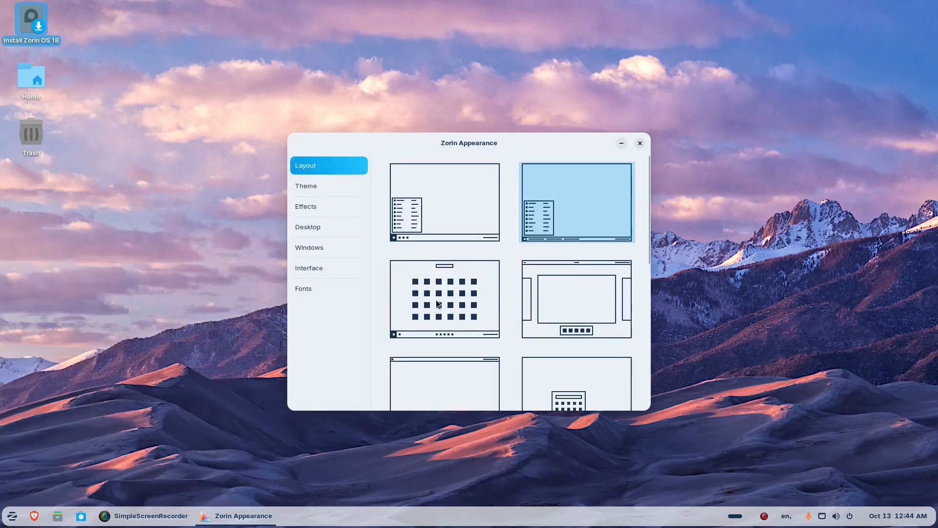
click(445, 299)
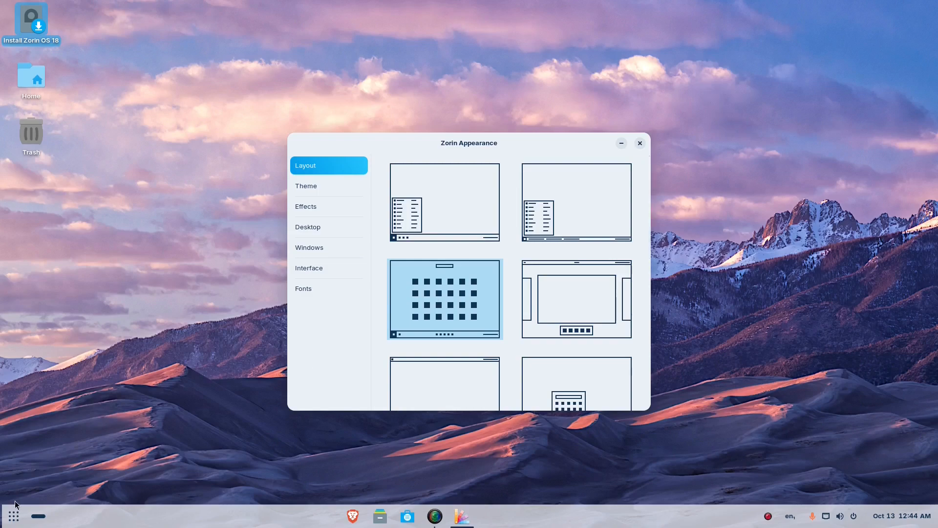
- Apply the side-panels-with-dock preset, then the top-bar-with-bottom-dock preset
click(12, 515)
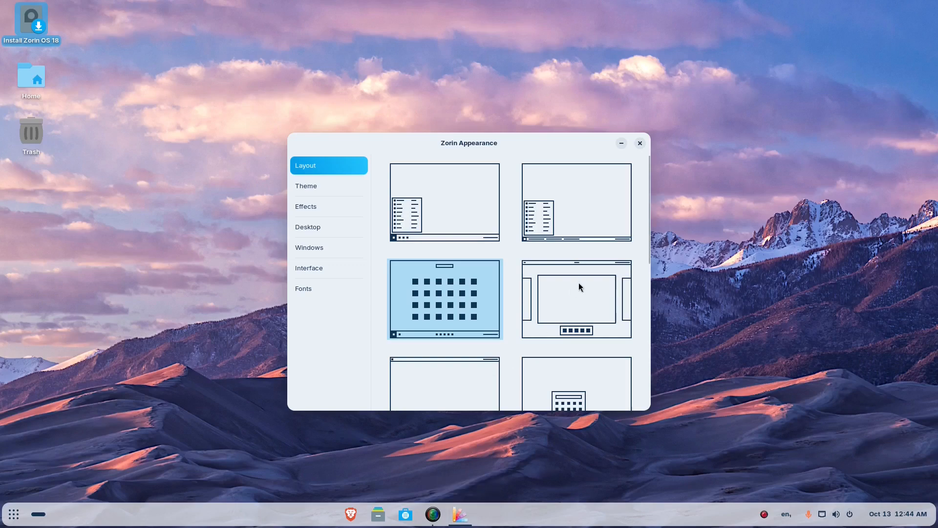
click(574, 299)
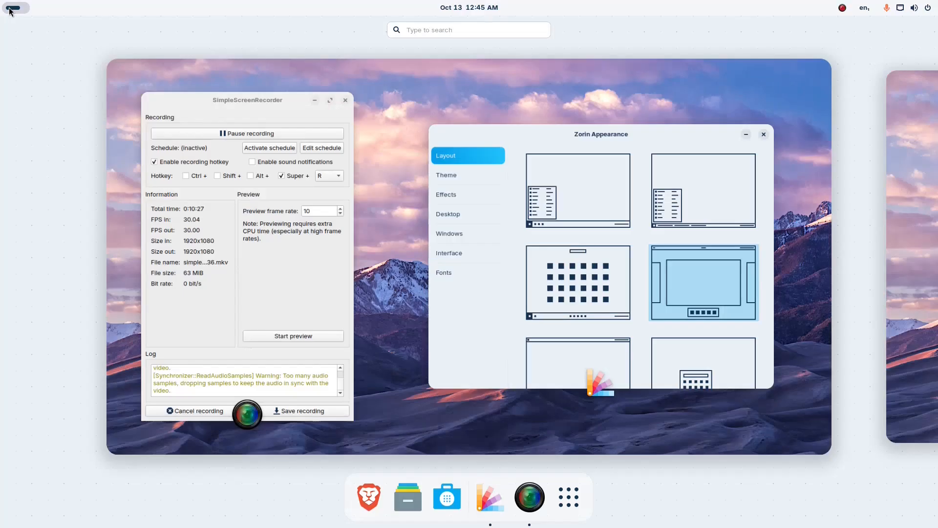
click(567, 496)
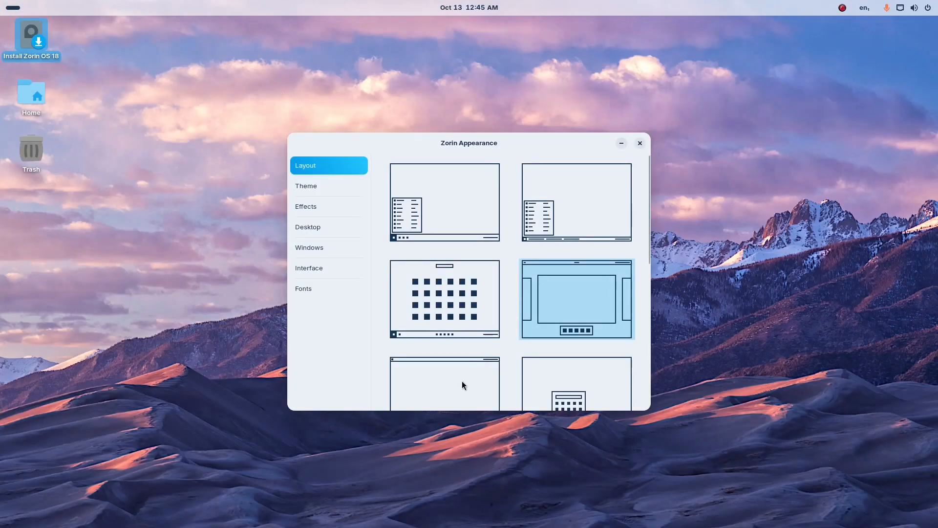
mouse_move(466, 385)
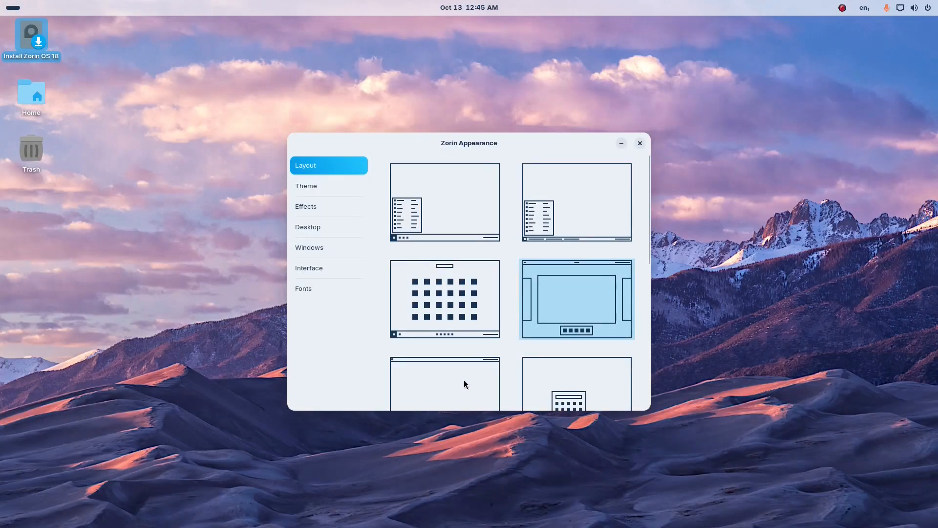
click(445, 369)
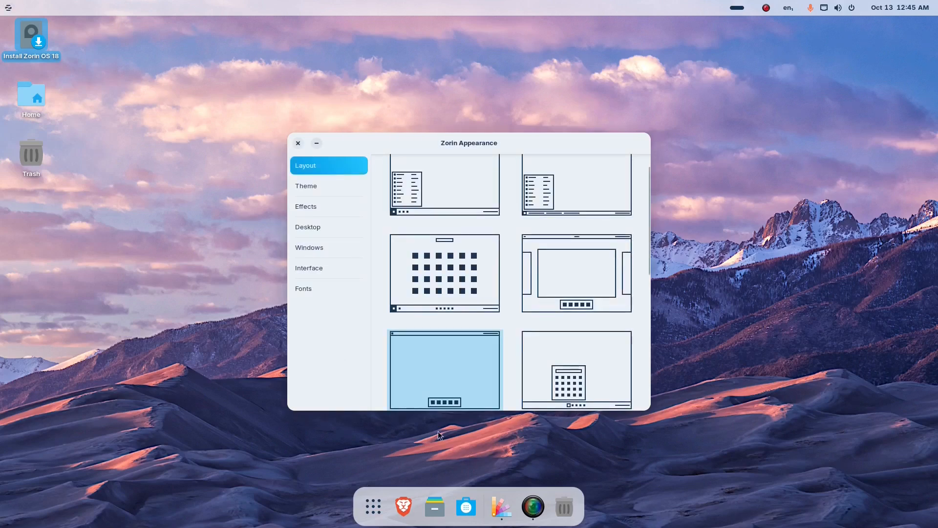
mouse_move(574, 360)
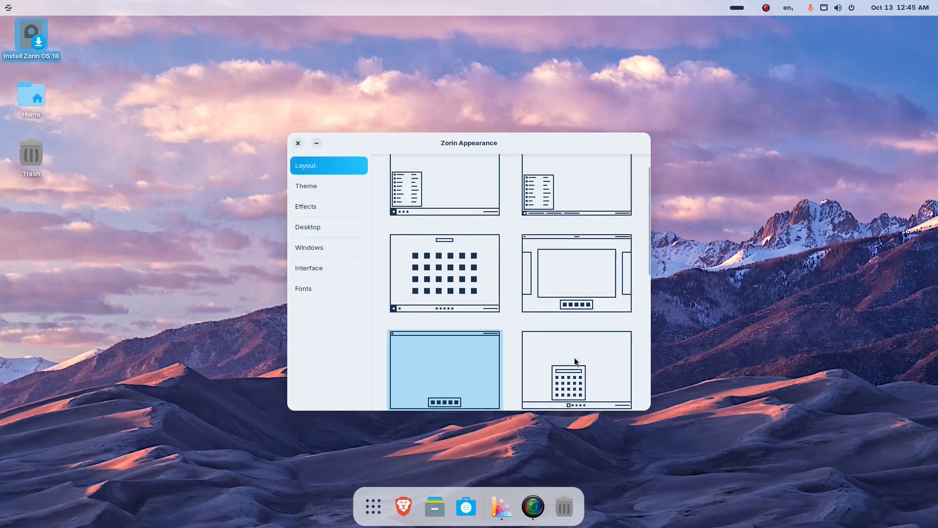
- Apply the centred bottom-taskbar preset, then the top bar with left-side vertical dock
click(575, 370)
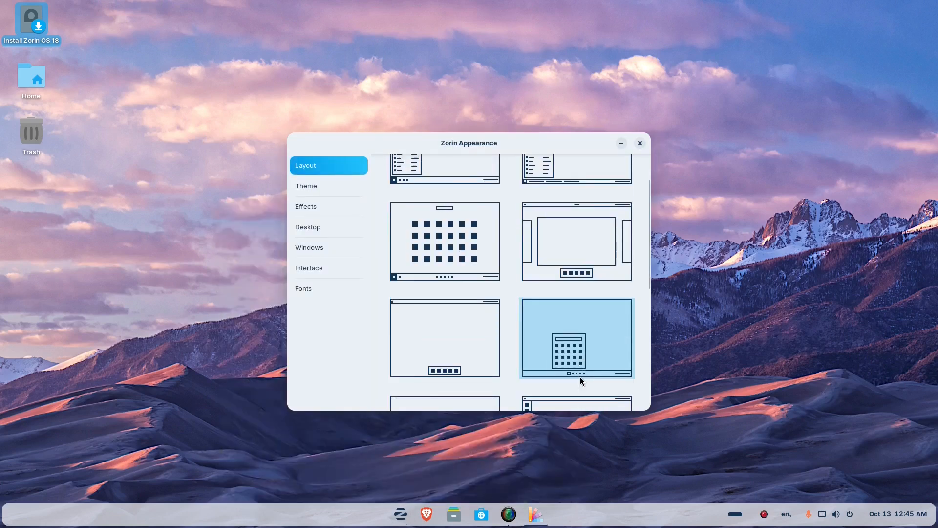
scroll(down, 3)
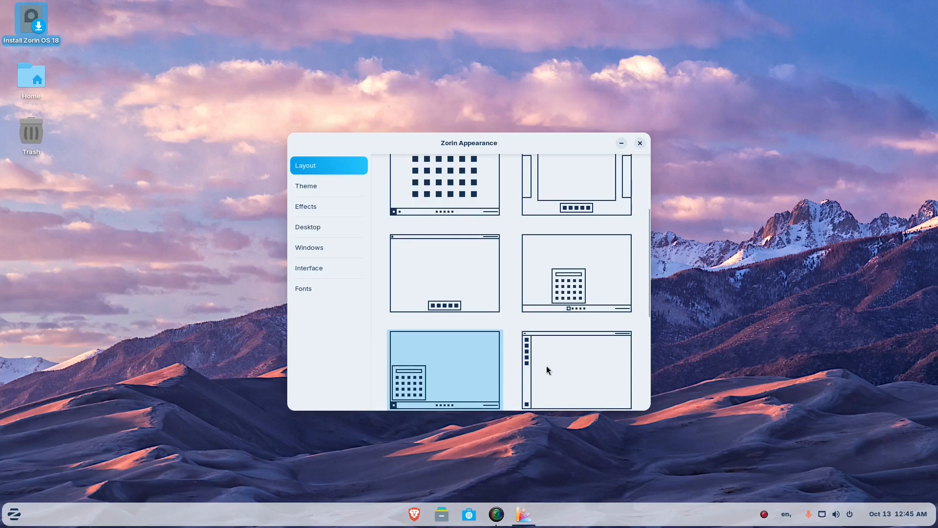
click(575, 369)
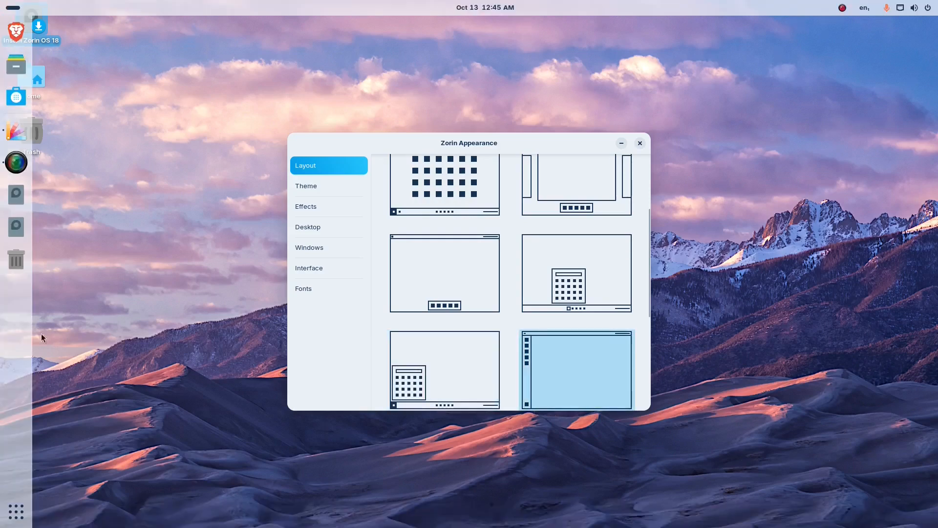
mouse_move(17, 478)
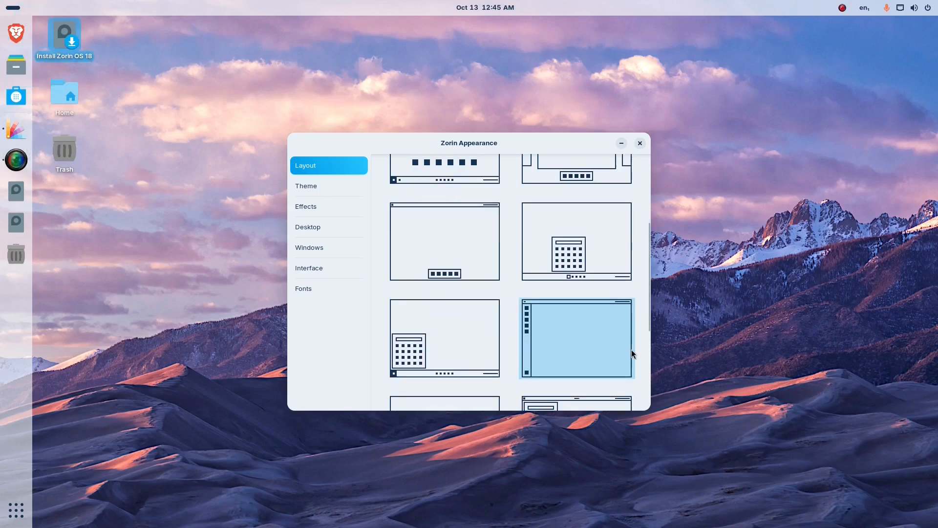
- Try the classic window-list taskbar and centred-dock presets, settling on the three-column-menu bottom taskbar
scroll(down, 3)
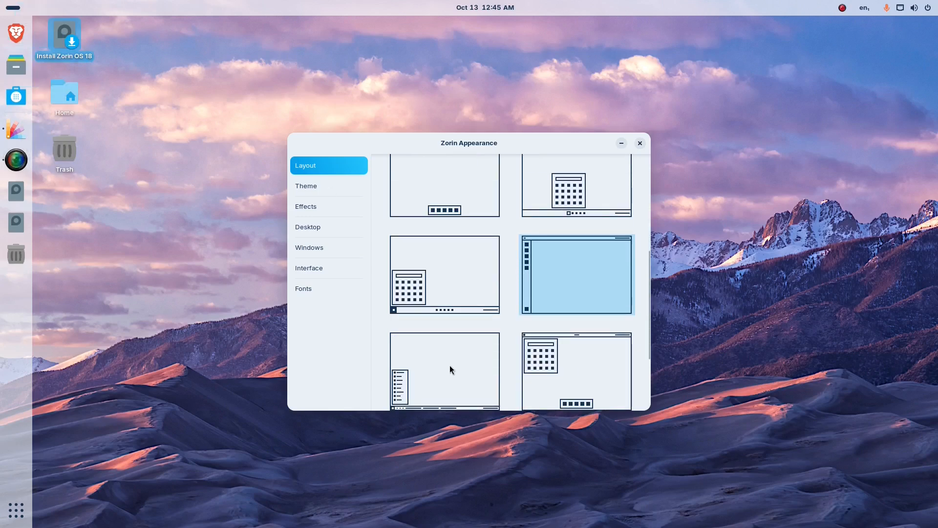
click(443, 369)
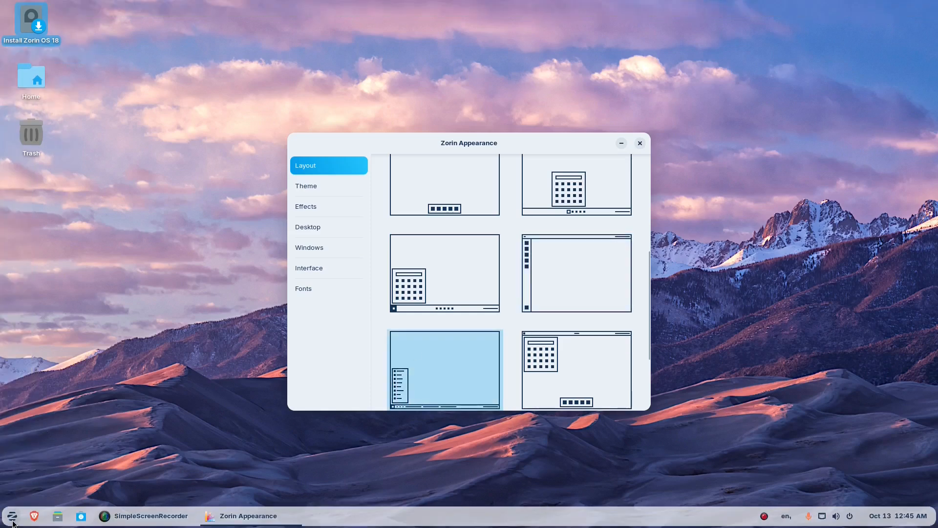
click(11, 515)
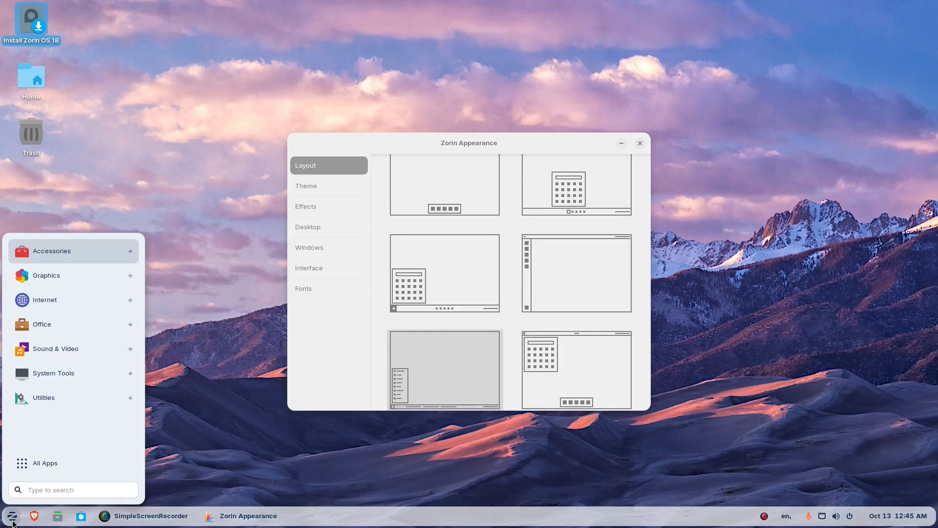
click(444, 370)
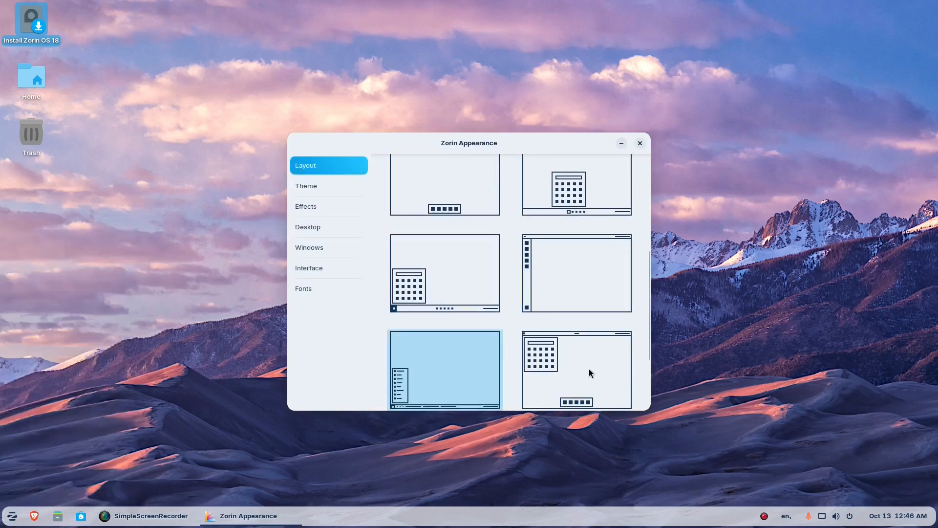
click(575, 370)
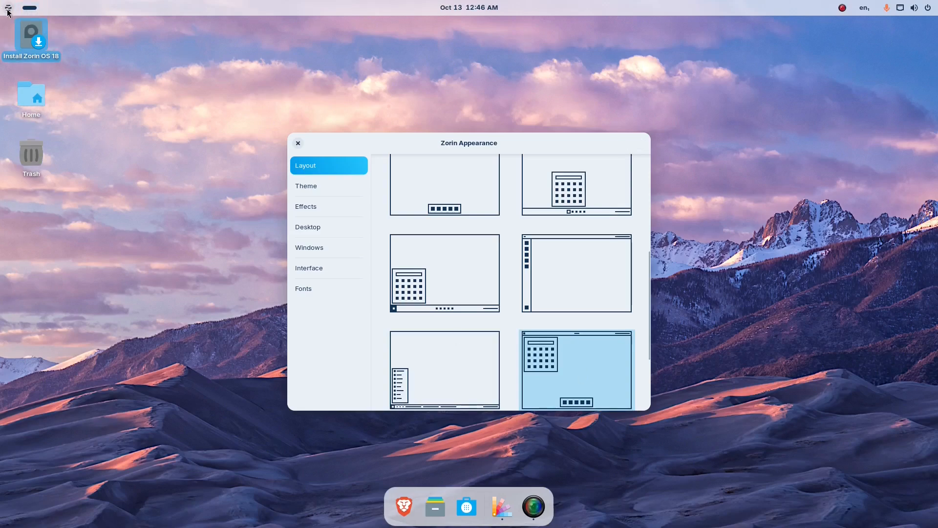
mouse_move(569, 328)
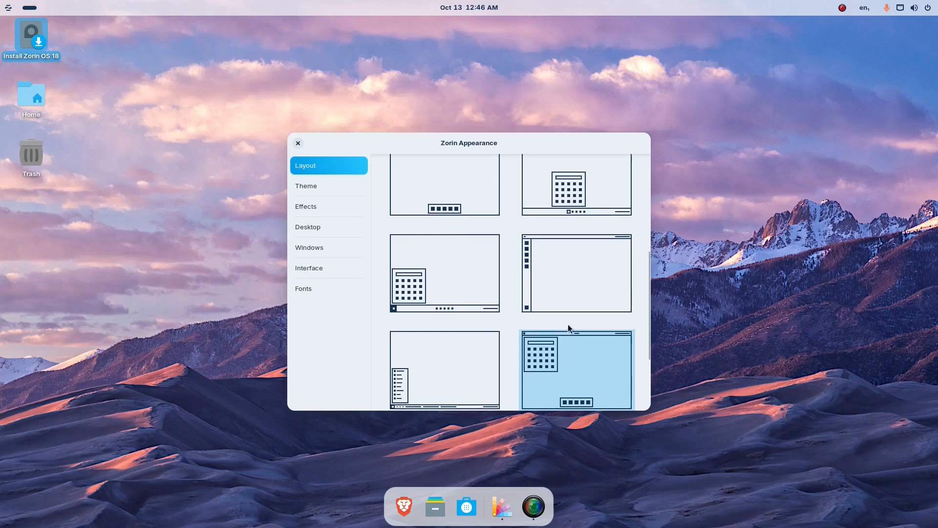
scroll(down, 3)
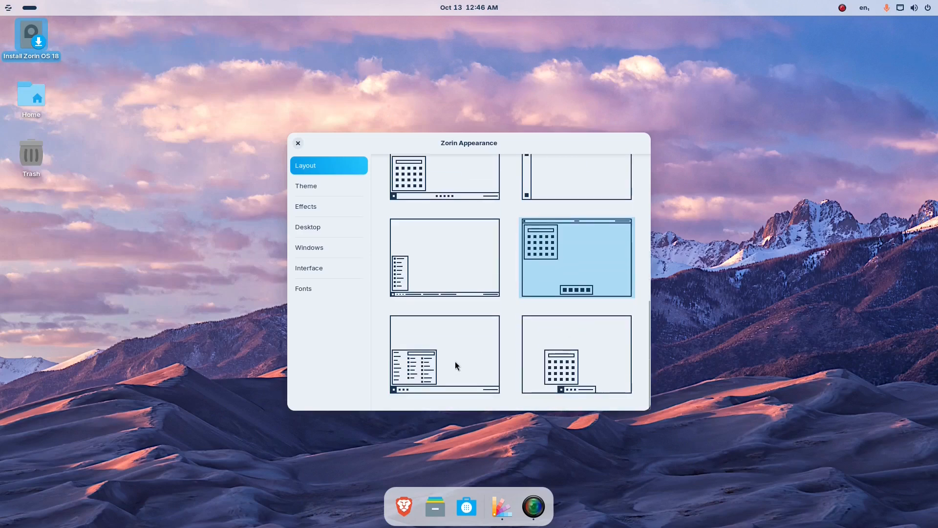
click(444, 354)
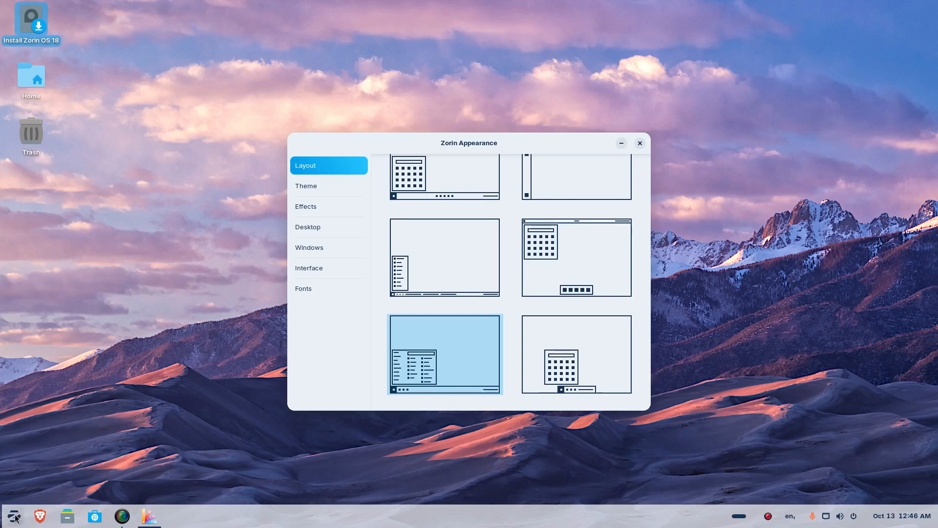
click(12, 515)
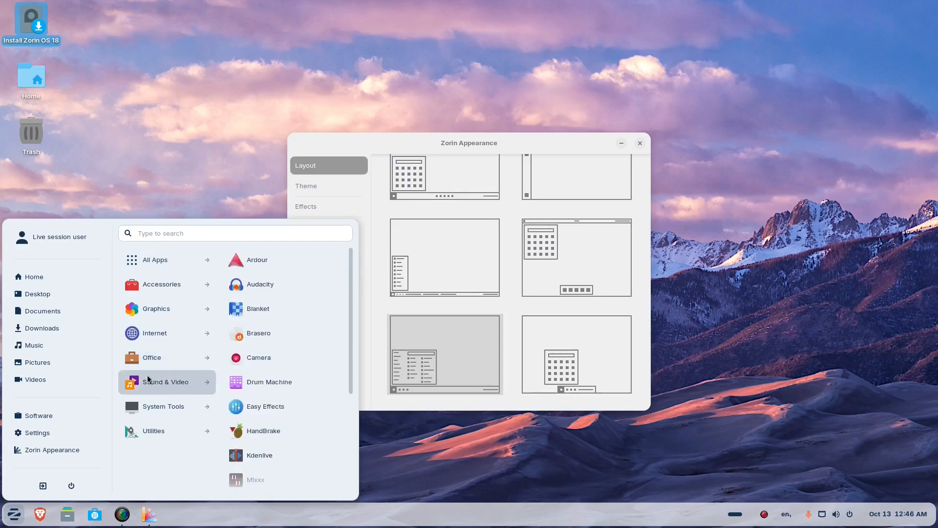
click(152, 358)
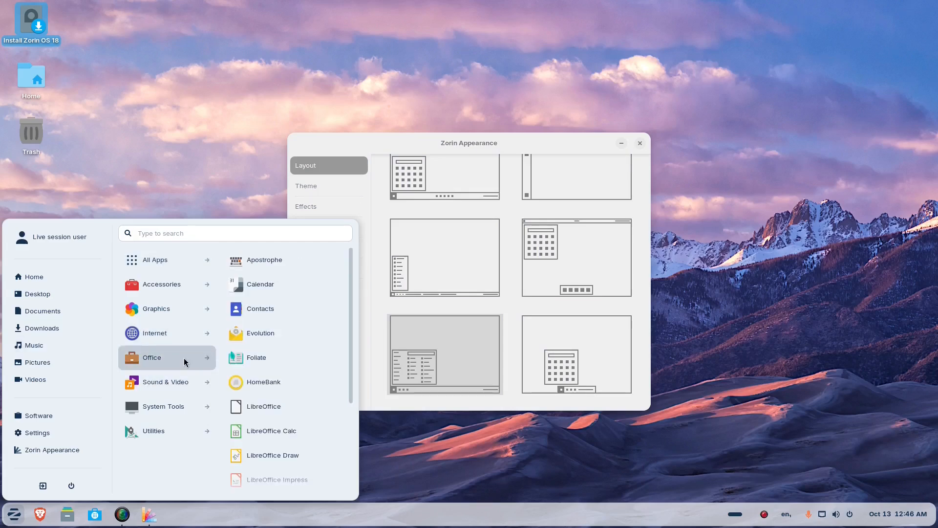
click(445, 354)
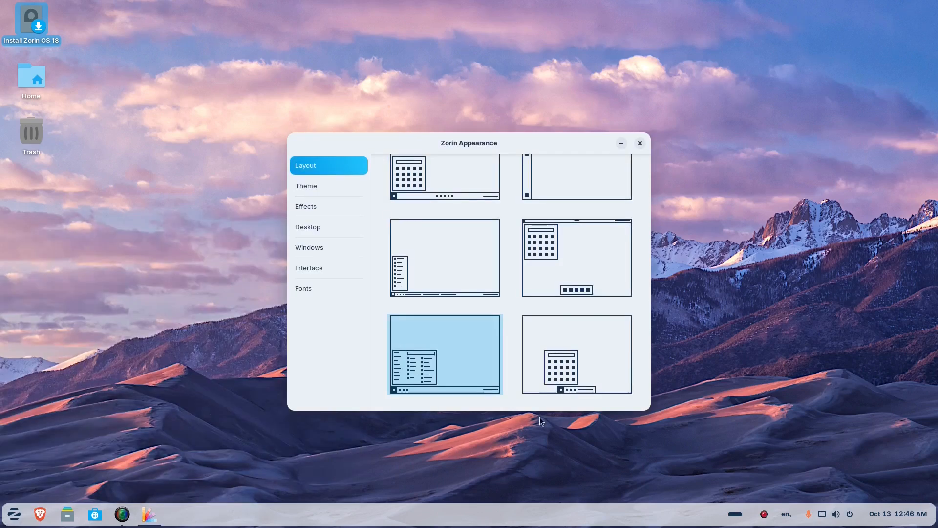
click(576, 353)
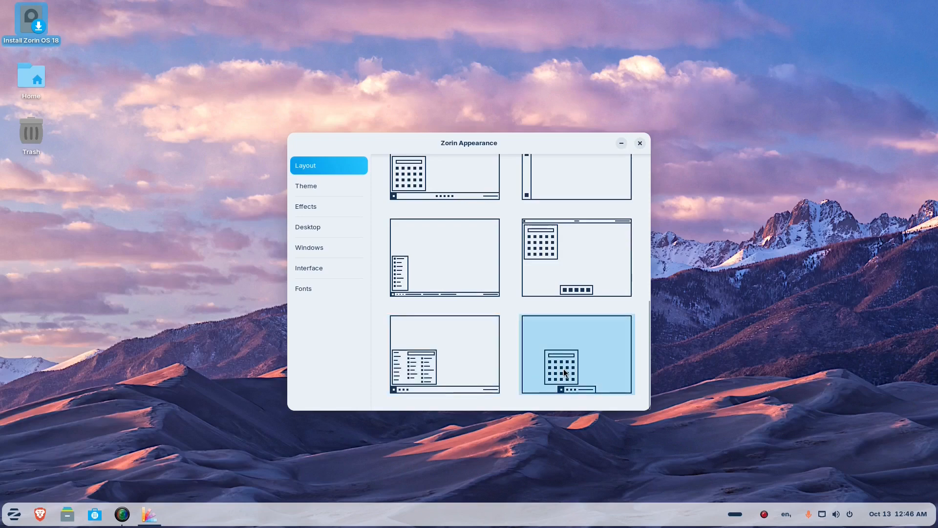
click(576, 354)
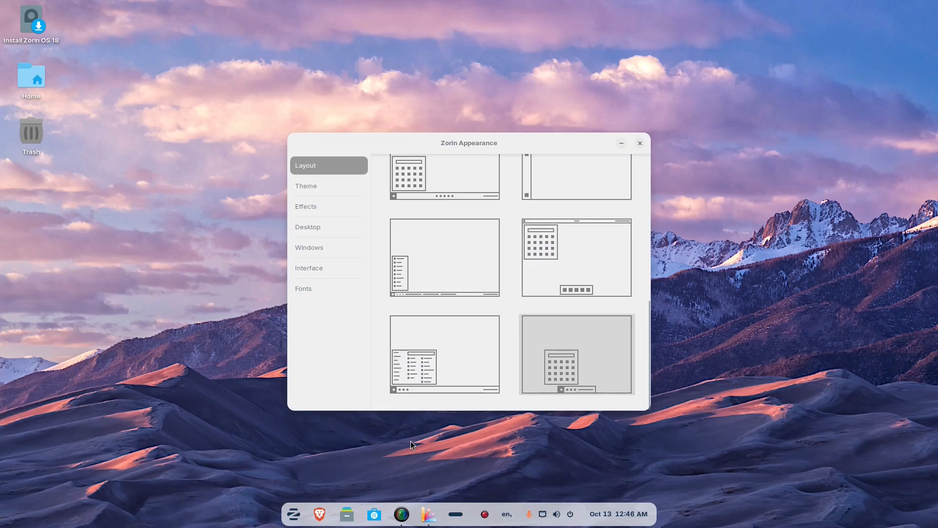
click(294, 513)
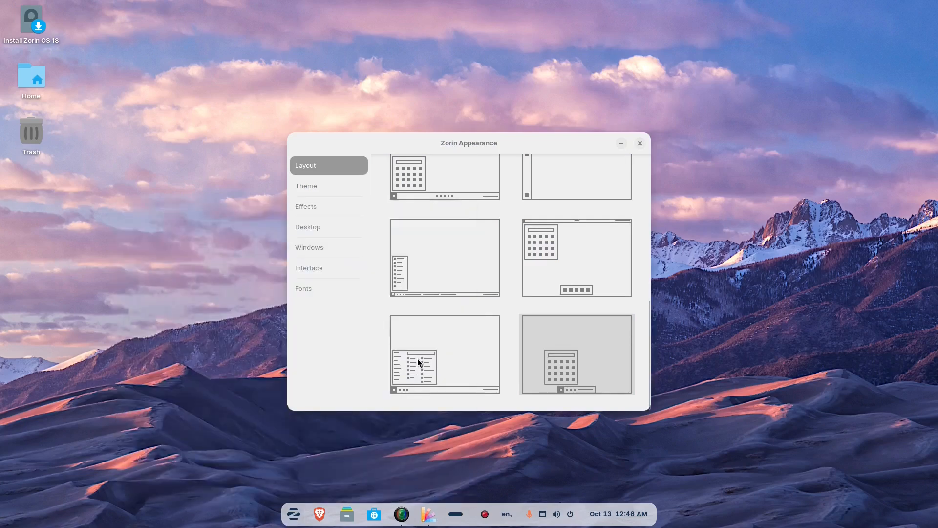
click(445, 354)
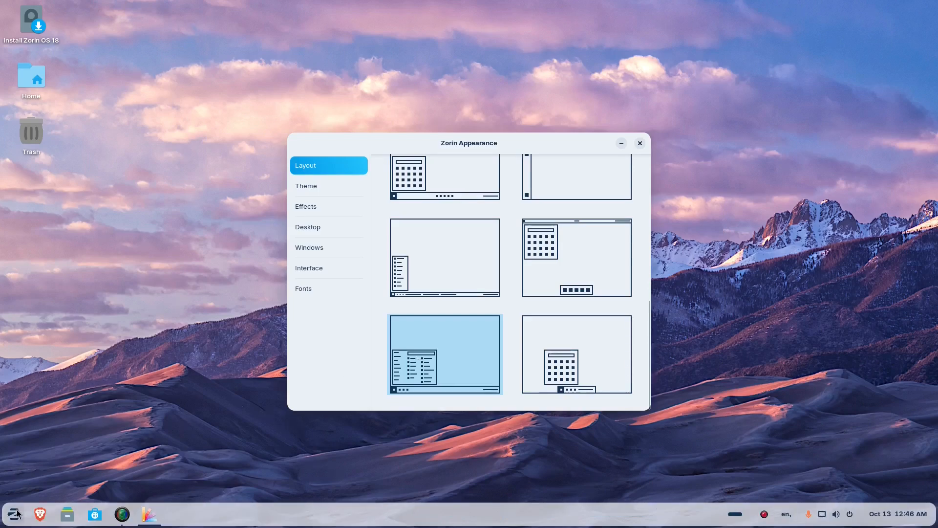
click(13, 513)
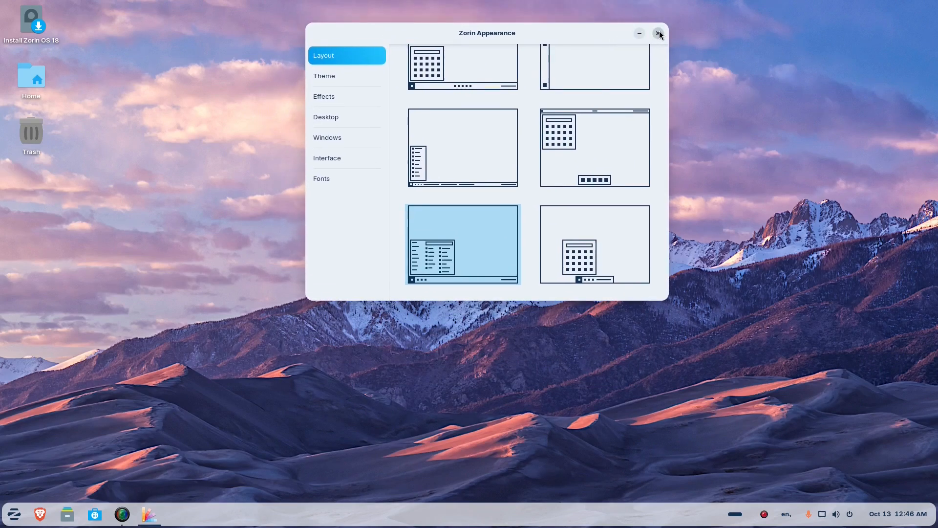
- Close Zorin Appearance, then open the applications menu's Utilities and dismiss it
click(658, 33)
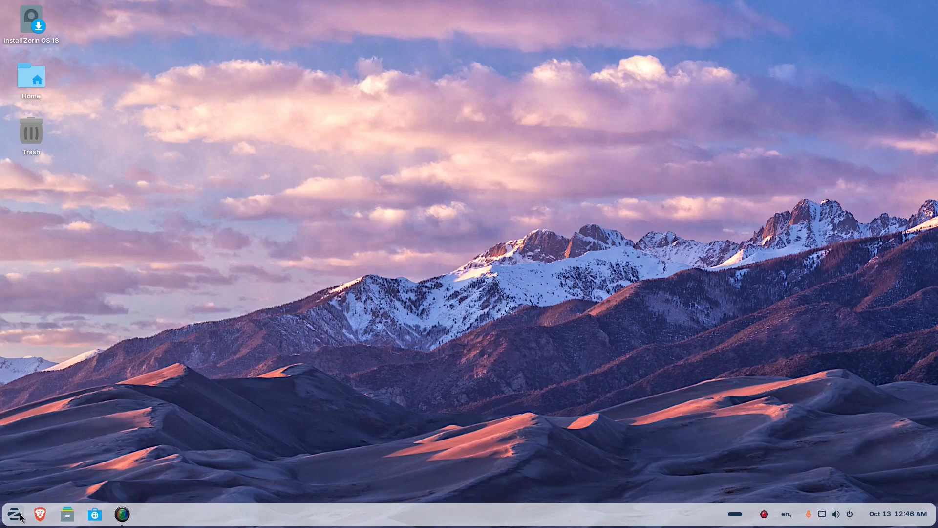
click(13, 513)
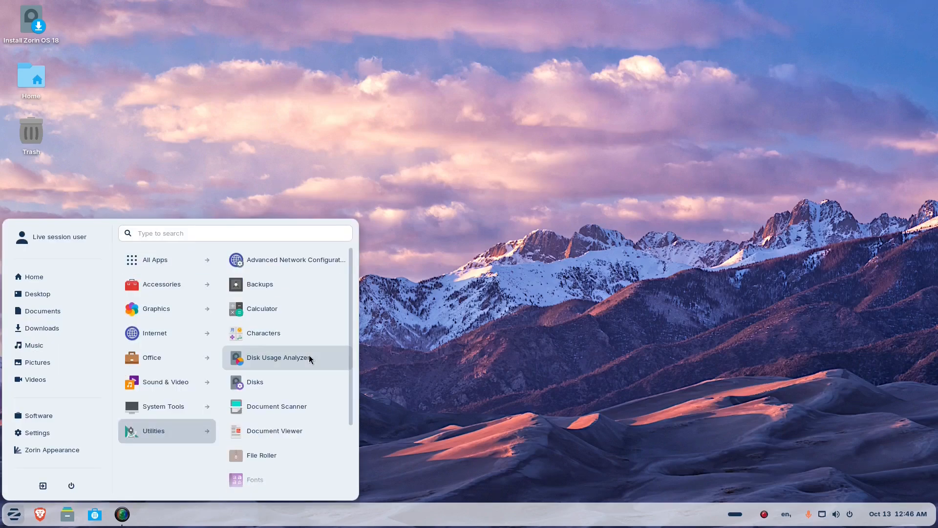
mouse_move(277, 357)
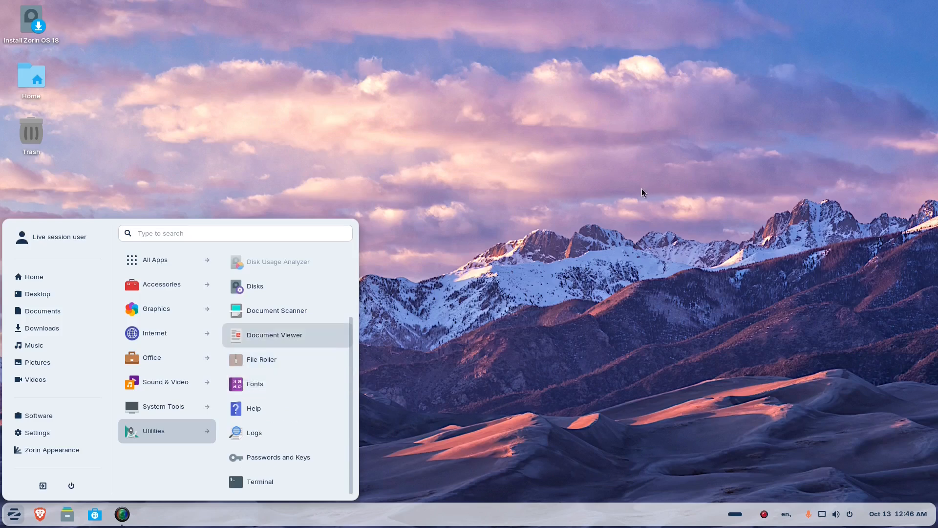
click(165, 382)
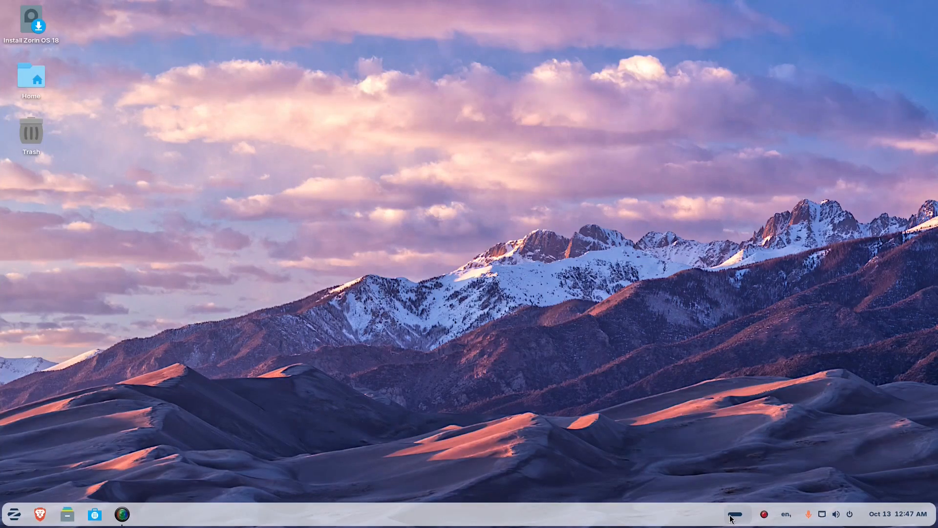
mouse_move(352, 319)
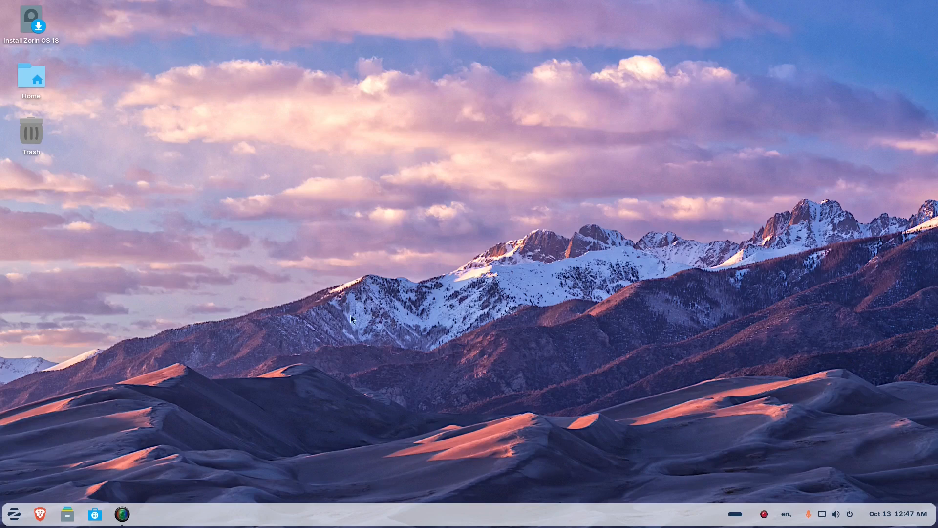
mouse_move(369, 308)
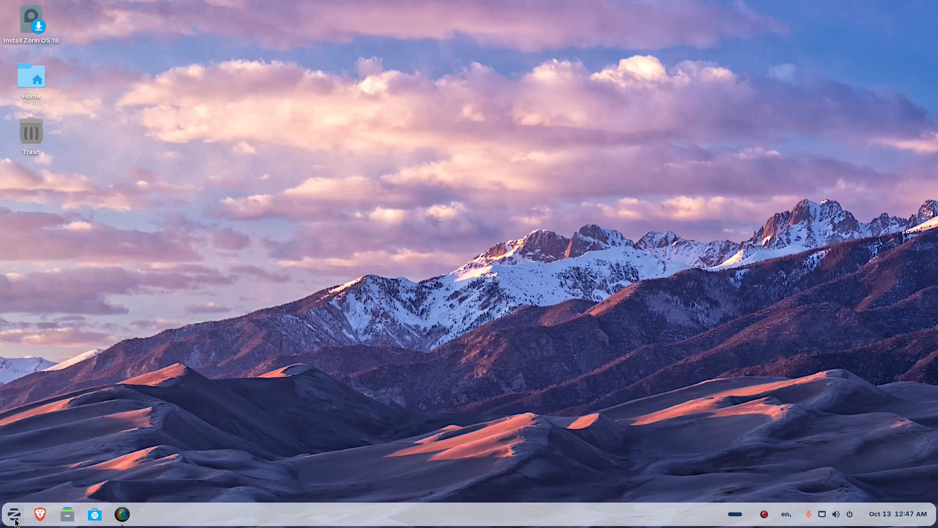
- Open the three-column applications menu showing the All Apps list from Advanced Network Configuration
click(12, 515)
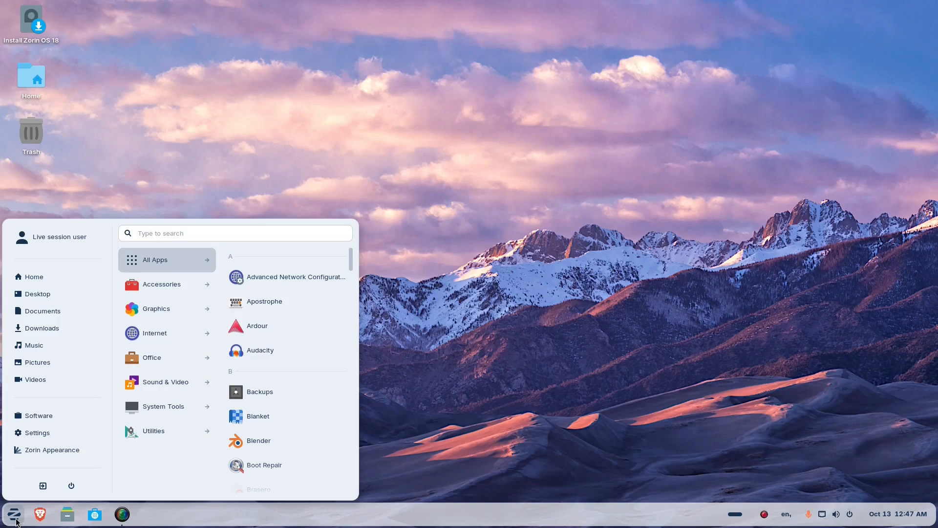